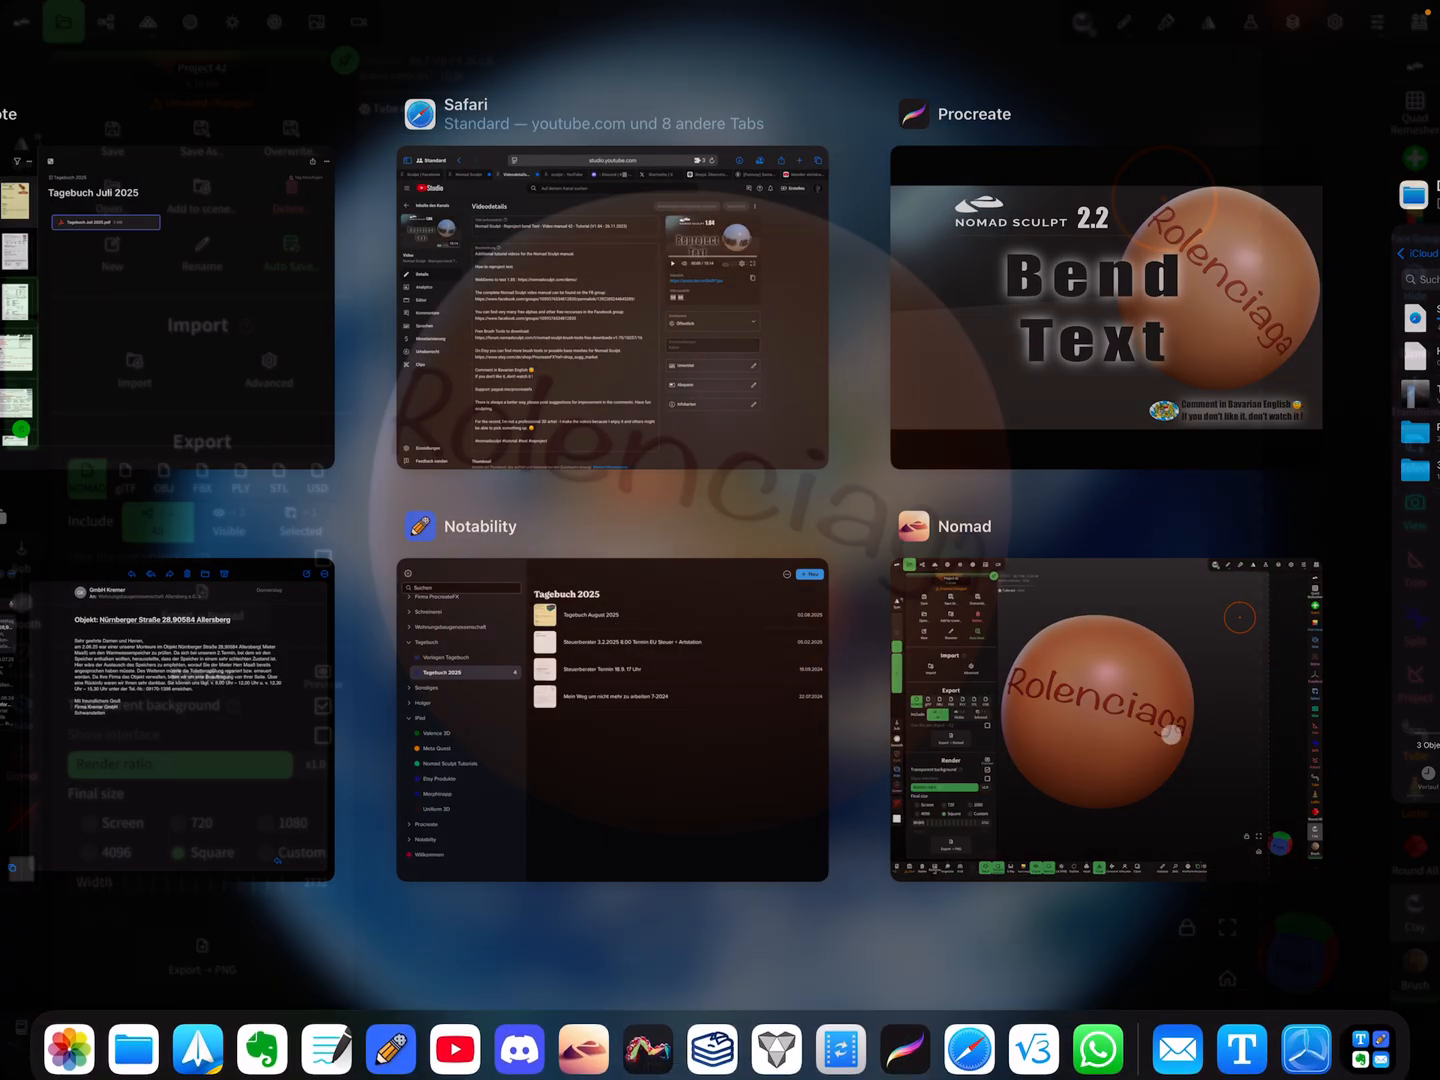
# Step: Bring the Procreate drawing with the Rolenciaga lettering to the front from the App Switcher
pyautogui.click(1104, 720)
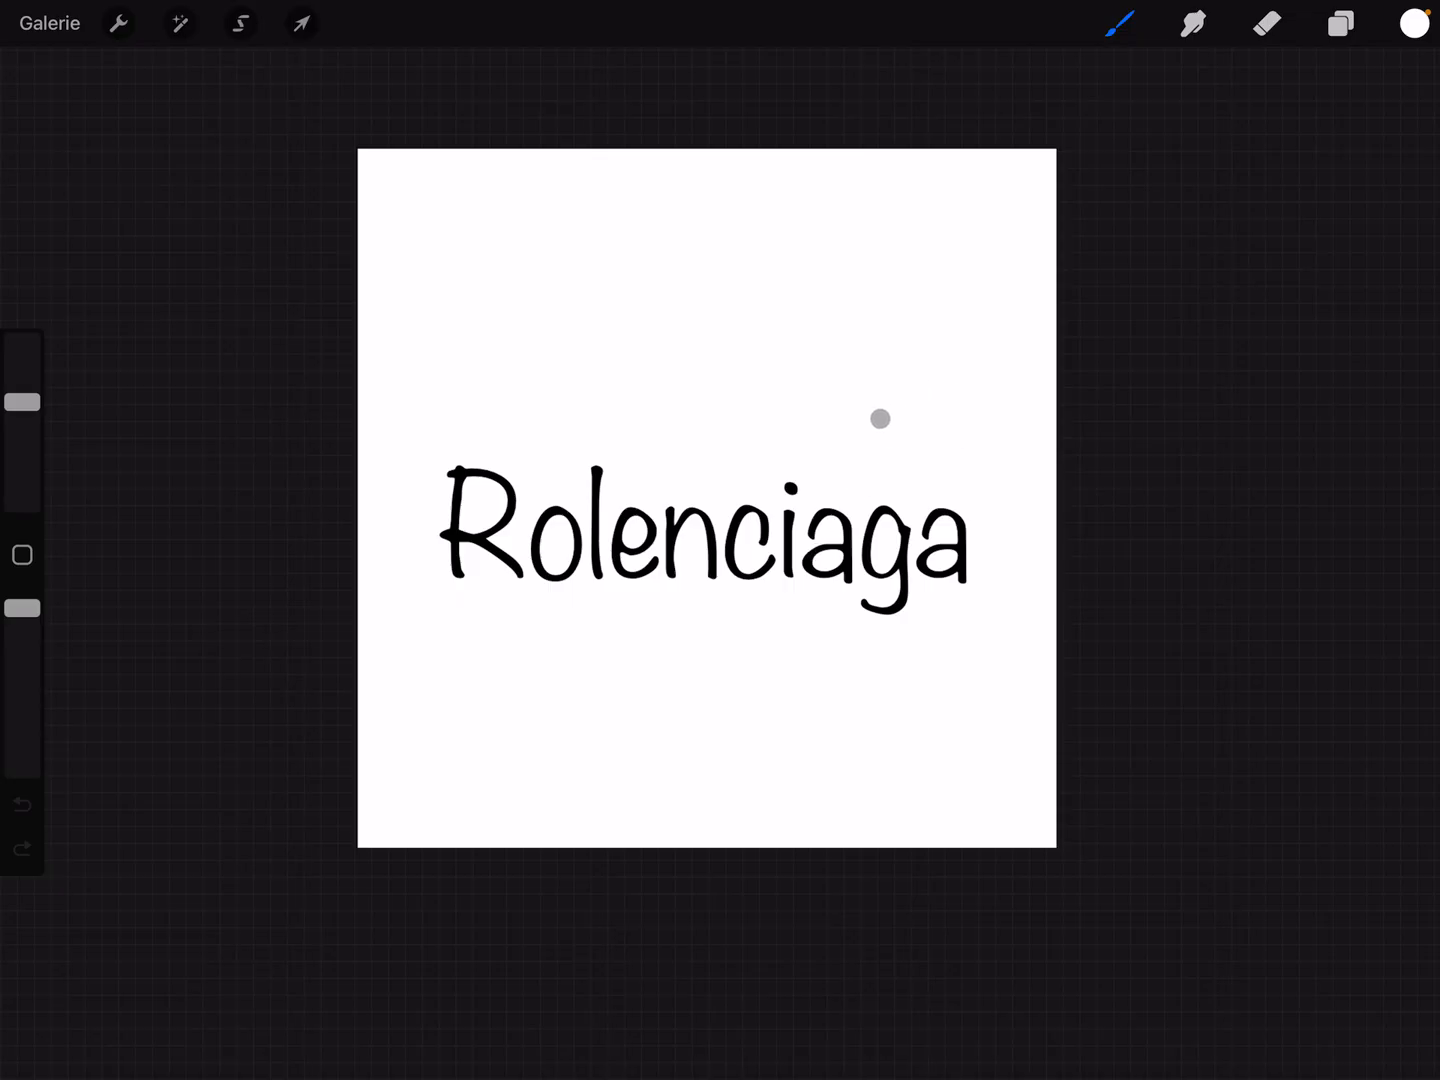
# Step: Clear the Rolenciaga lettering from Ebene 1 and go to Aktionen > Hinzufügen for new content
pyautogui.click(1340, 24)
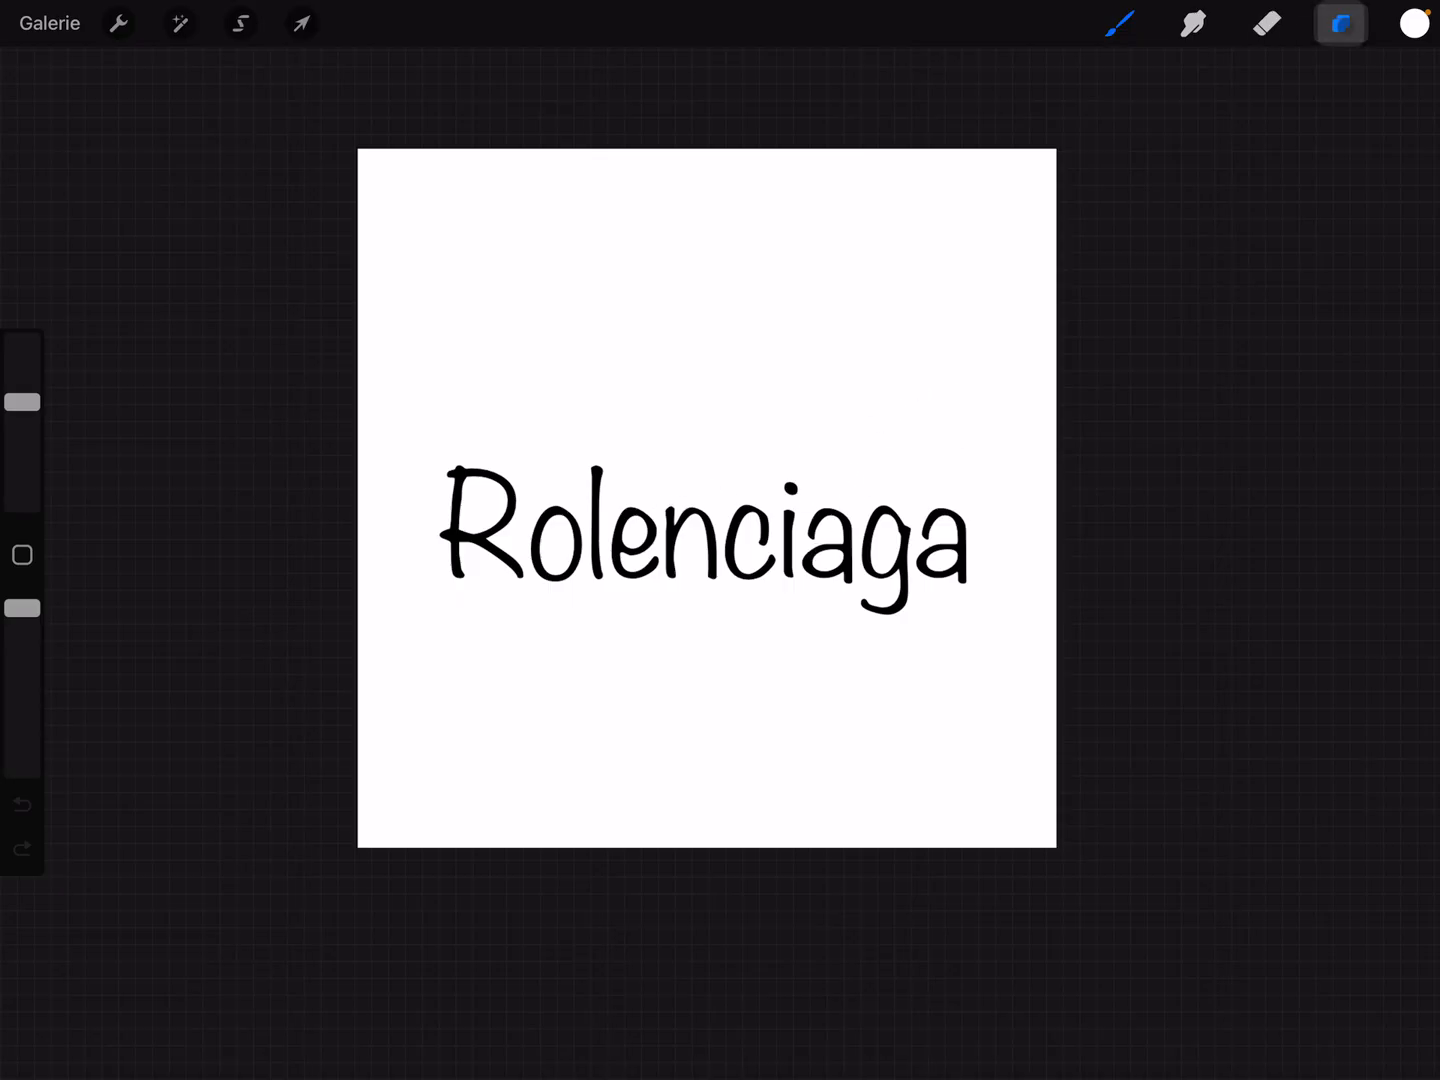
pyautogui.click(1340, 24)
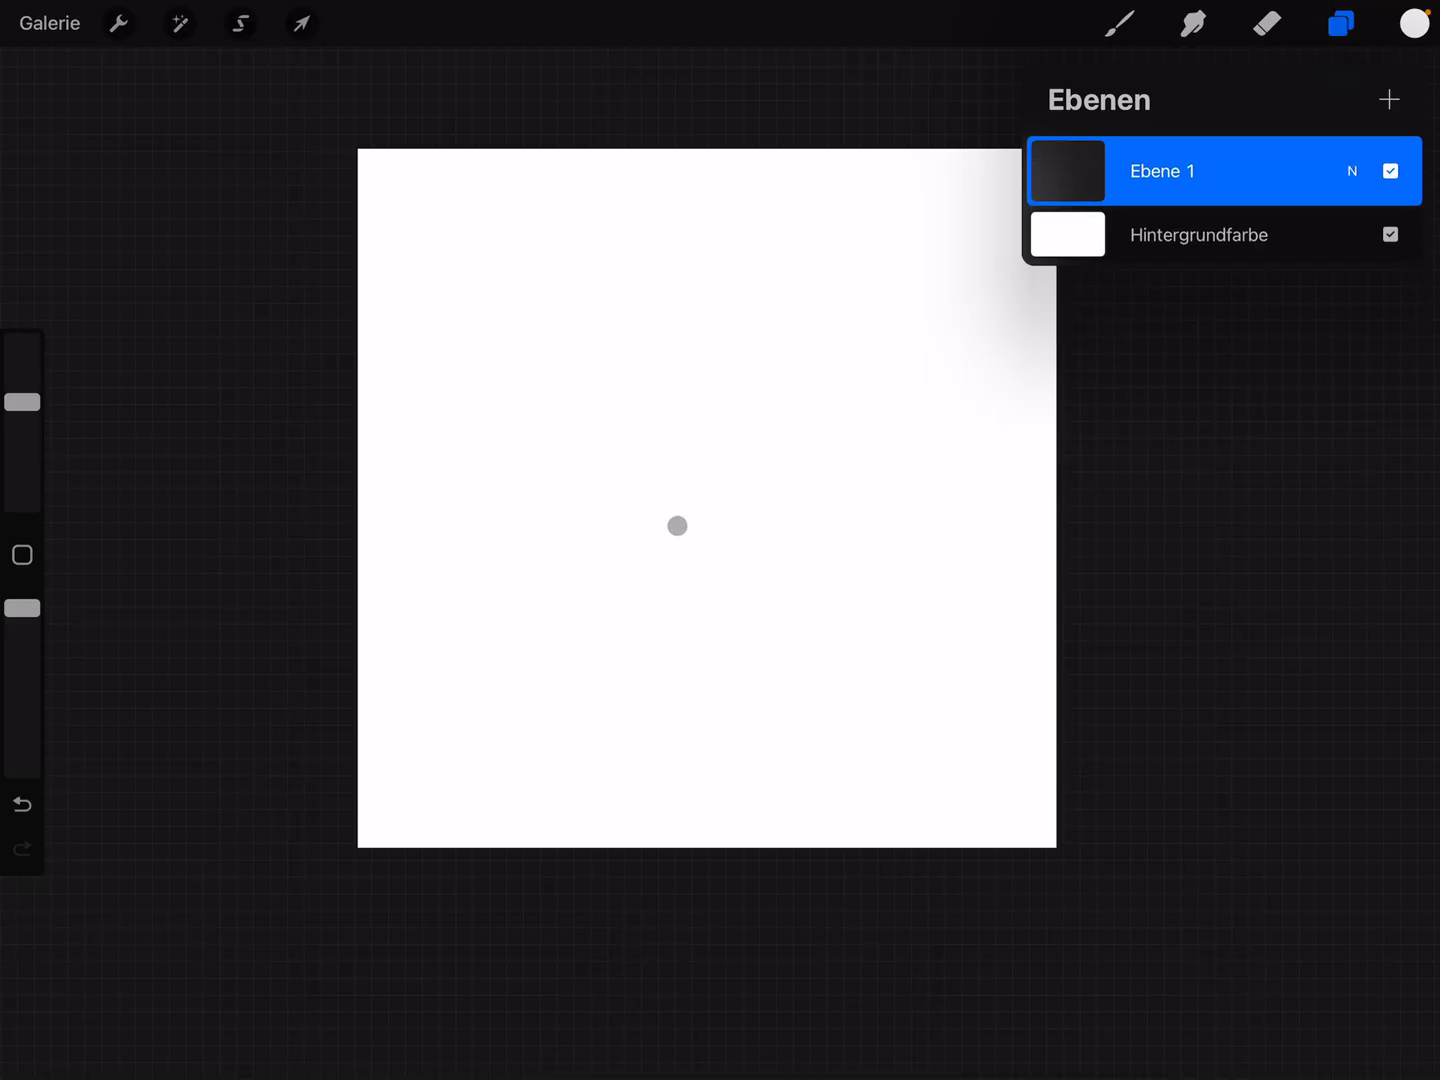
pyautogui.click(118, 24)
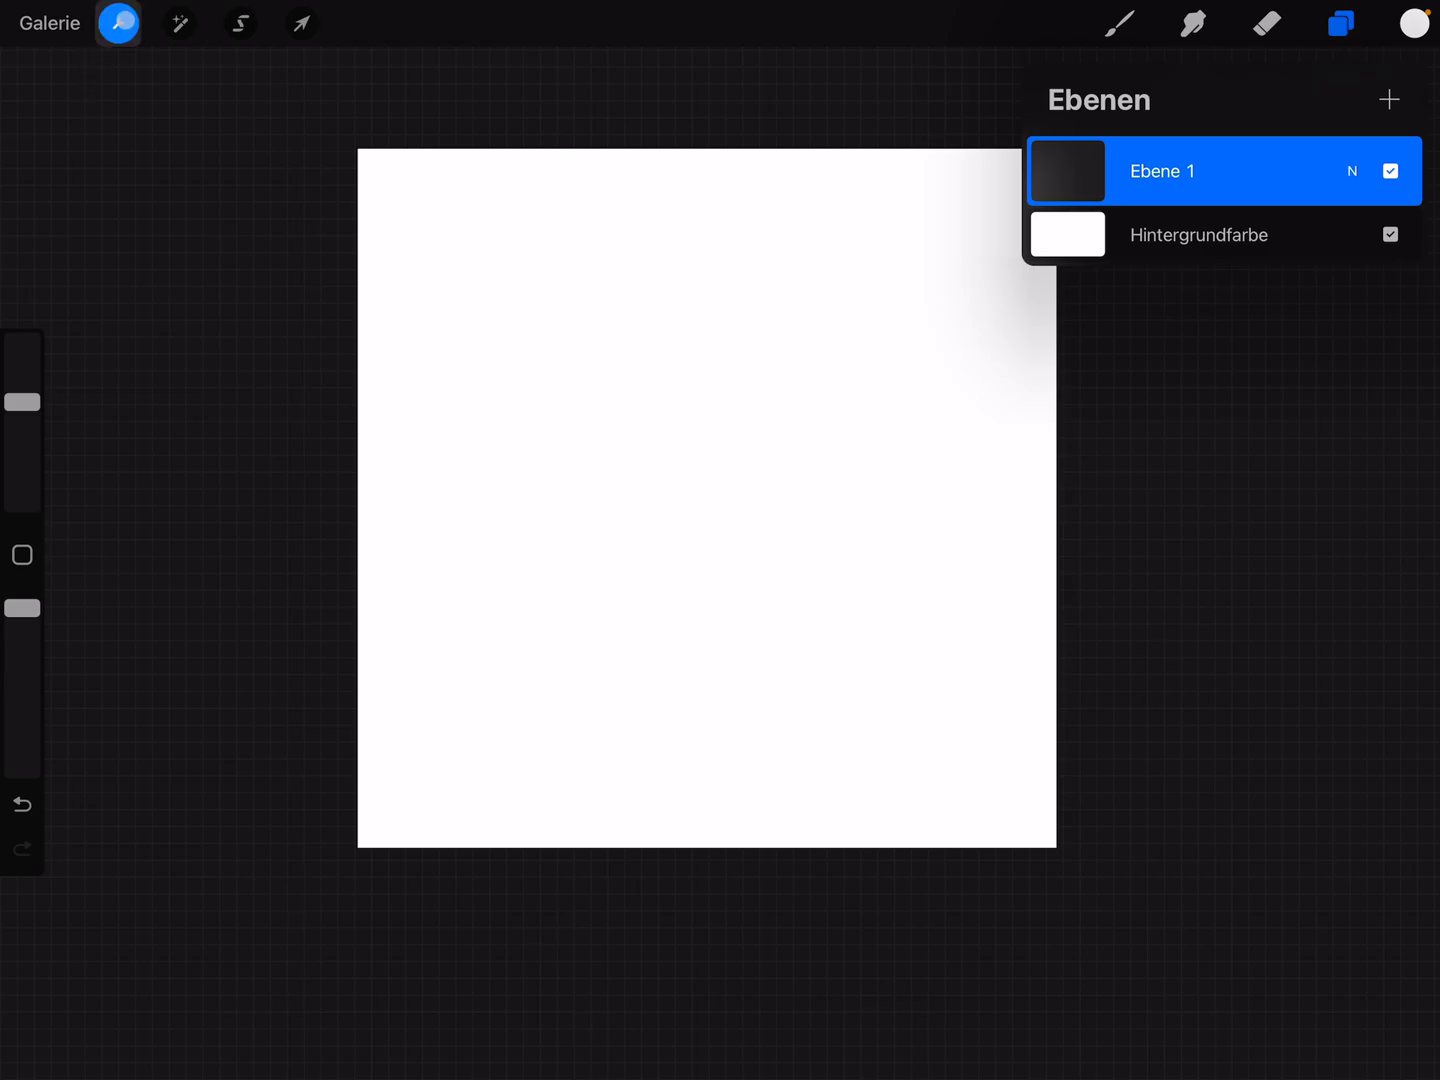
pyautogui.click(118, 24)
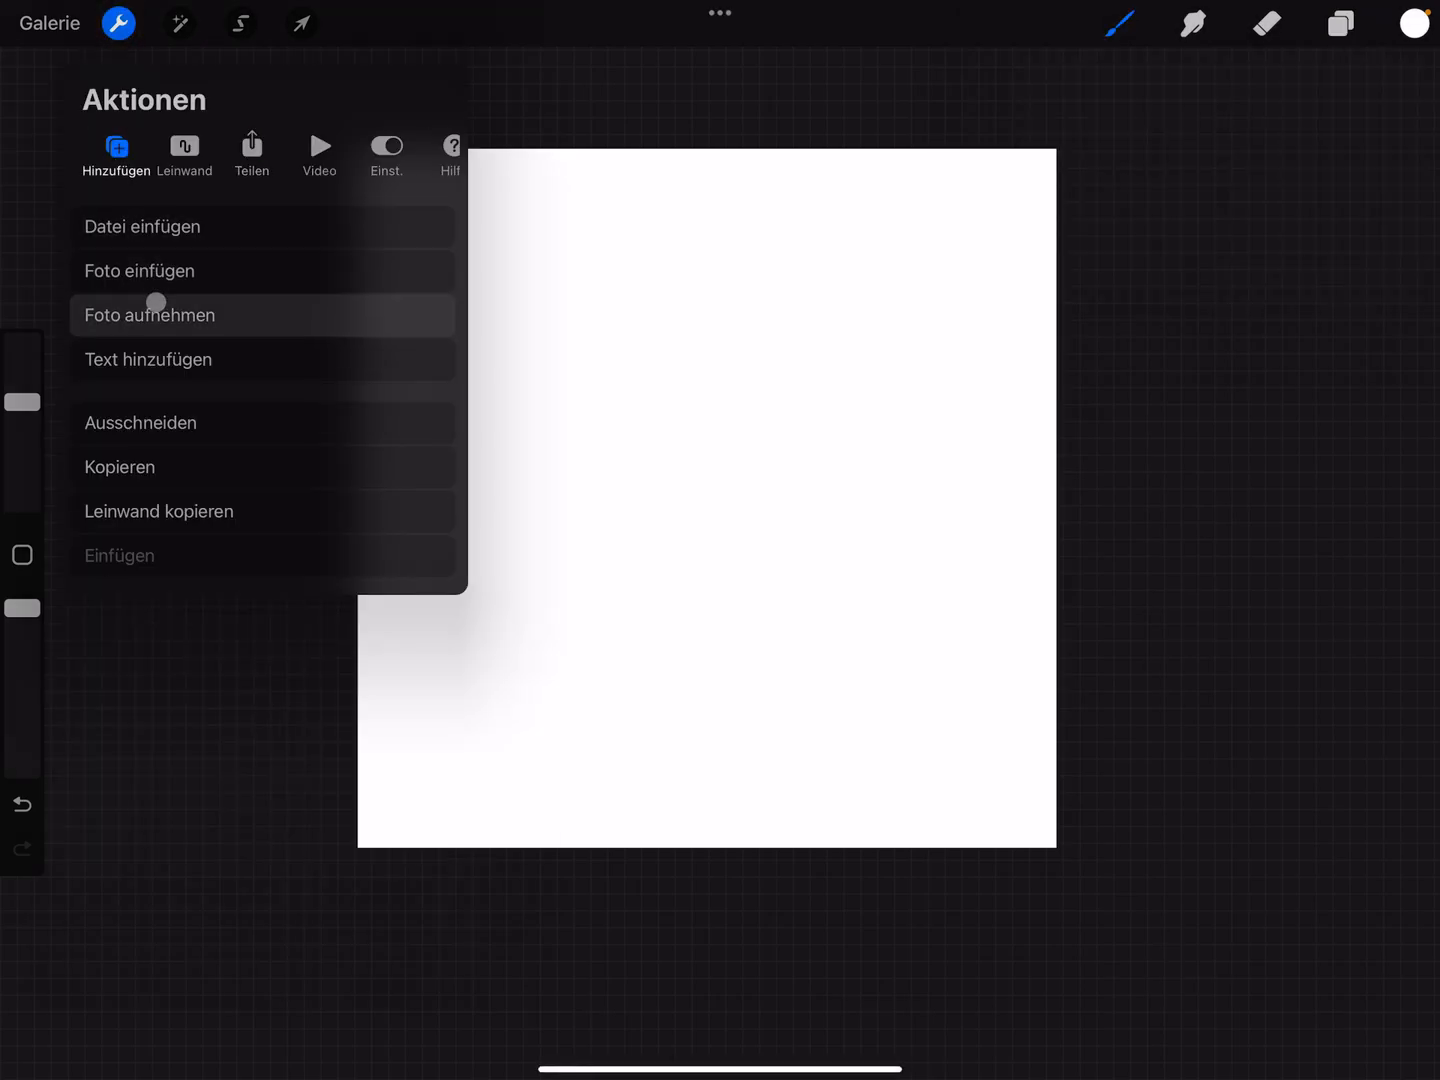
# Step: Add a new text object and set its colour to full black in the colour wheel
pyautogui.click(148, 360)
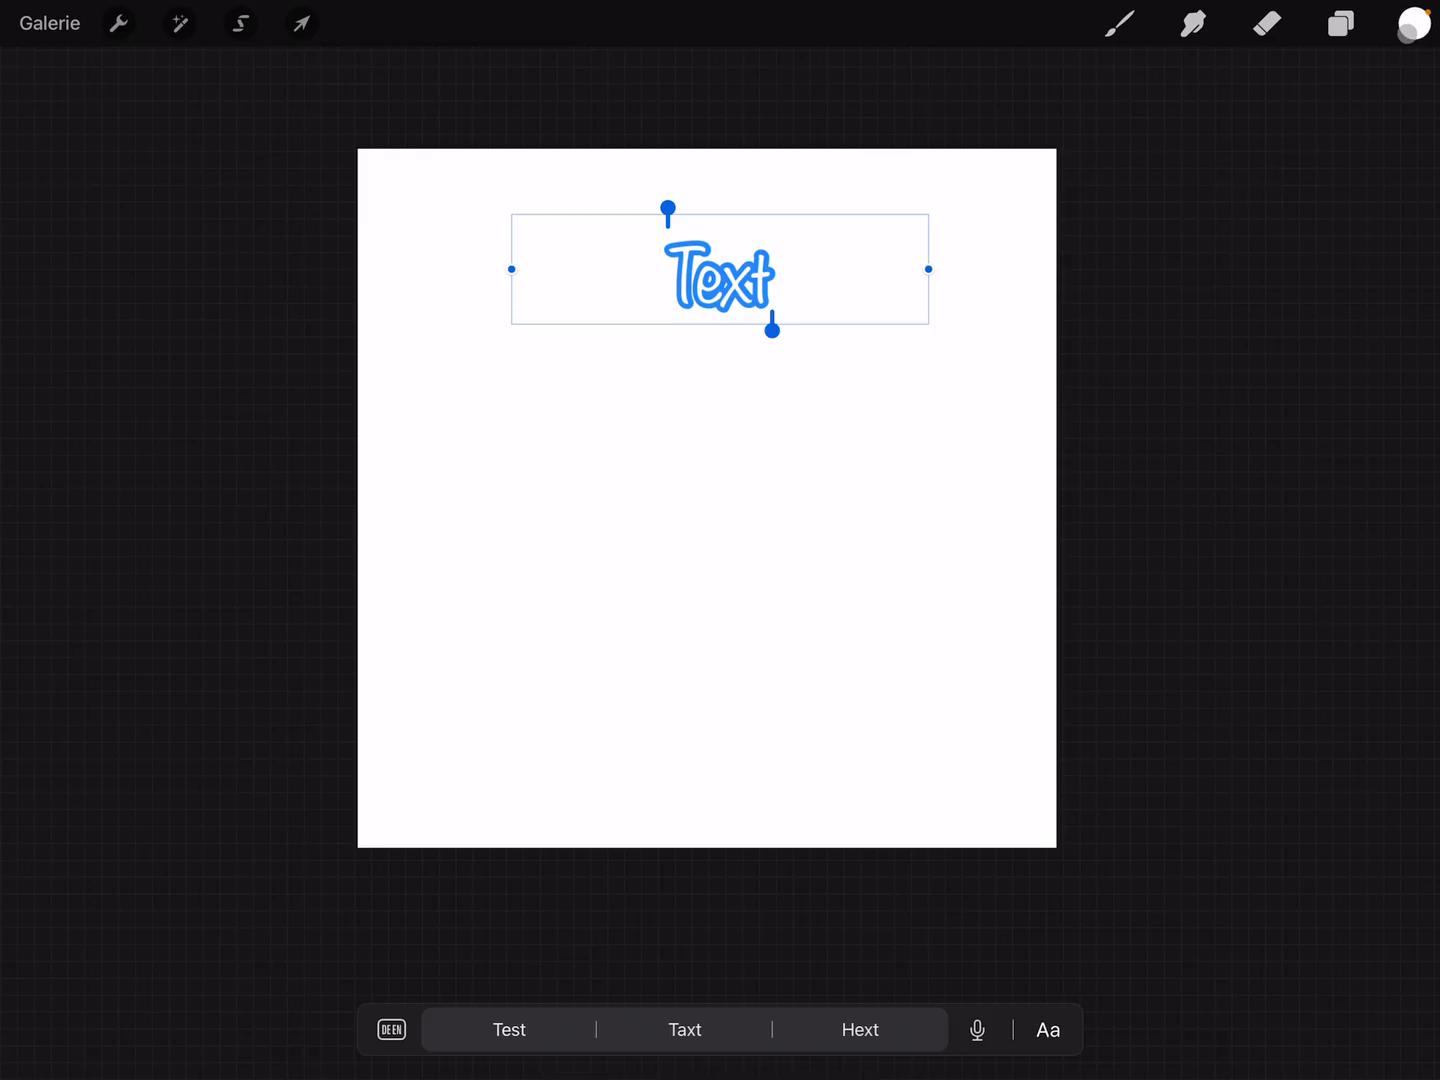
pyautogui.click(1412, 24)
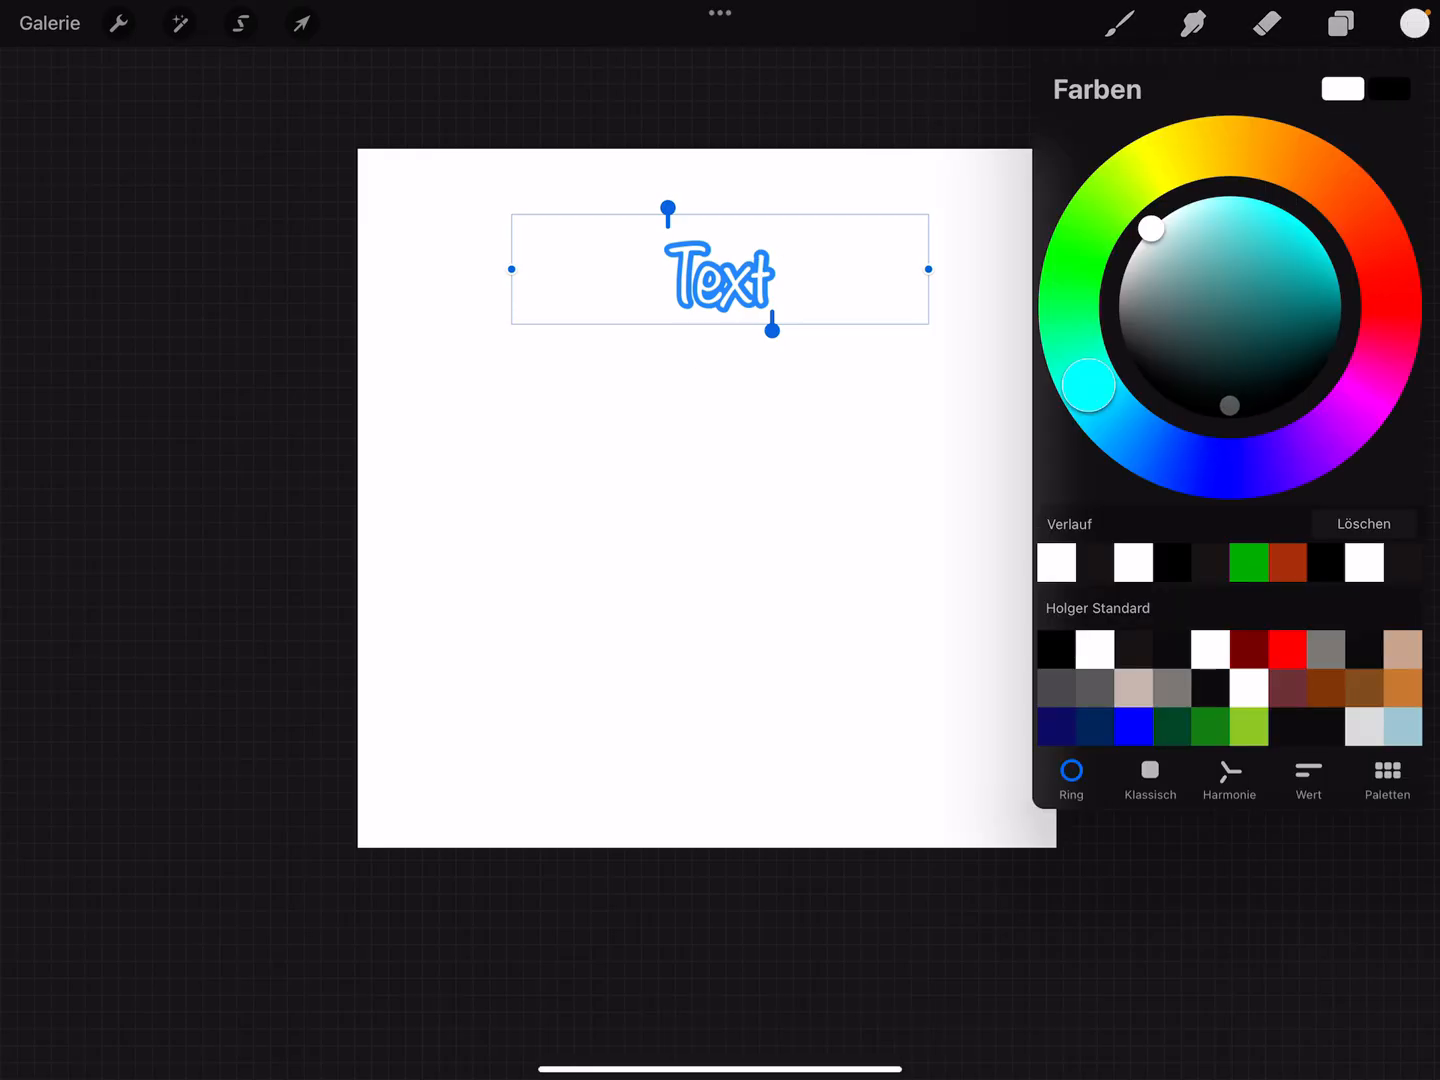
pyautogui.moveTo(1150, 228); pyautogui.dragTo(1230, 412)
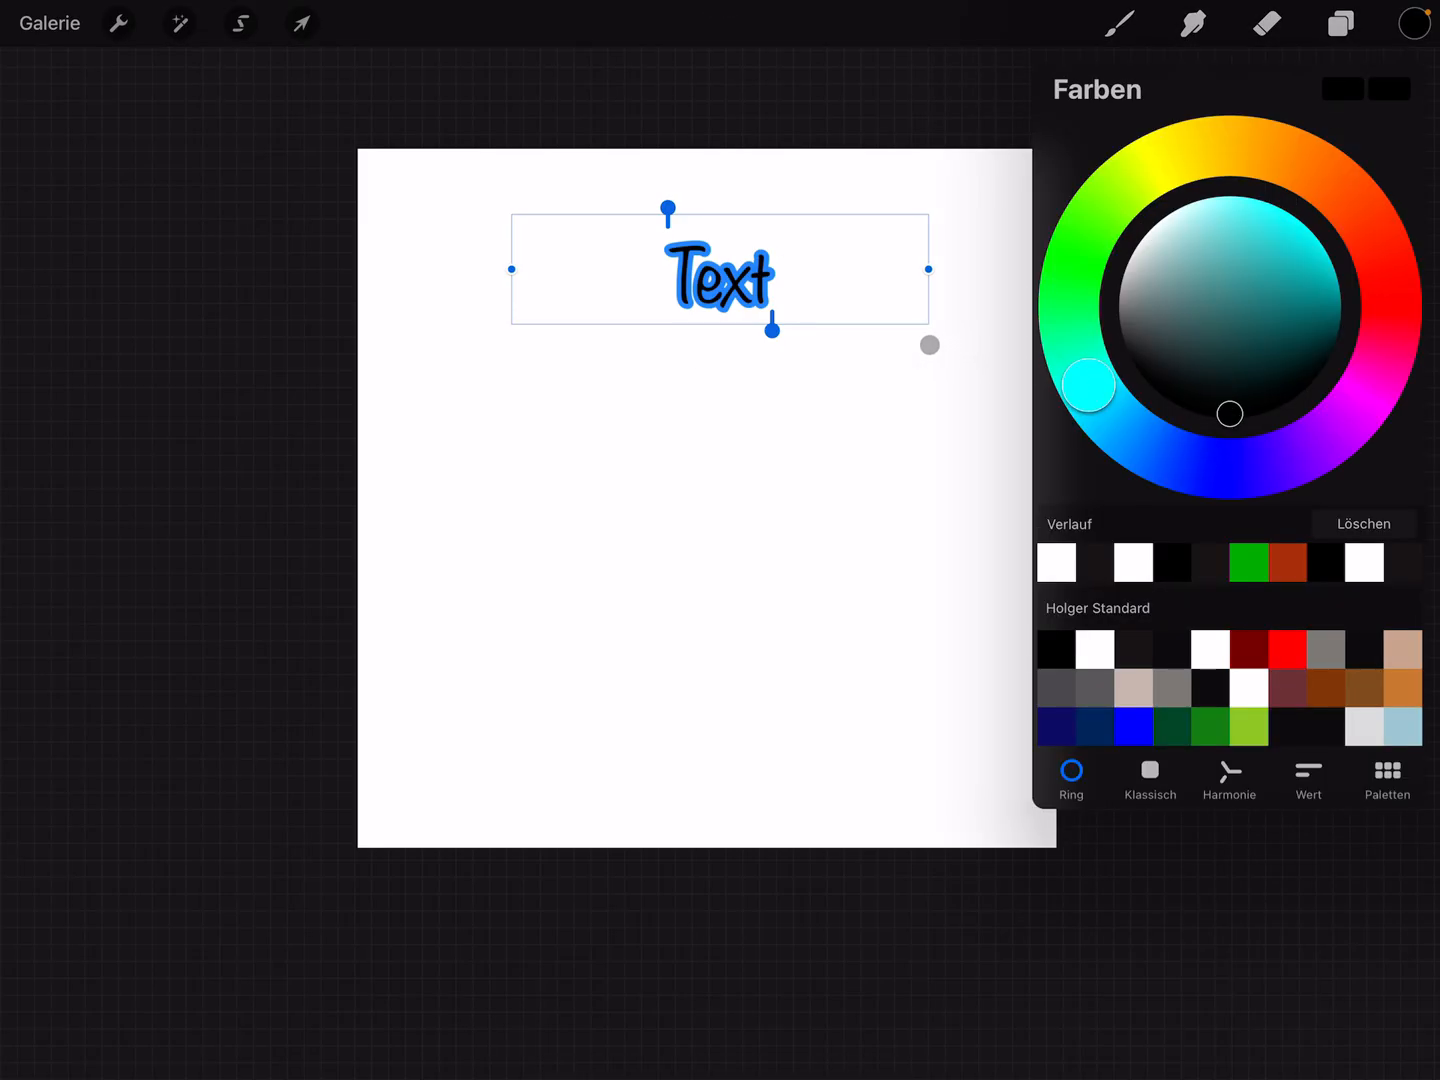
pyautogui.moveTo(928, 344); pyautogui.dragTo(838, 304)
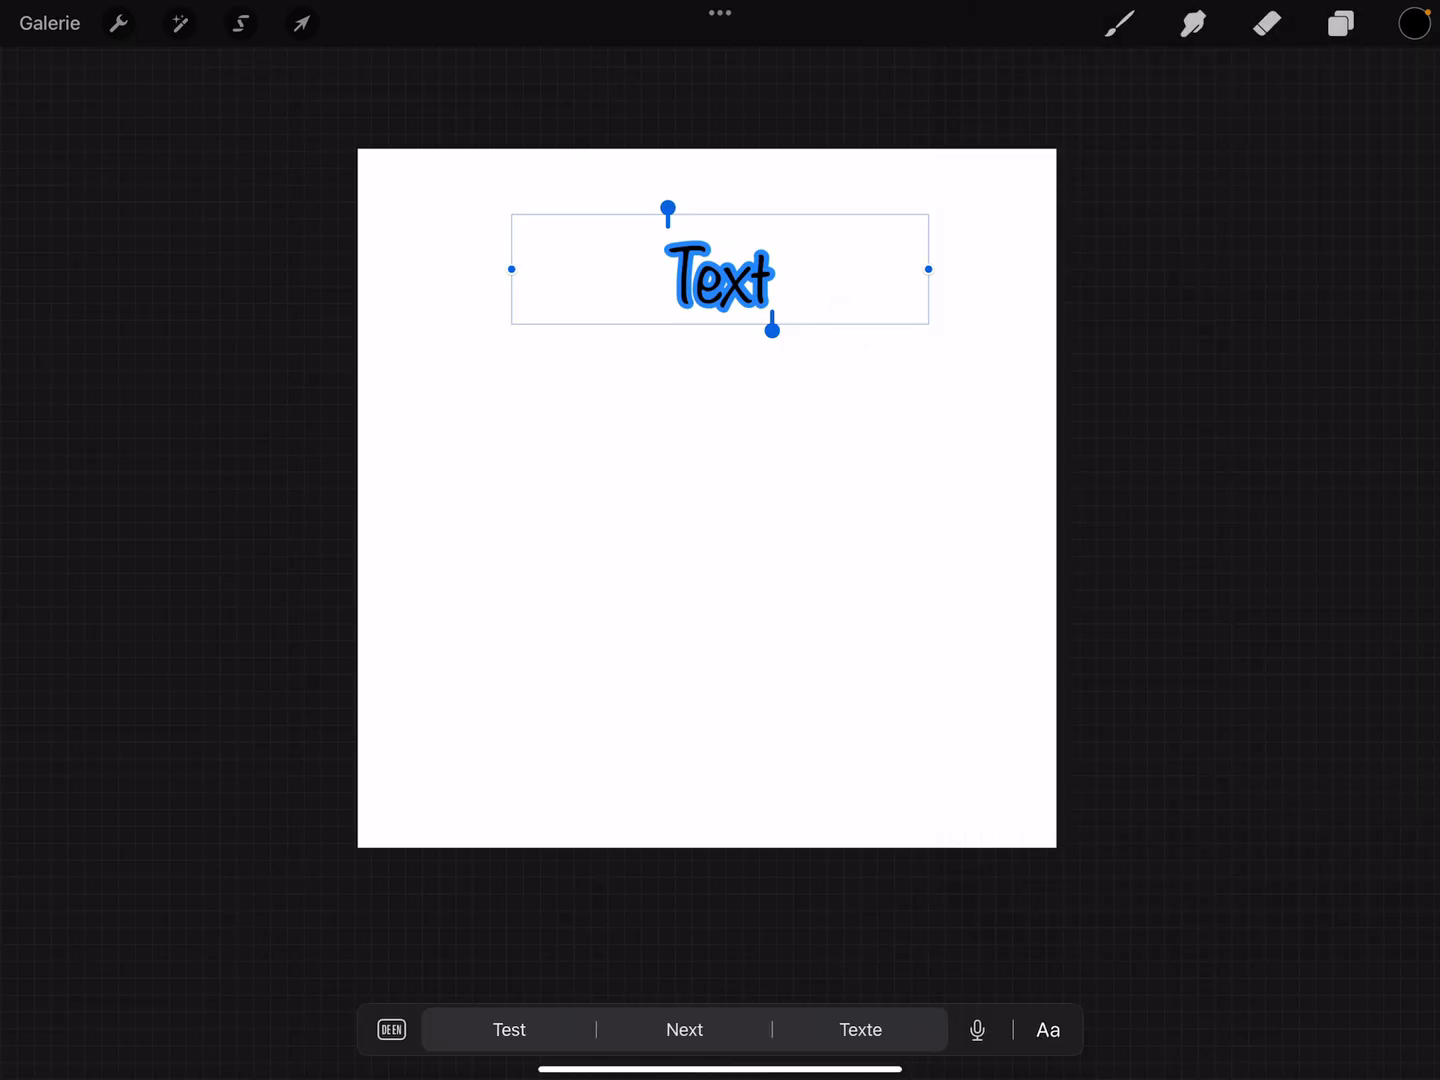
# Step: Enter the text 'This is a test' and finish editing it
pyautogui.write('This')
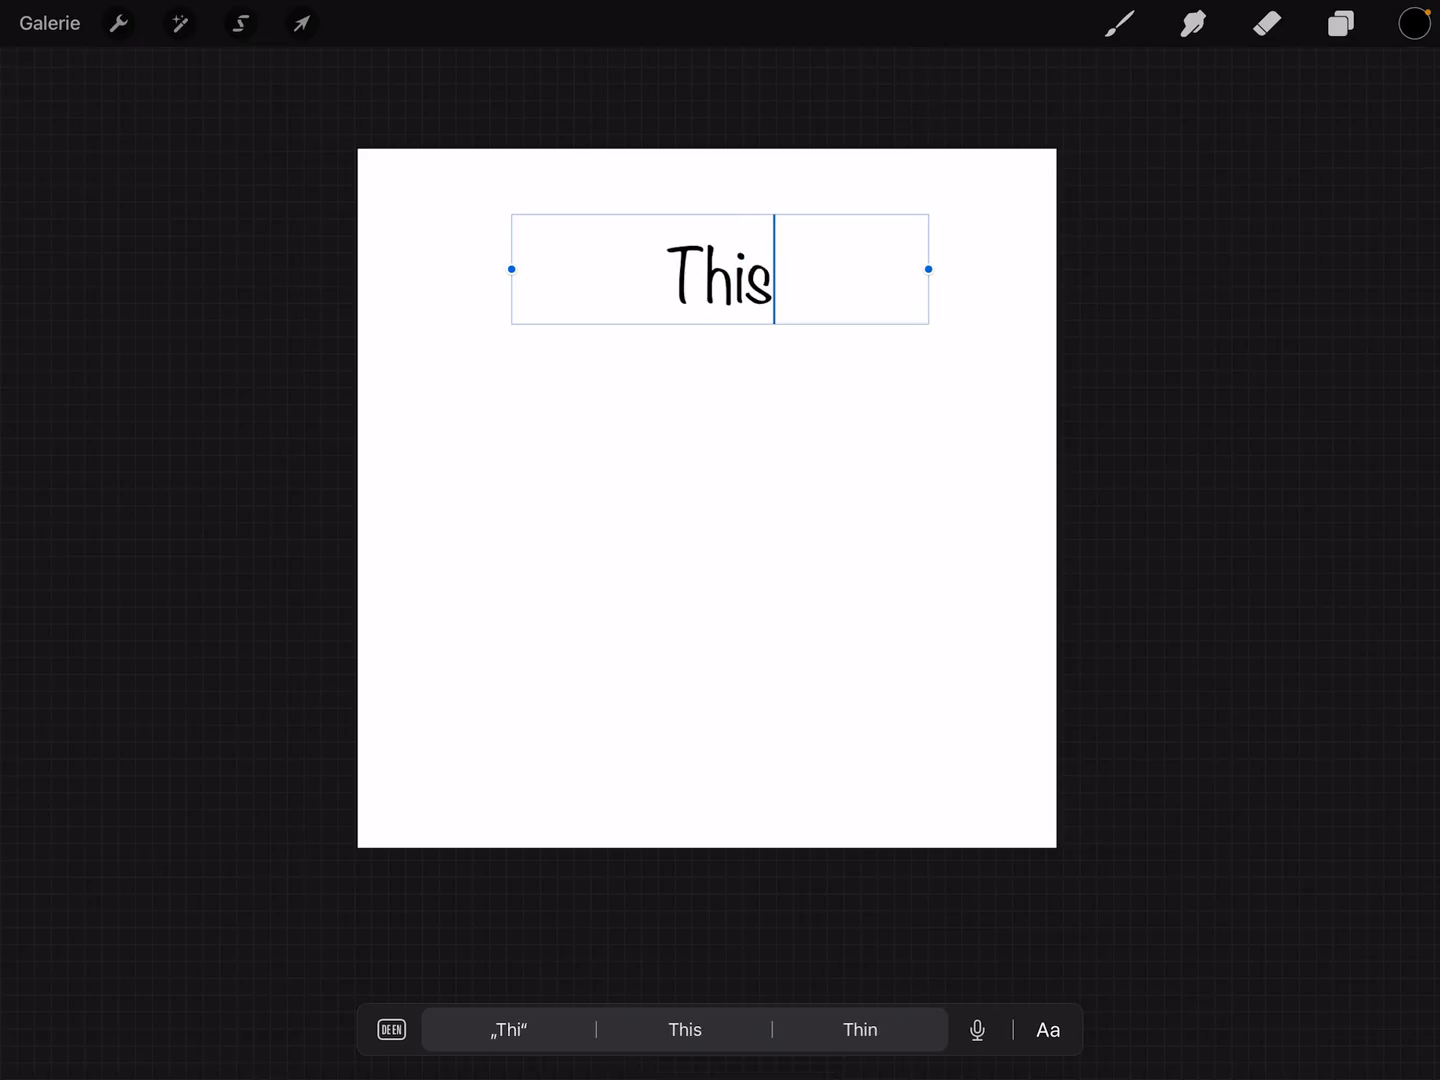
pyautogui.write('is a')
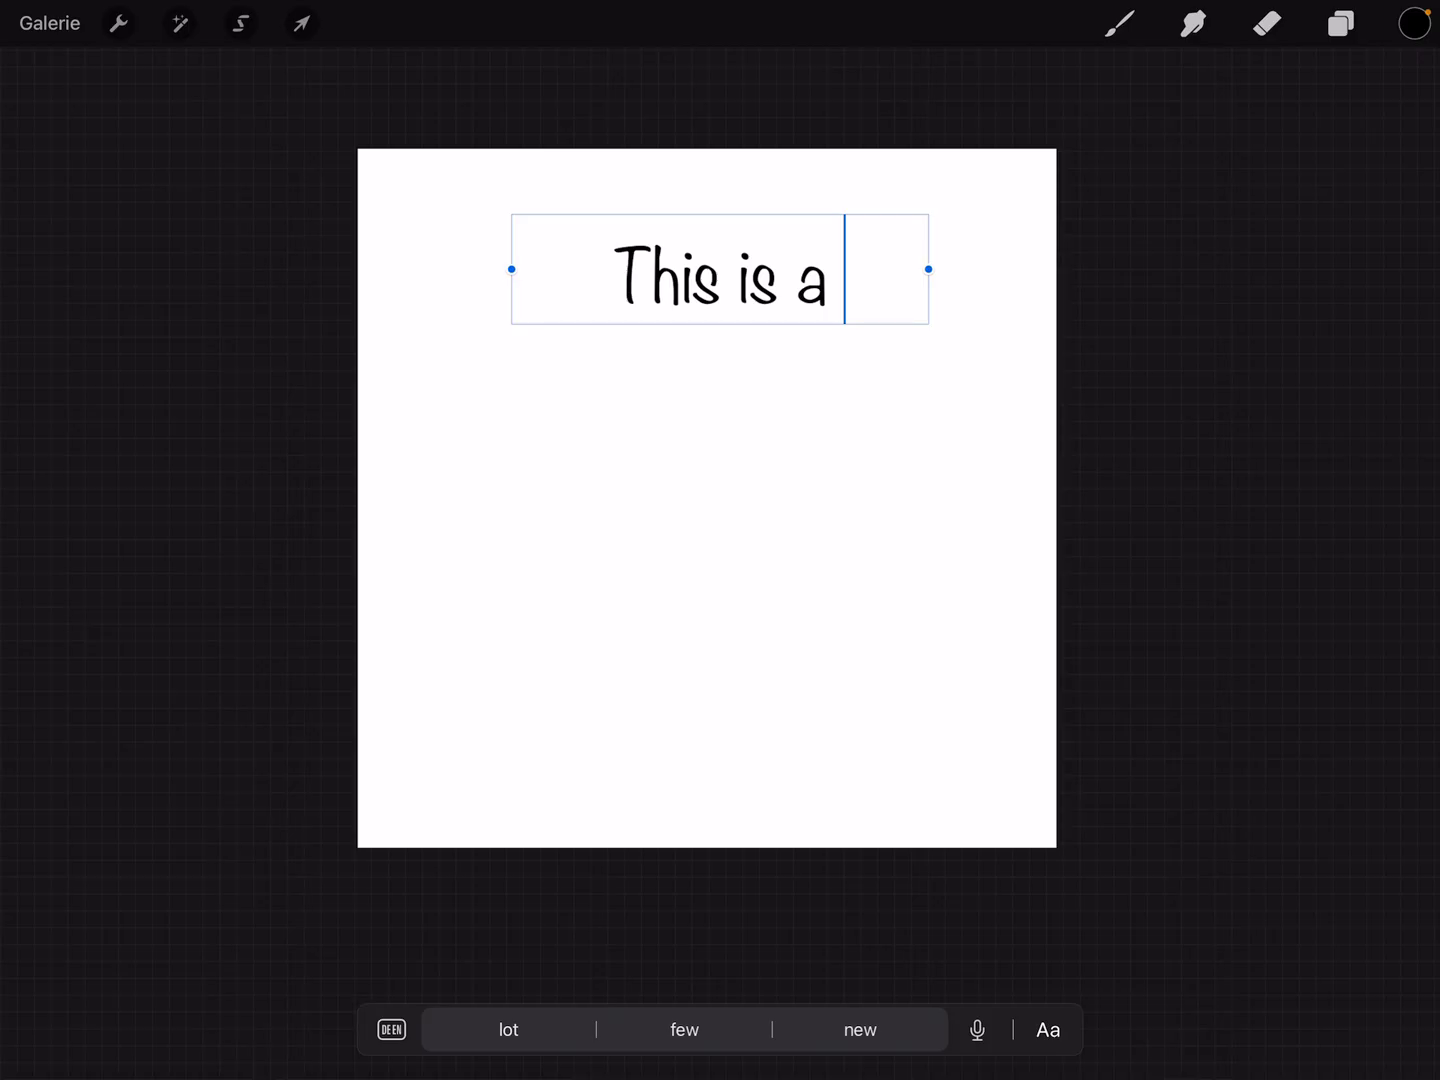
pyautogui.write('test')
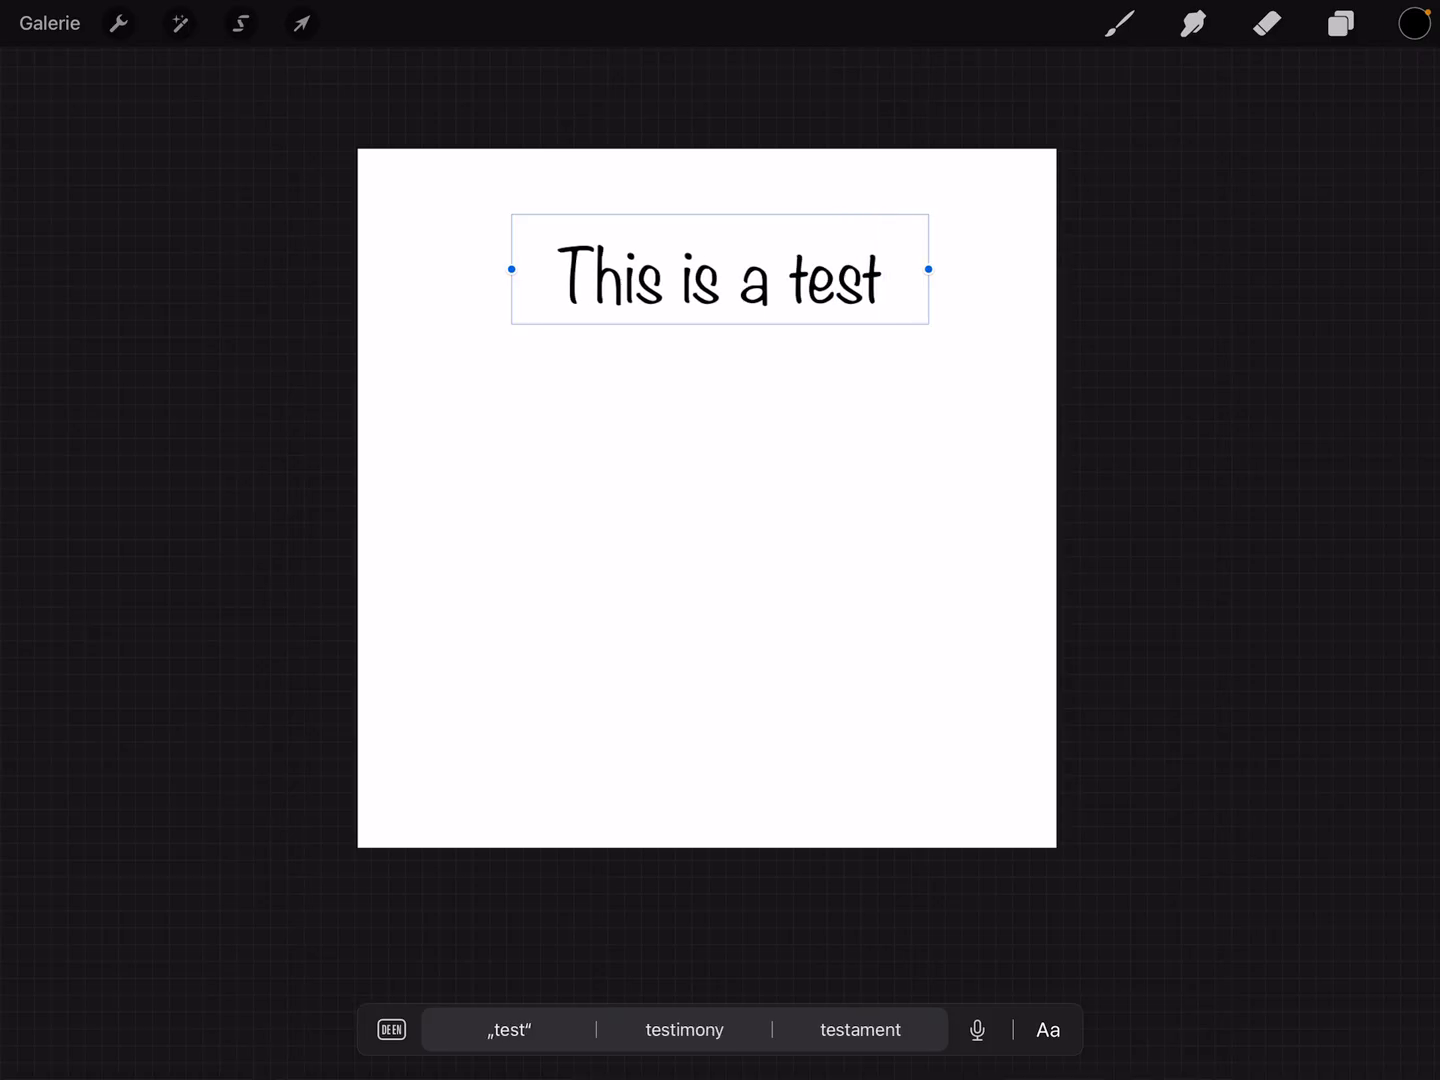
pyautogui.click(300, 24)
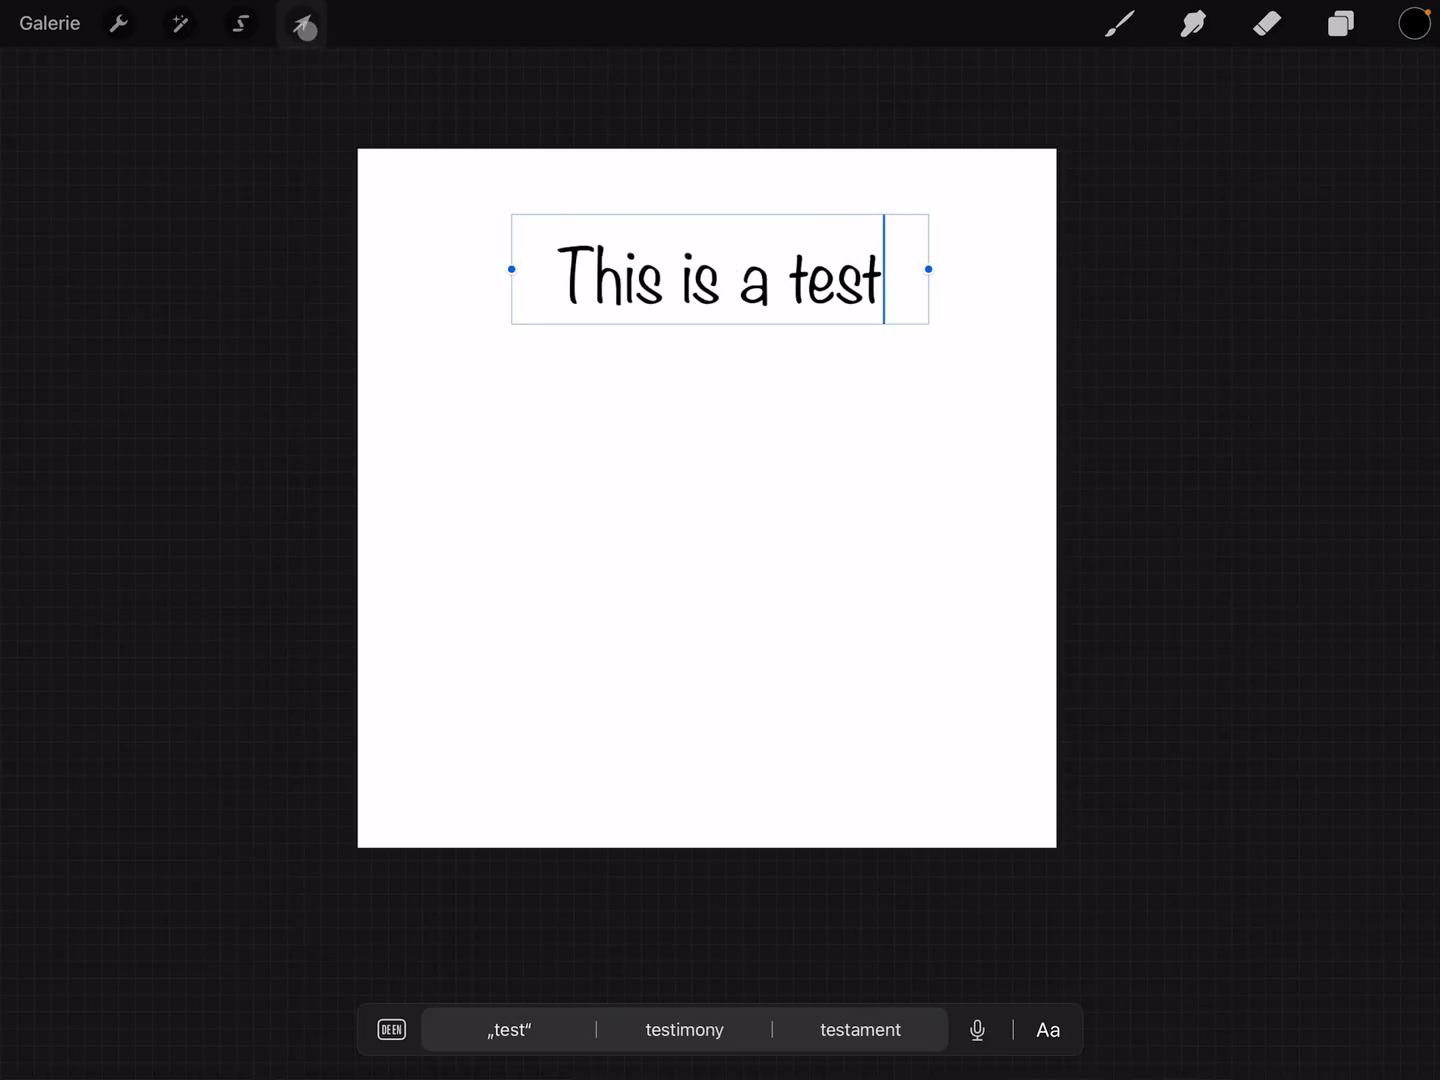
# Step: Scale the 'This is a test' text with Transform so it spans the canvas centre
pyautogui.click(300, 24)
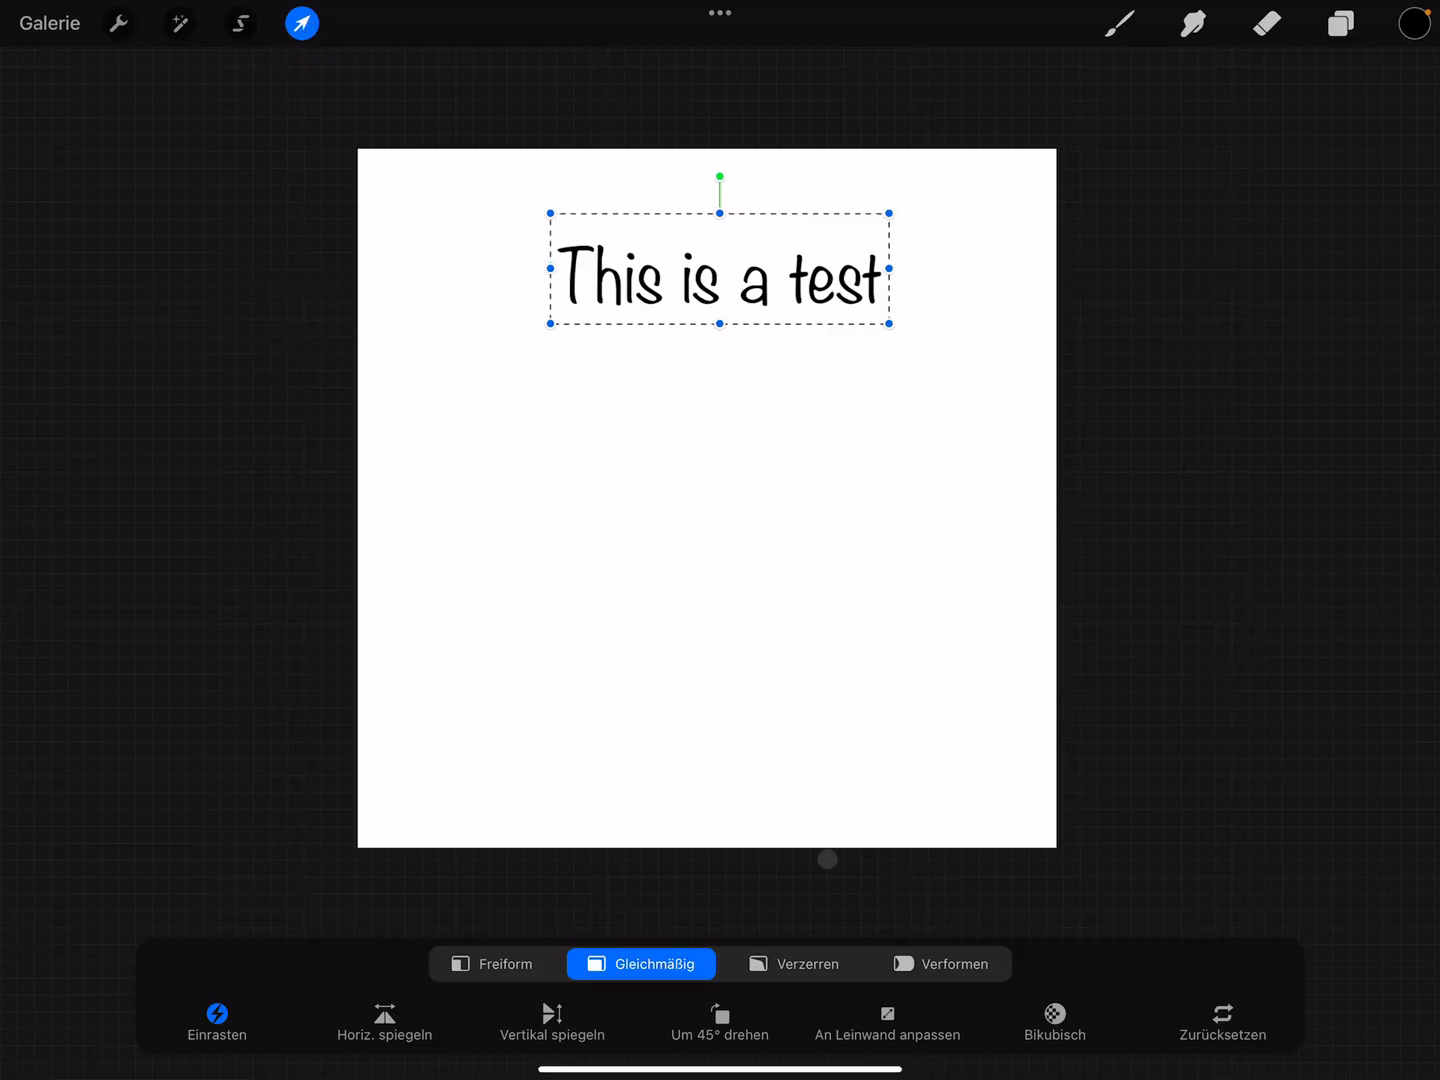
pyautogui.click(886, 1022)
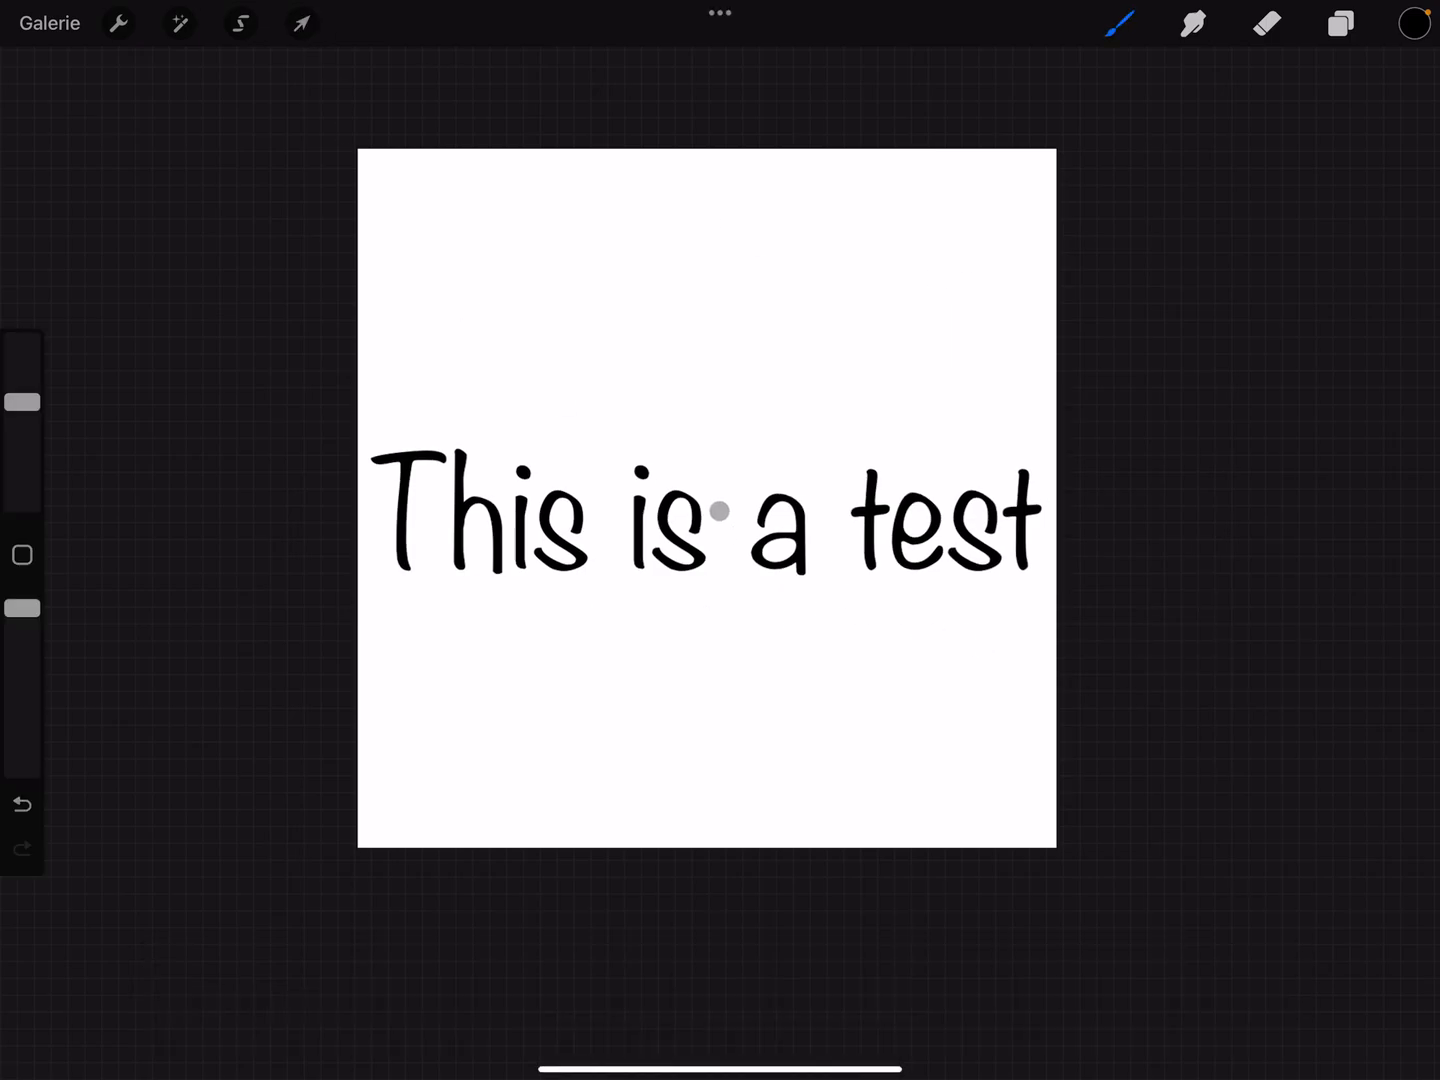
pyautogui.click(118, 24)
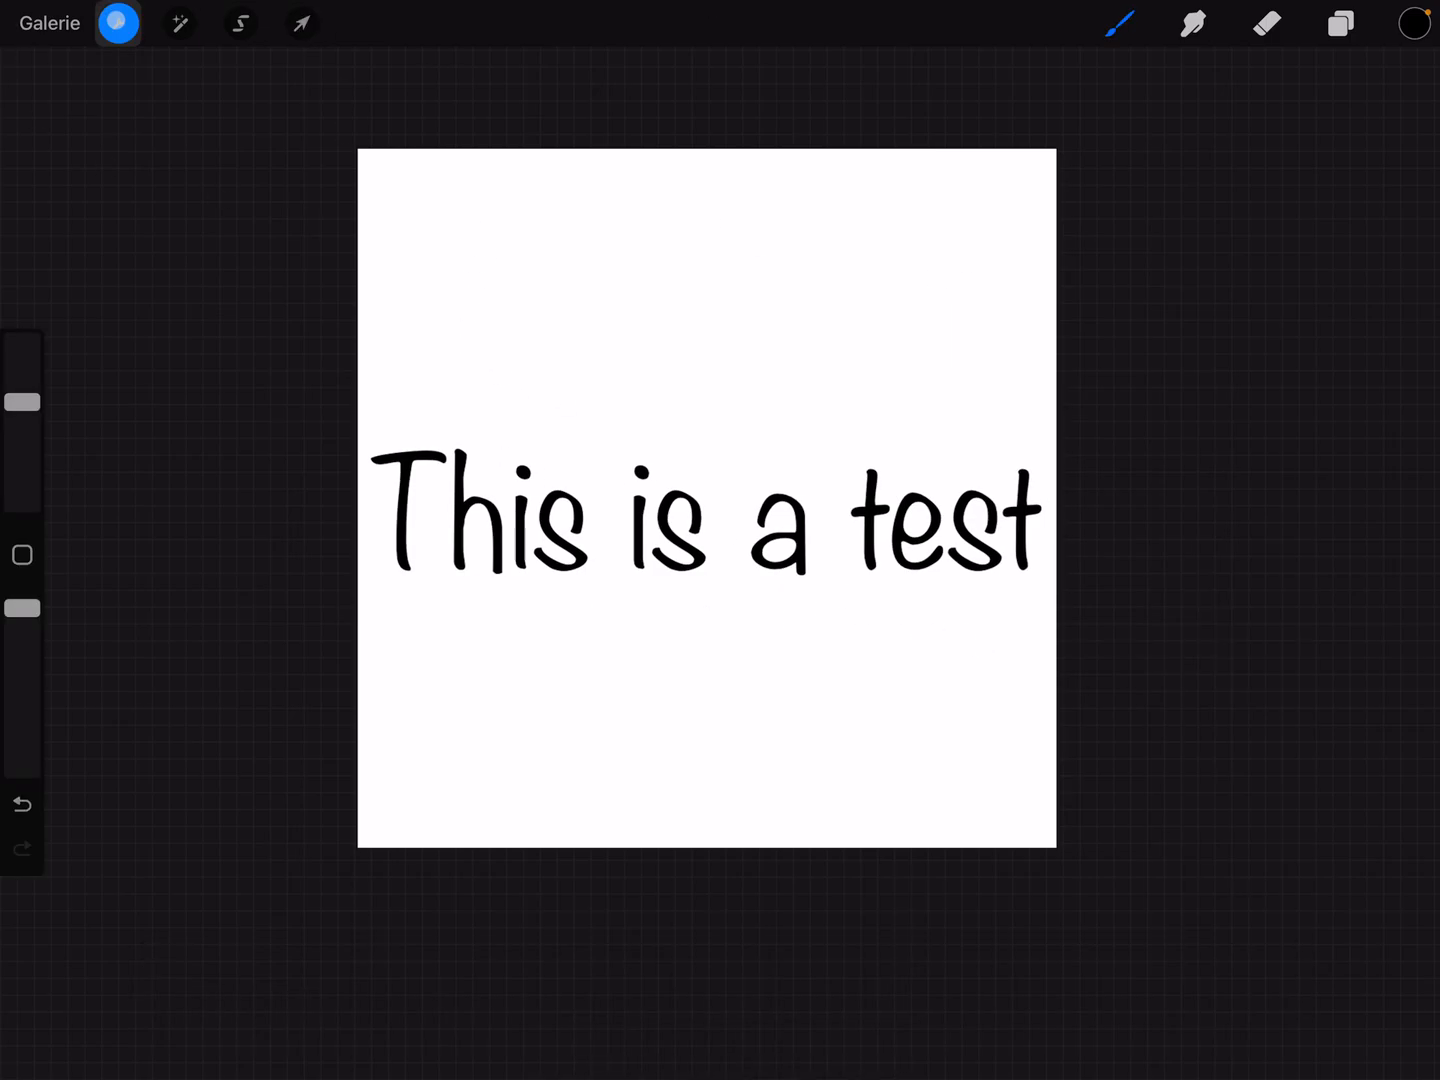
# Step: Export the drawing as a JPEG via Aktionen > Teilen
pyautogui.click(116, 24)
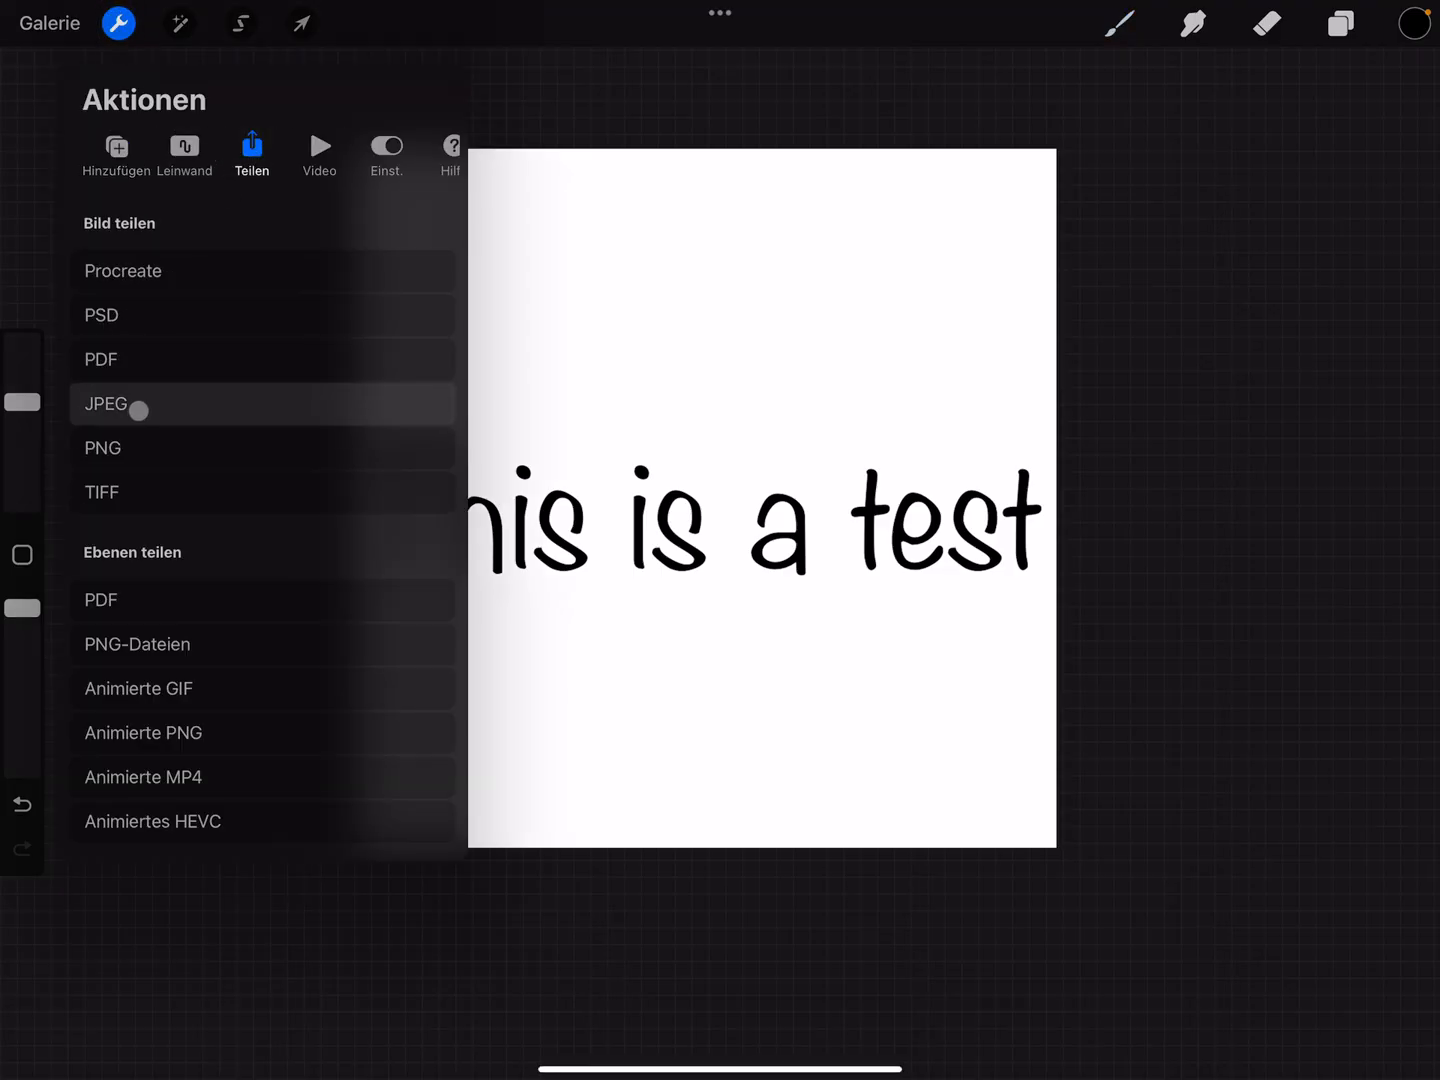
pyautogui.click(104, 404)
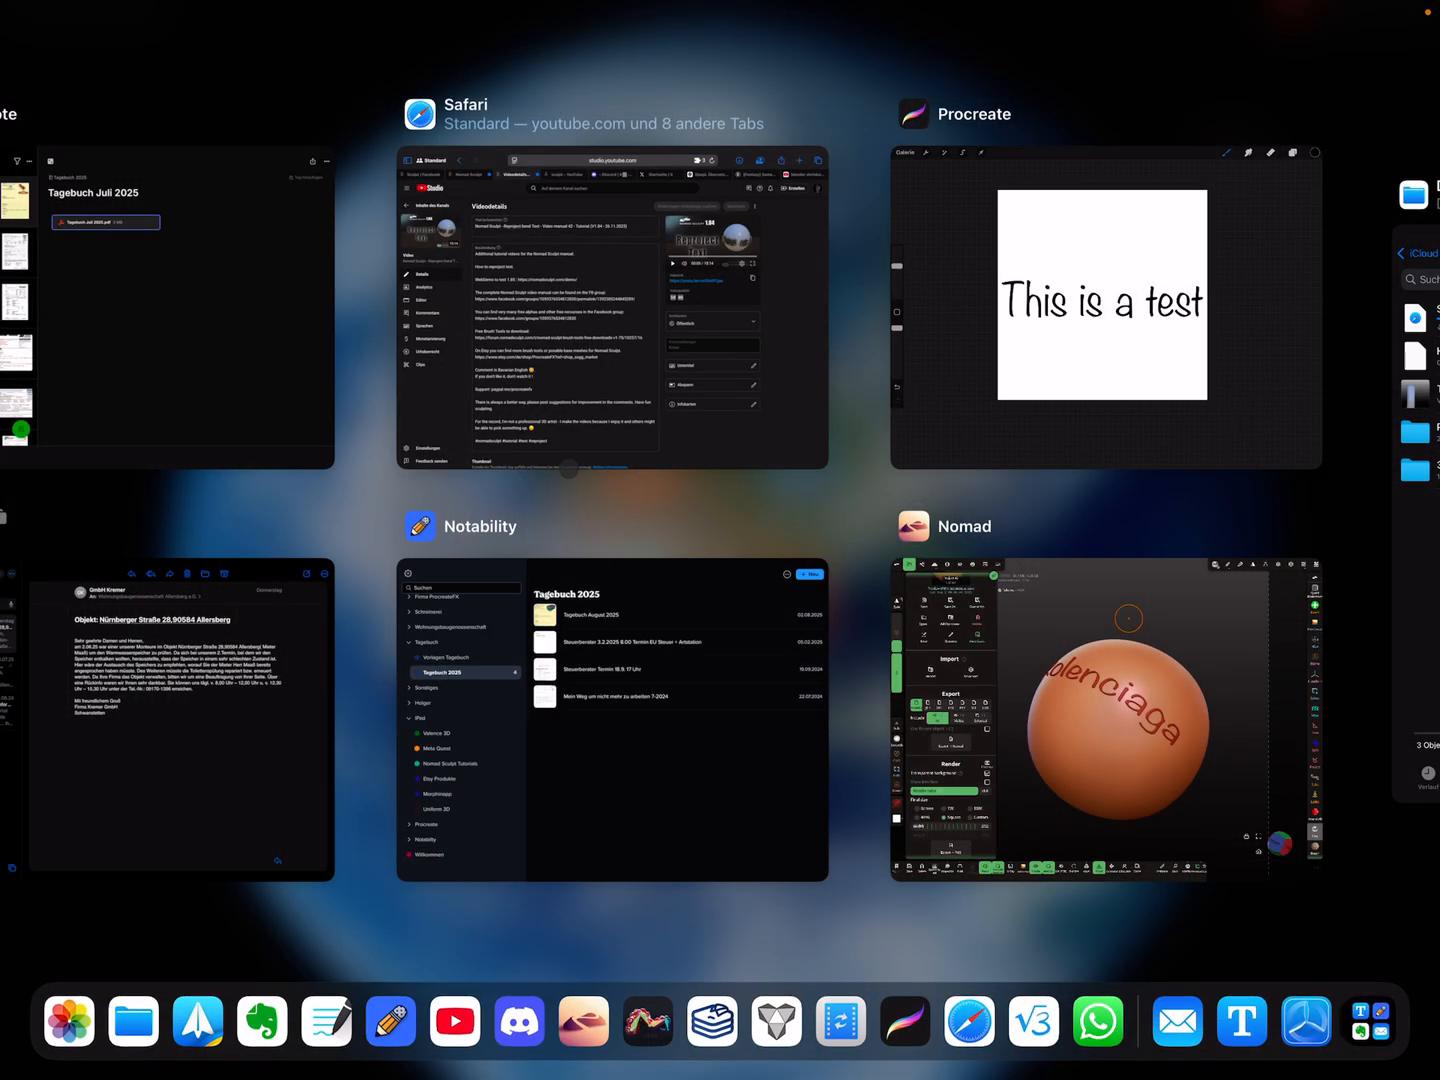
# Step: Switch to the Nomad sphere sculpt and start drawing a Tube primitive across its surface
pyautogui.click(1104, 716)
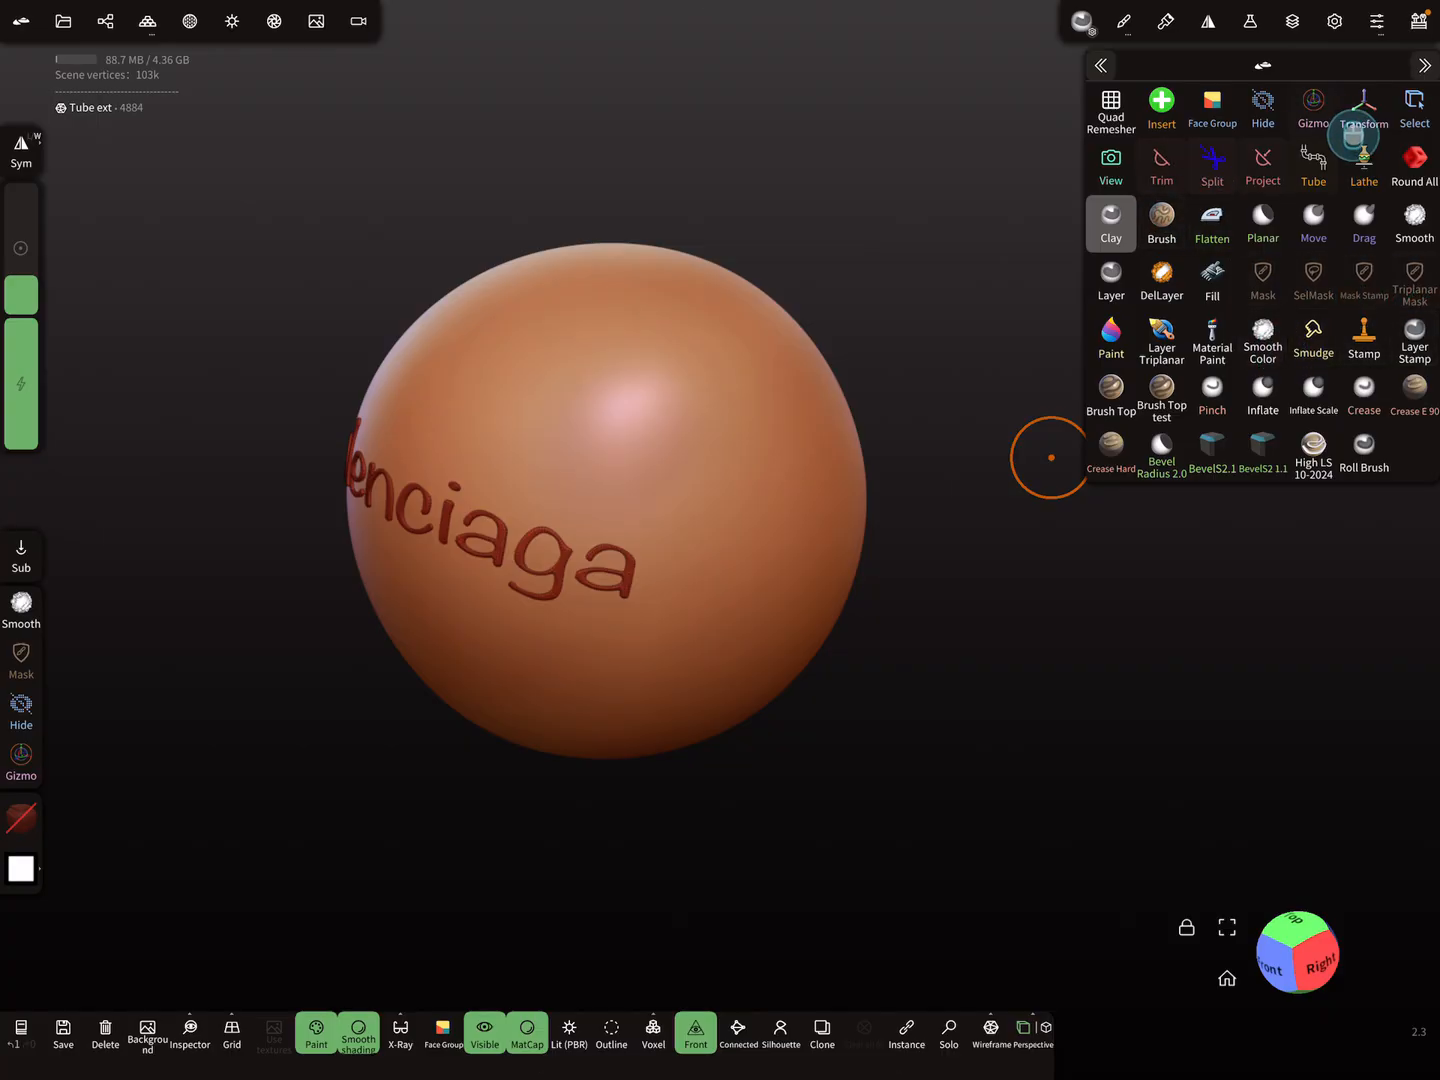
pyautogui.click(1312, 164)
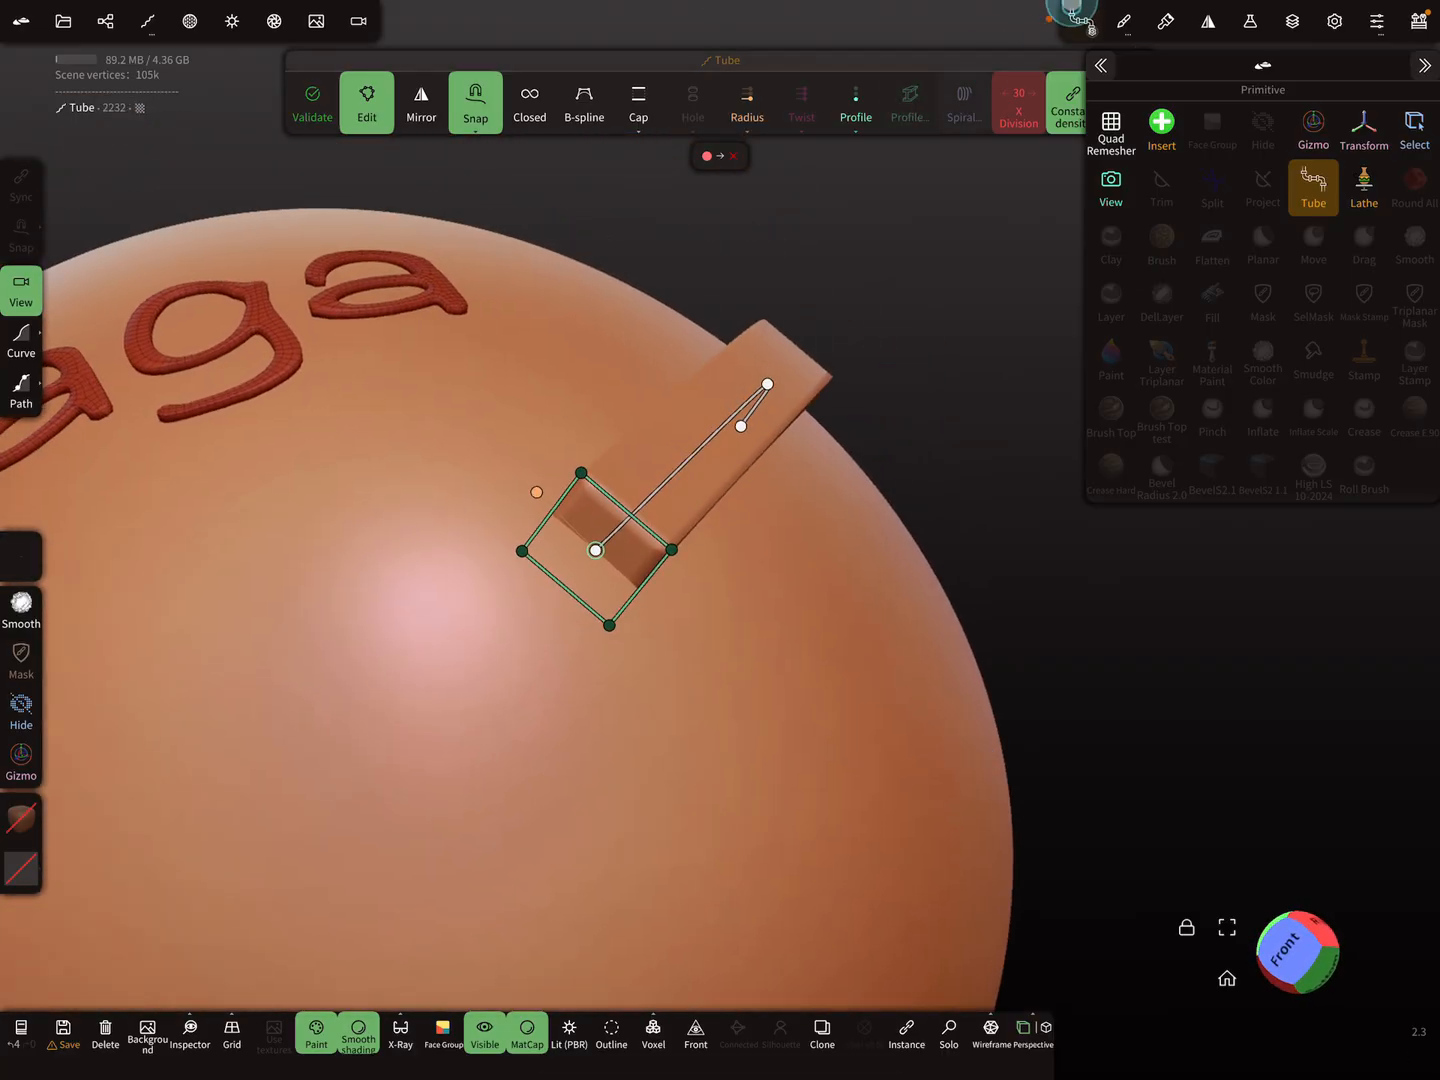
# Step: Flatten the tube's B-spline profile into a centred flat line, making the curve a thin ribbon shown Solo
pyautogui.click(856, 104)
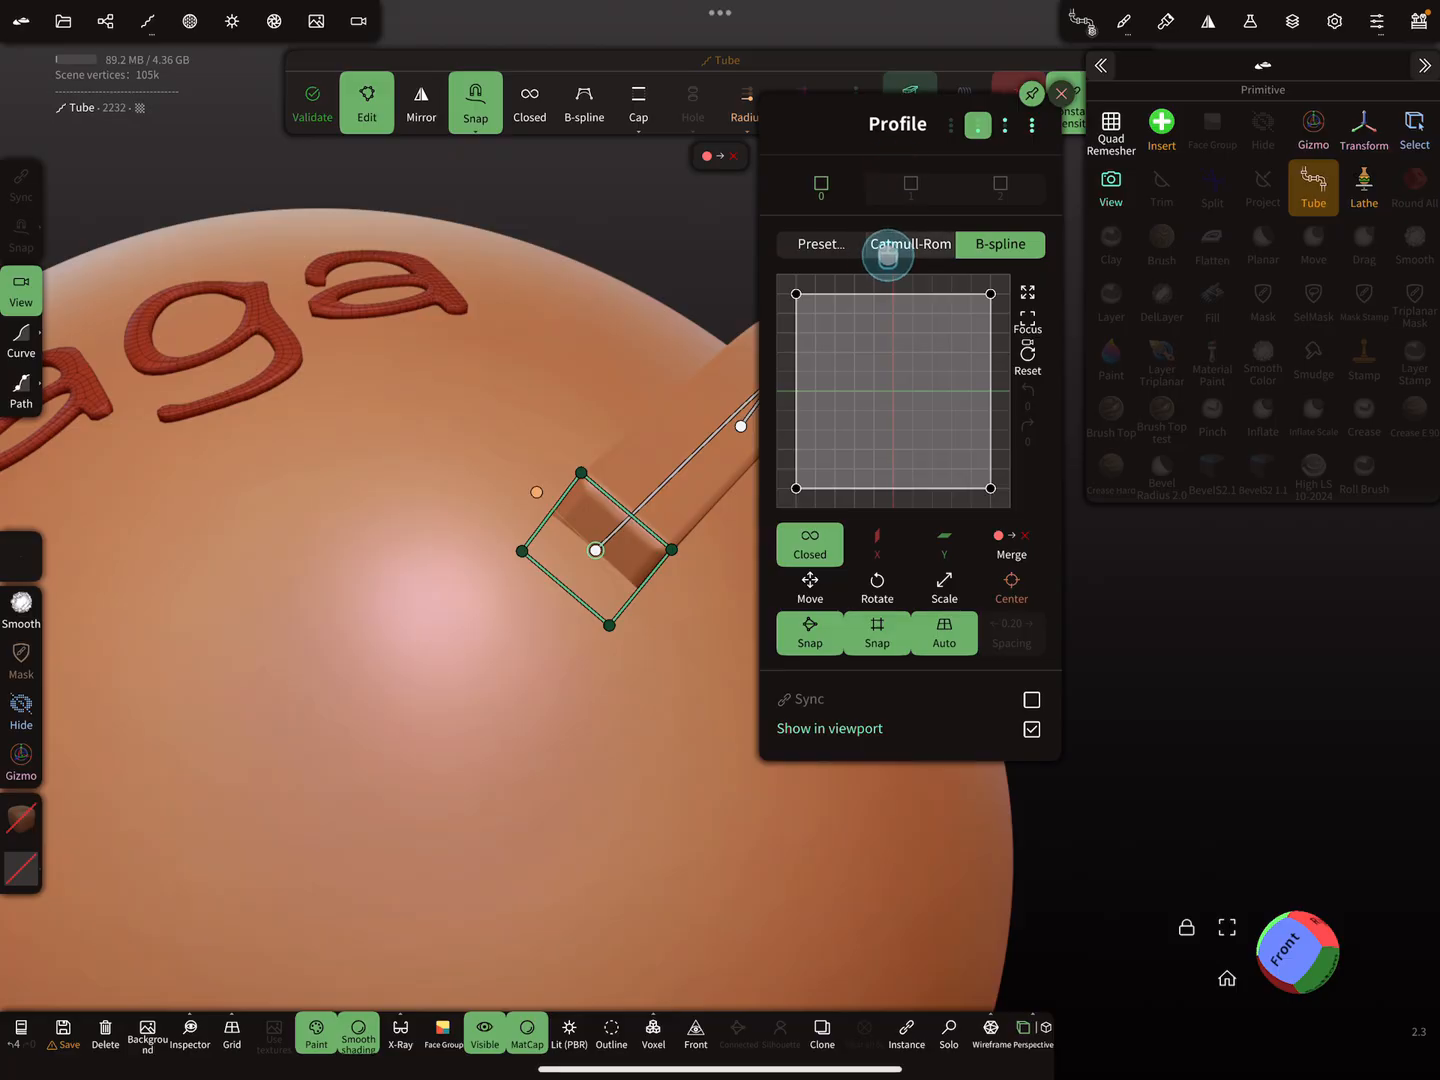
pyautogui.click(808, 544)
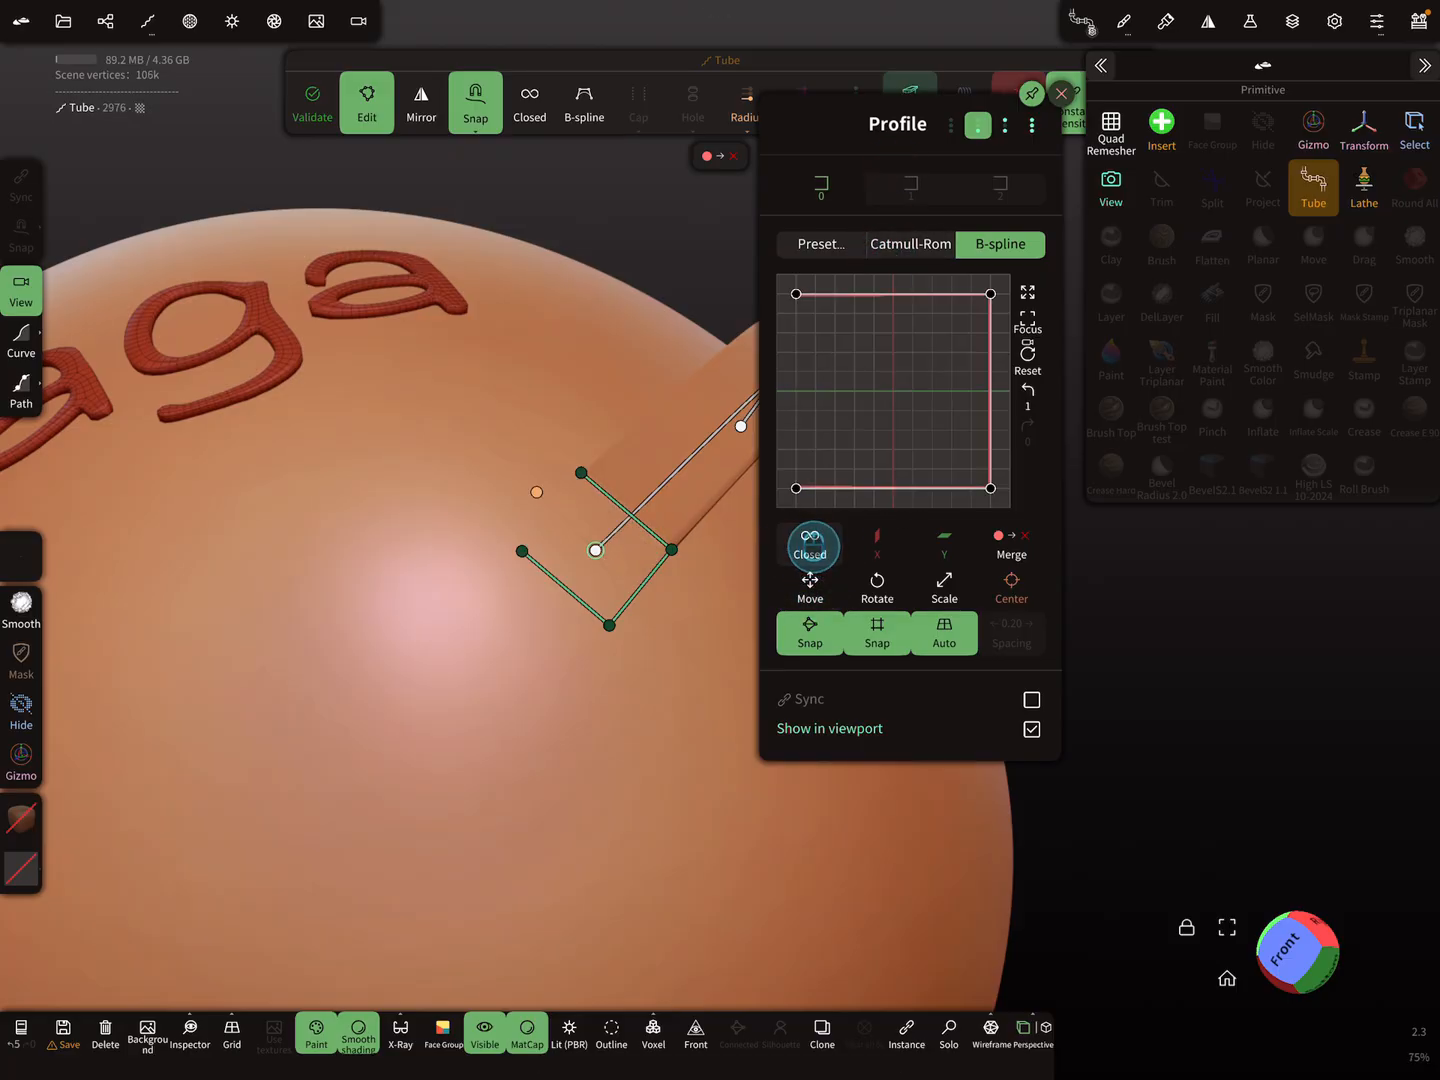
pyautogui.click(810, 540)
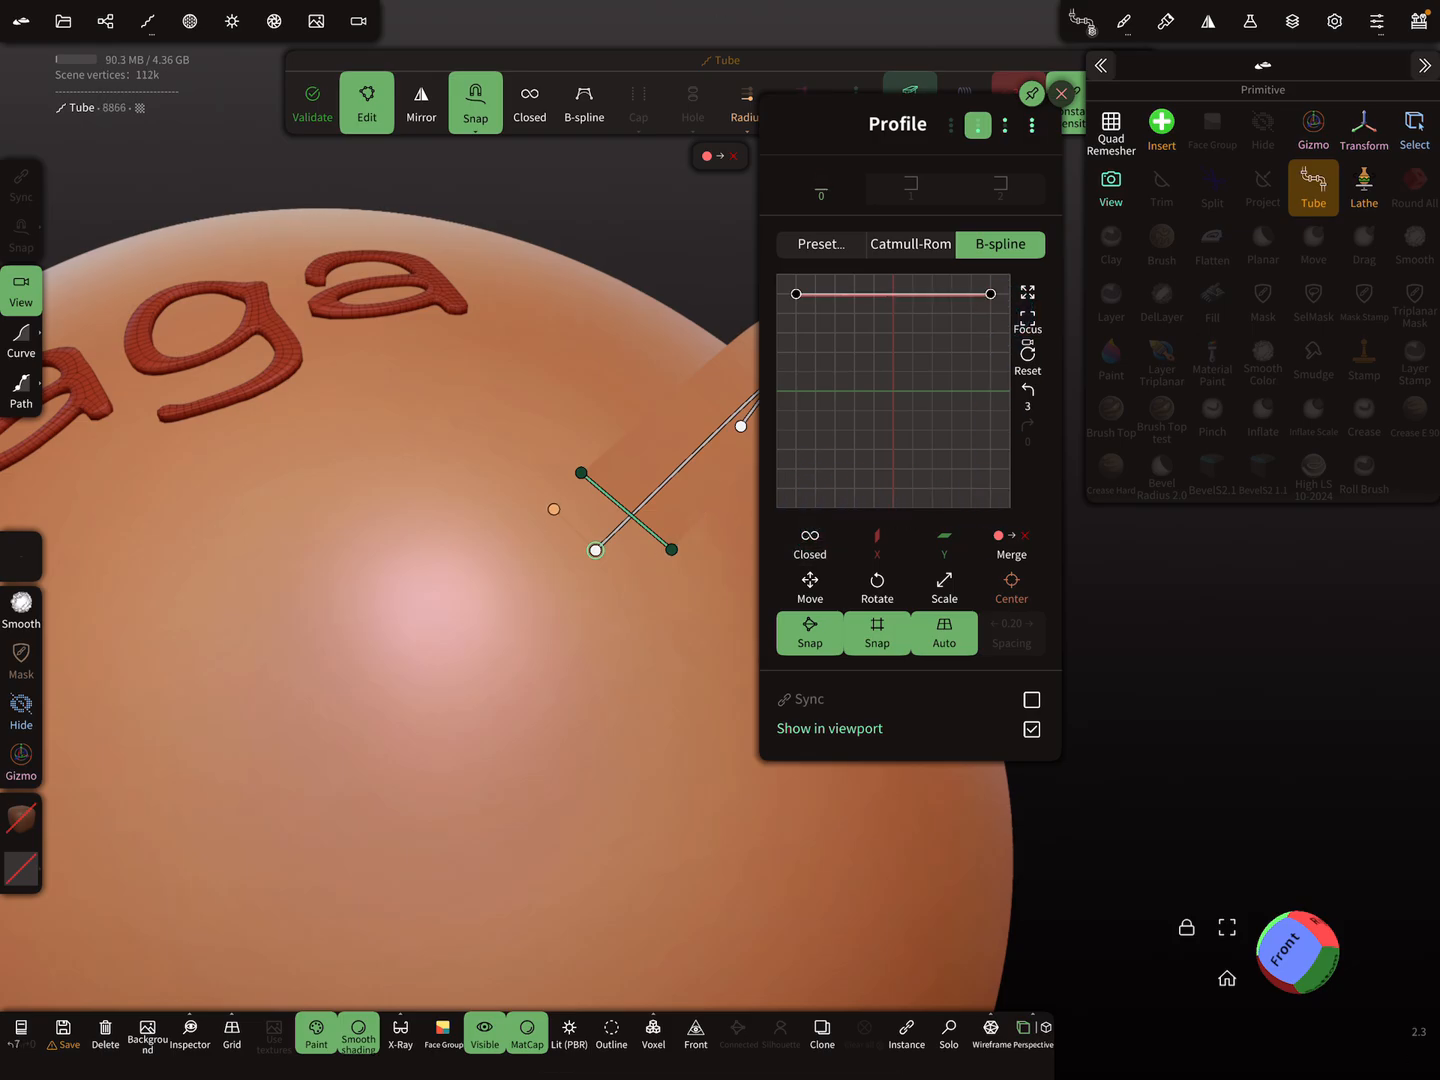
pyautogui.moveTo(990, 292); pyautogui.dragTo(990, 312)
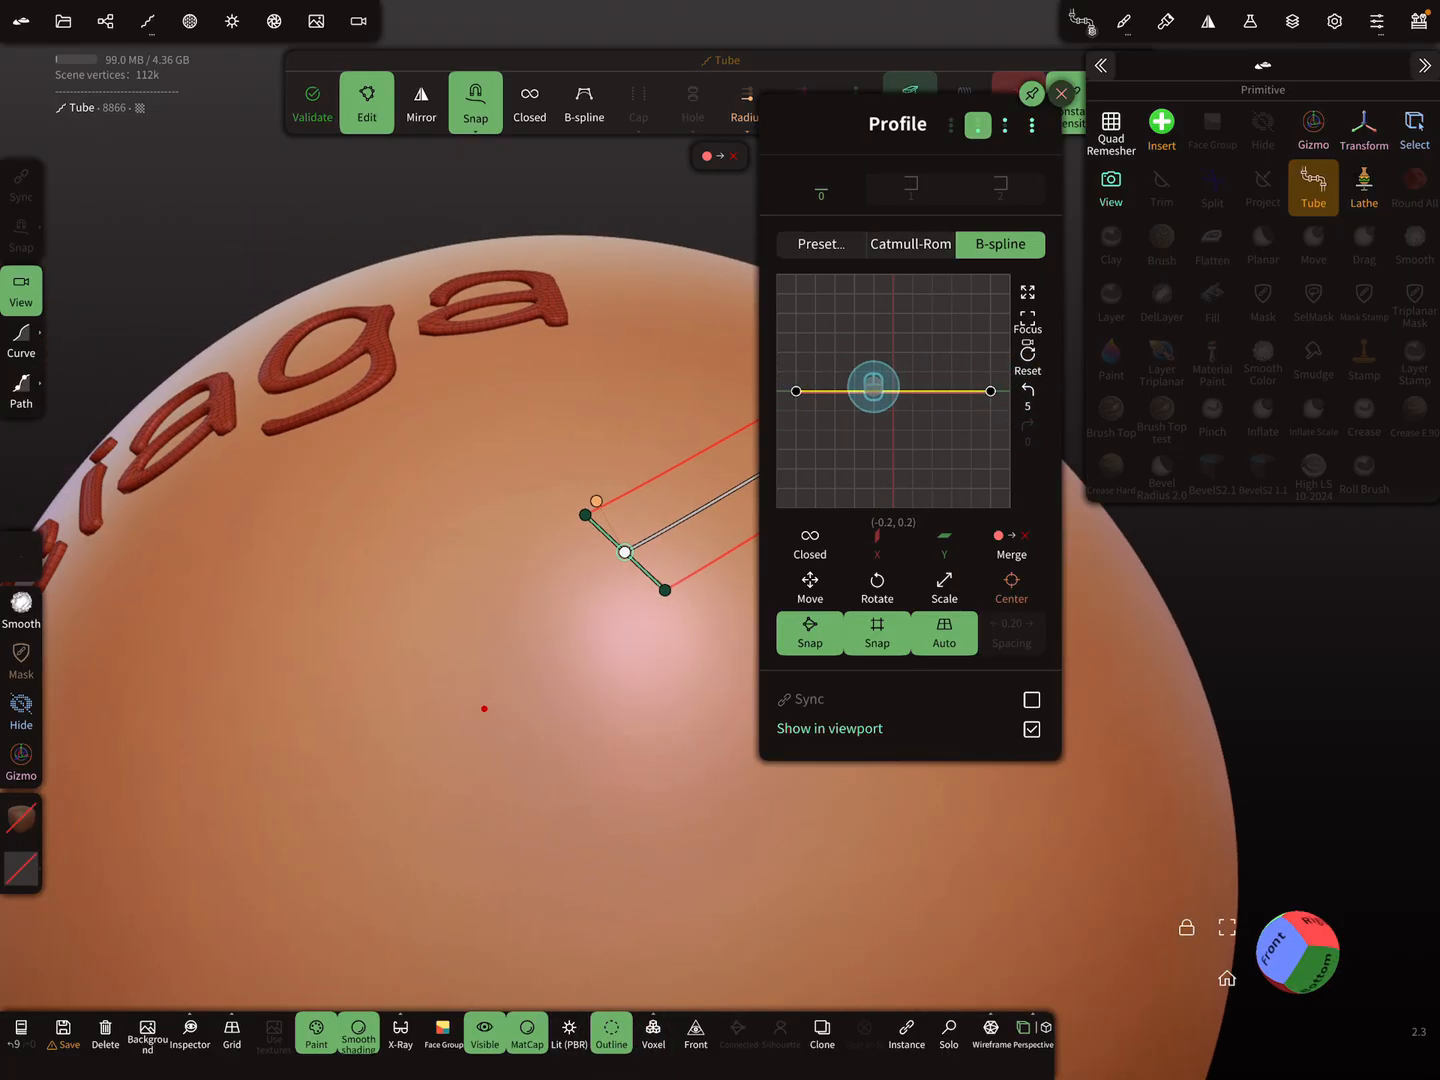
pyautogui.moveTo(872, 388); pyautogui.dragTo(942, 390)
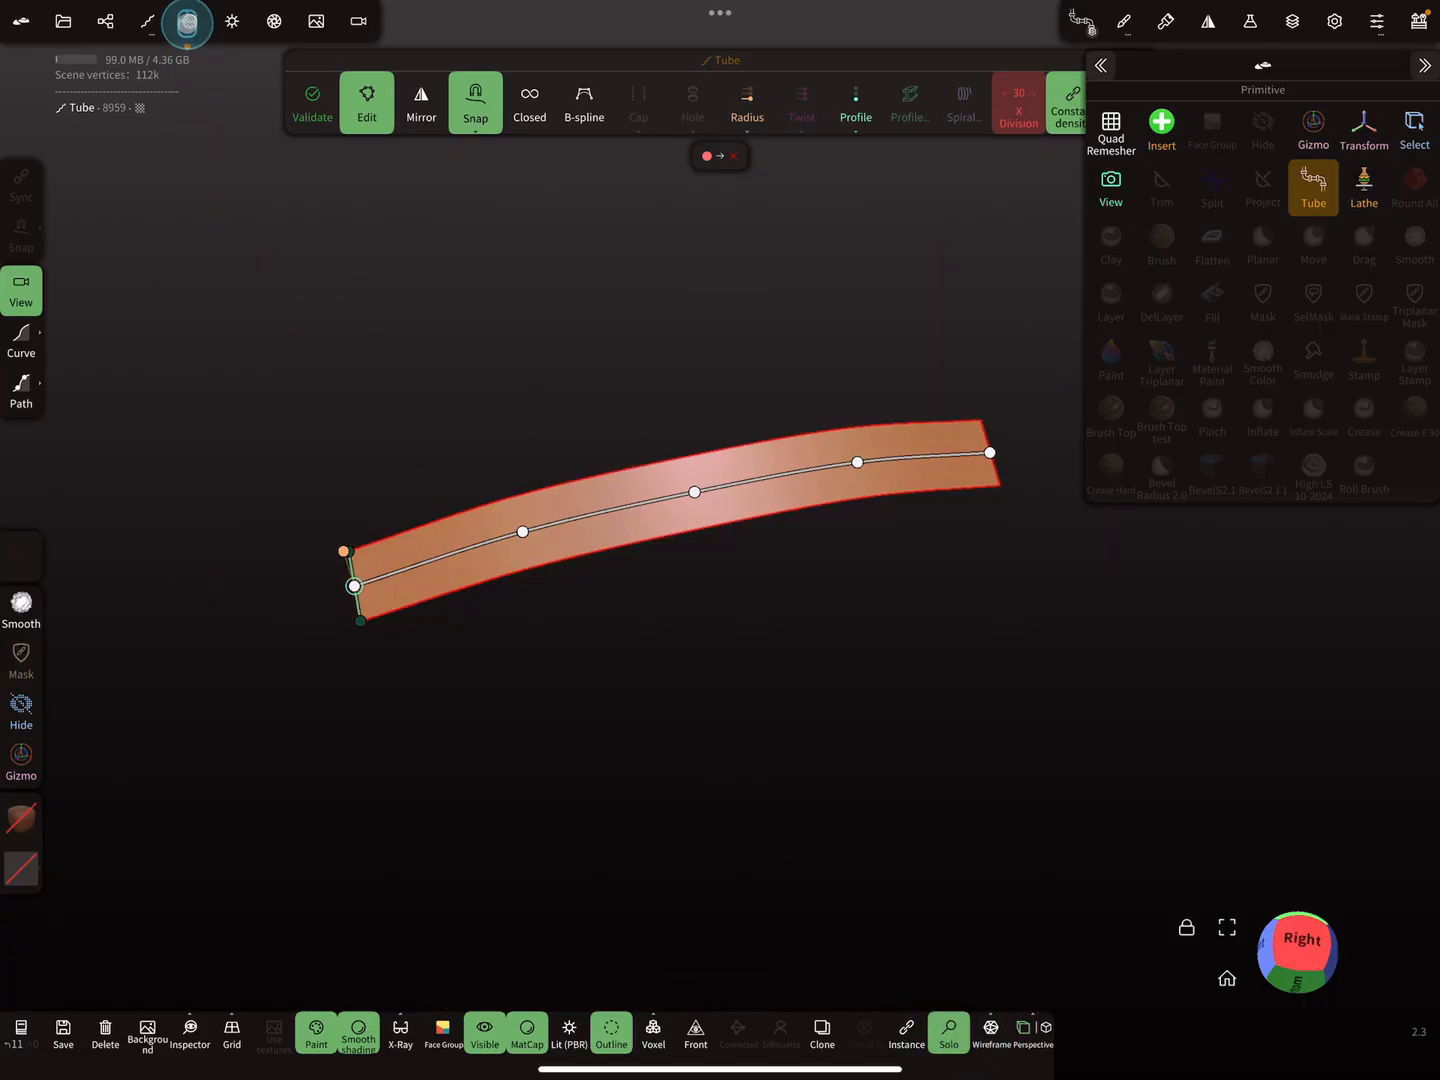
# Step: Load IMG_8942.jpeg as the ribbon's material texture and set its rotation to 270 degrees
pyautogui.click(188, 22)
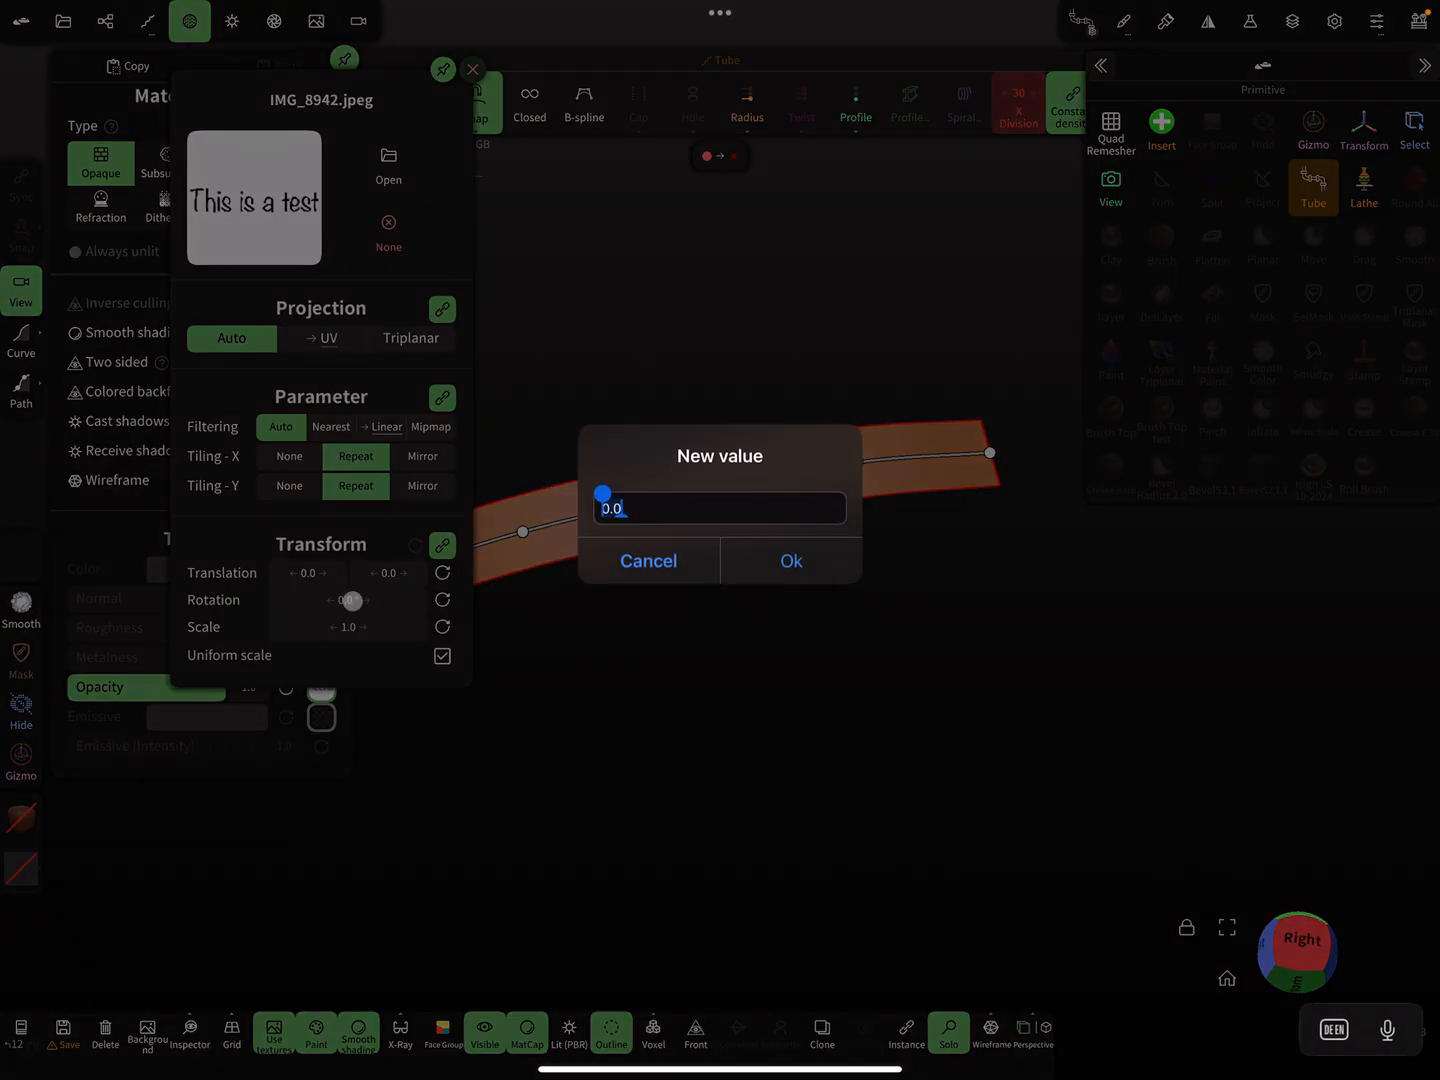
pyautogui.write('27')
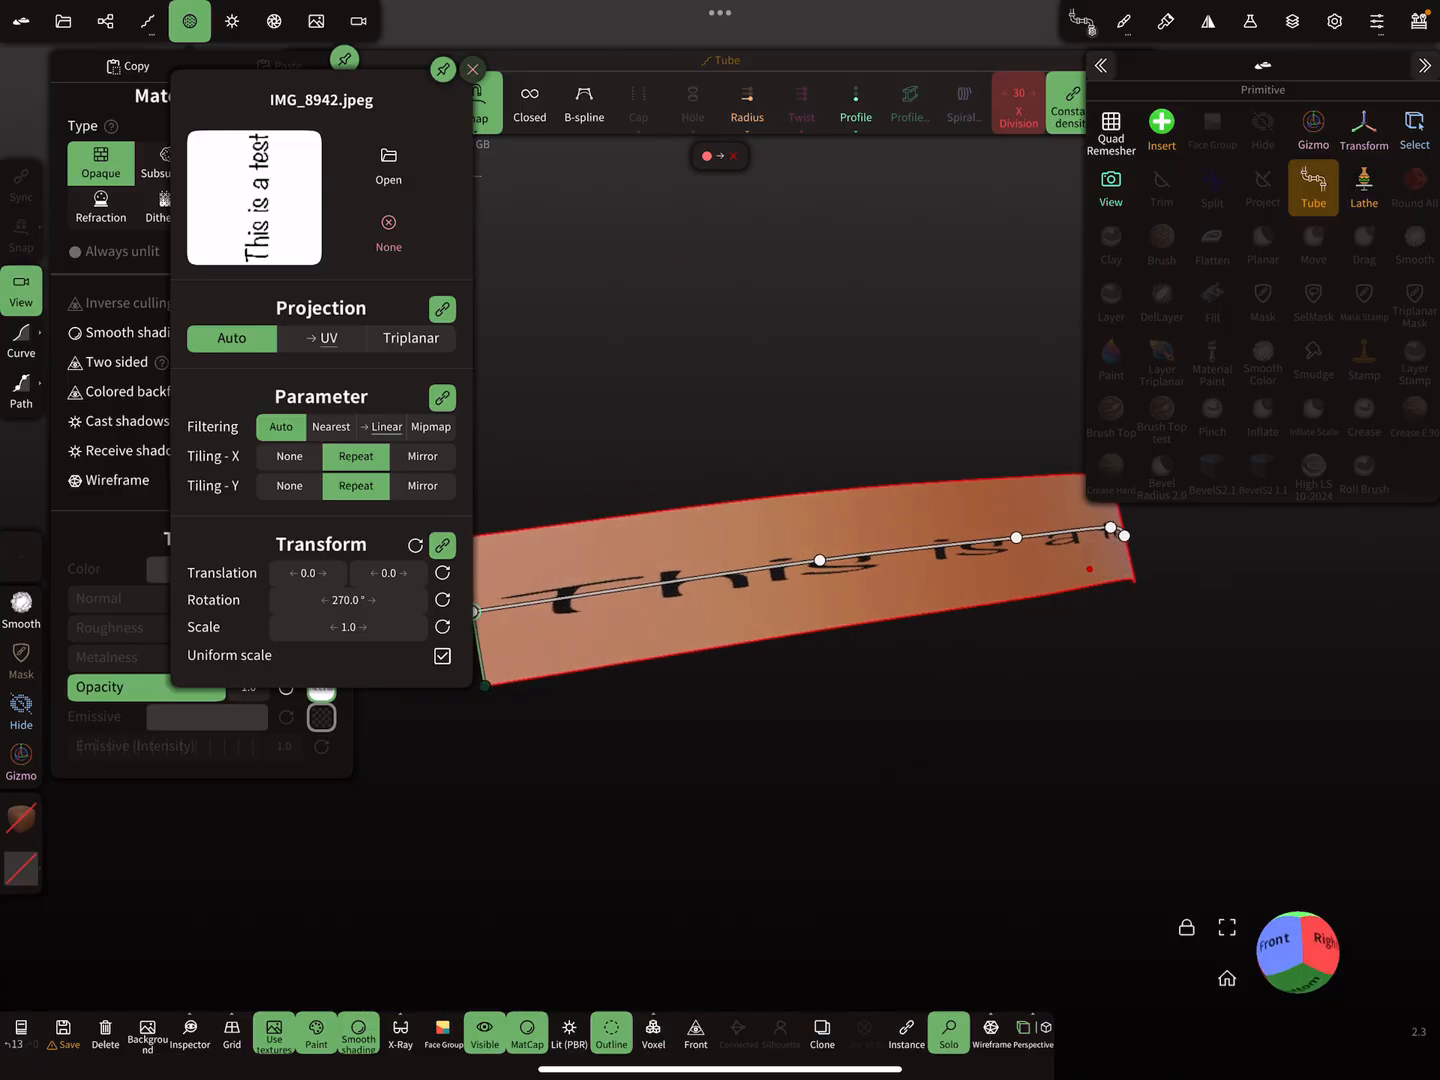
# Step: Disable Uniform scale and set texture Scale X to about 0.27 and Translation Y to about 0.39
pyautogui.click(444, 656)
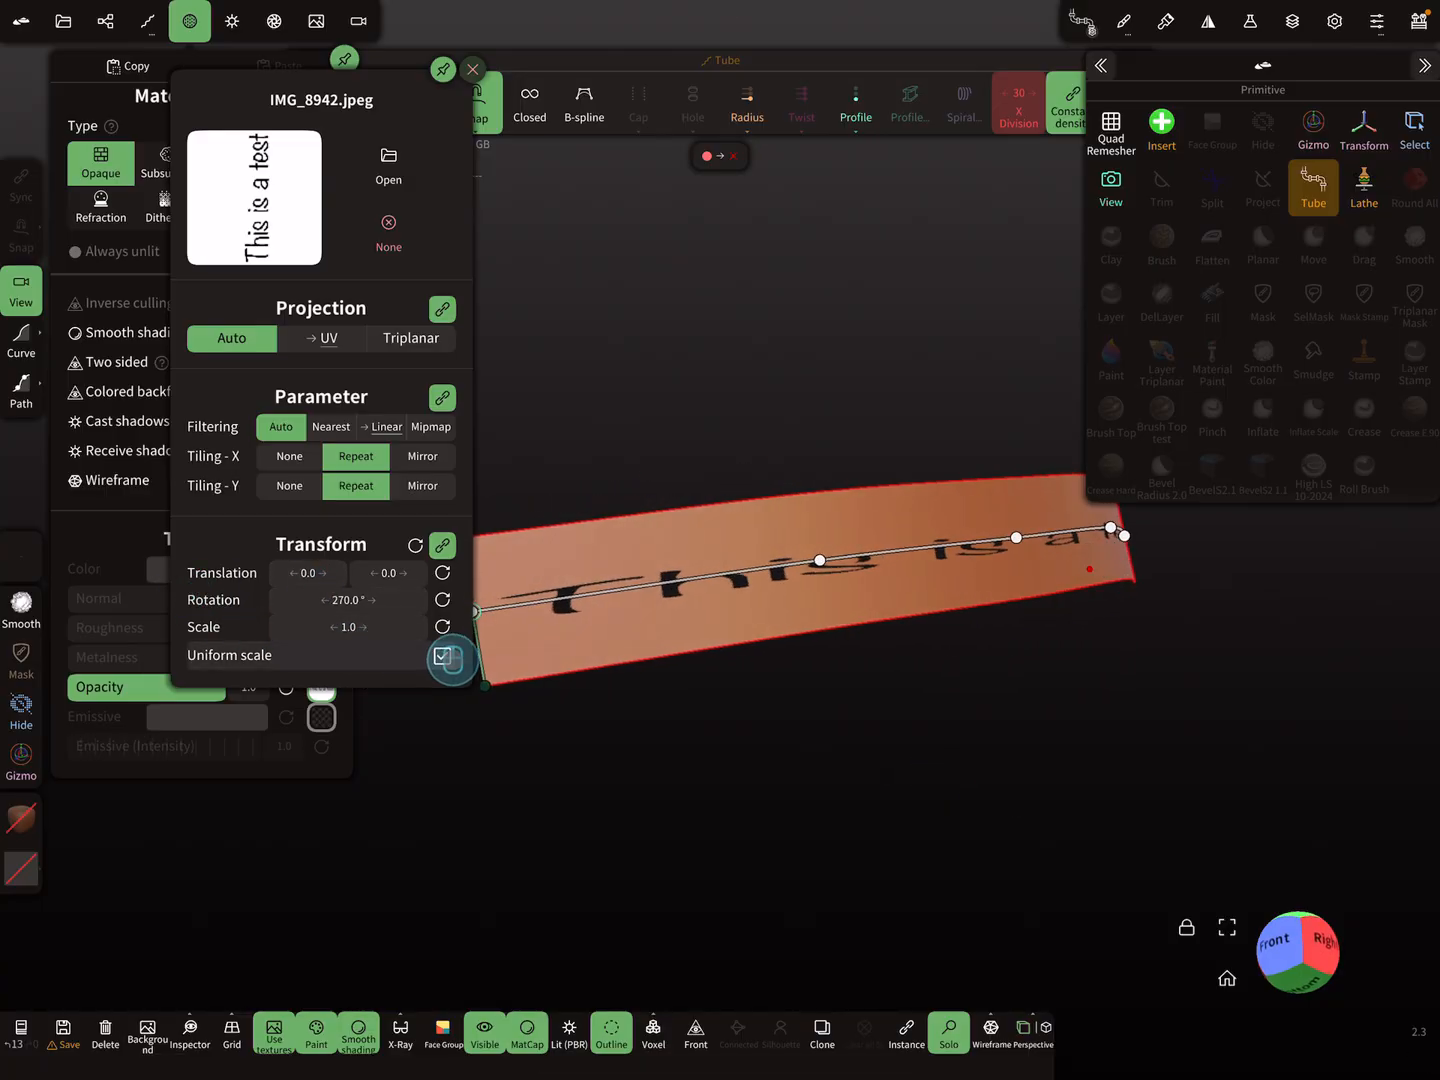
pyautogui.click(452, 658)
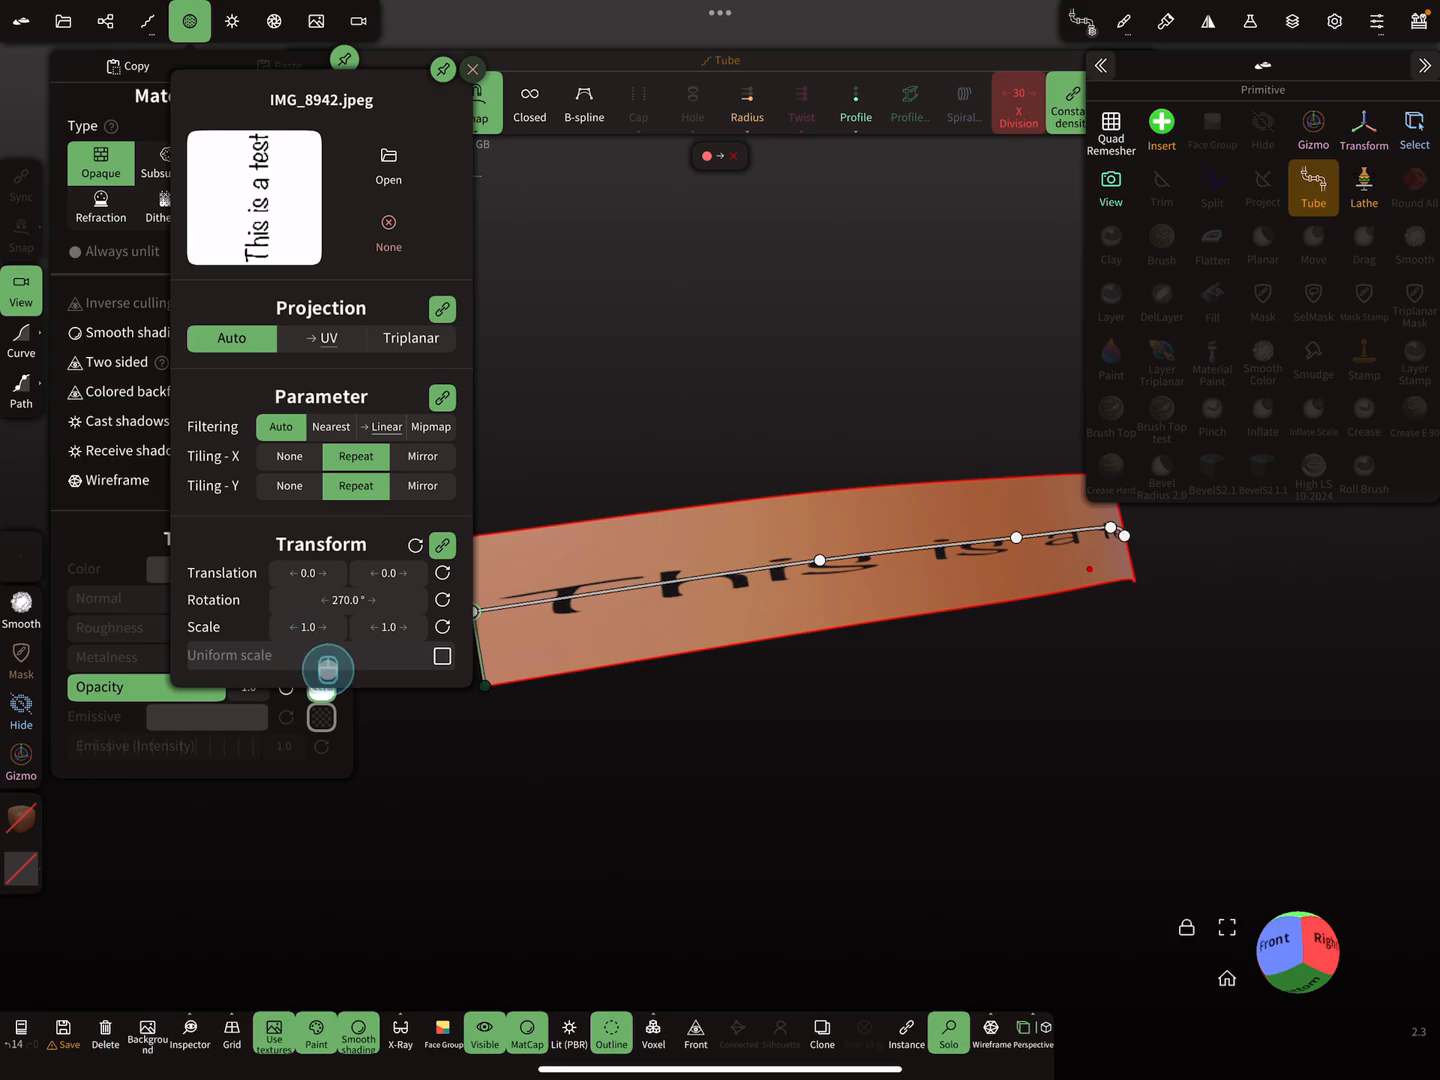
pyautogui.moveTo(304, 628); pyautogui.dragTo(340, 640)
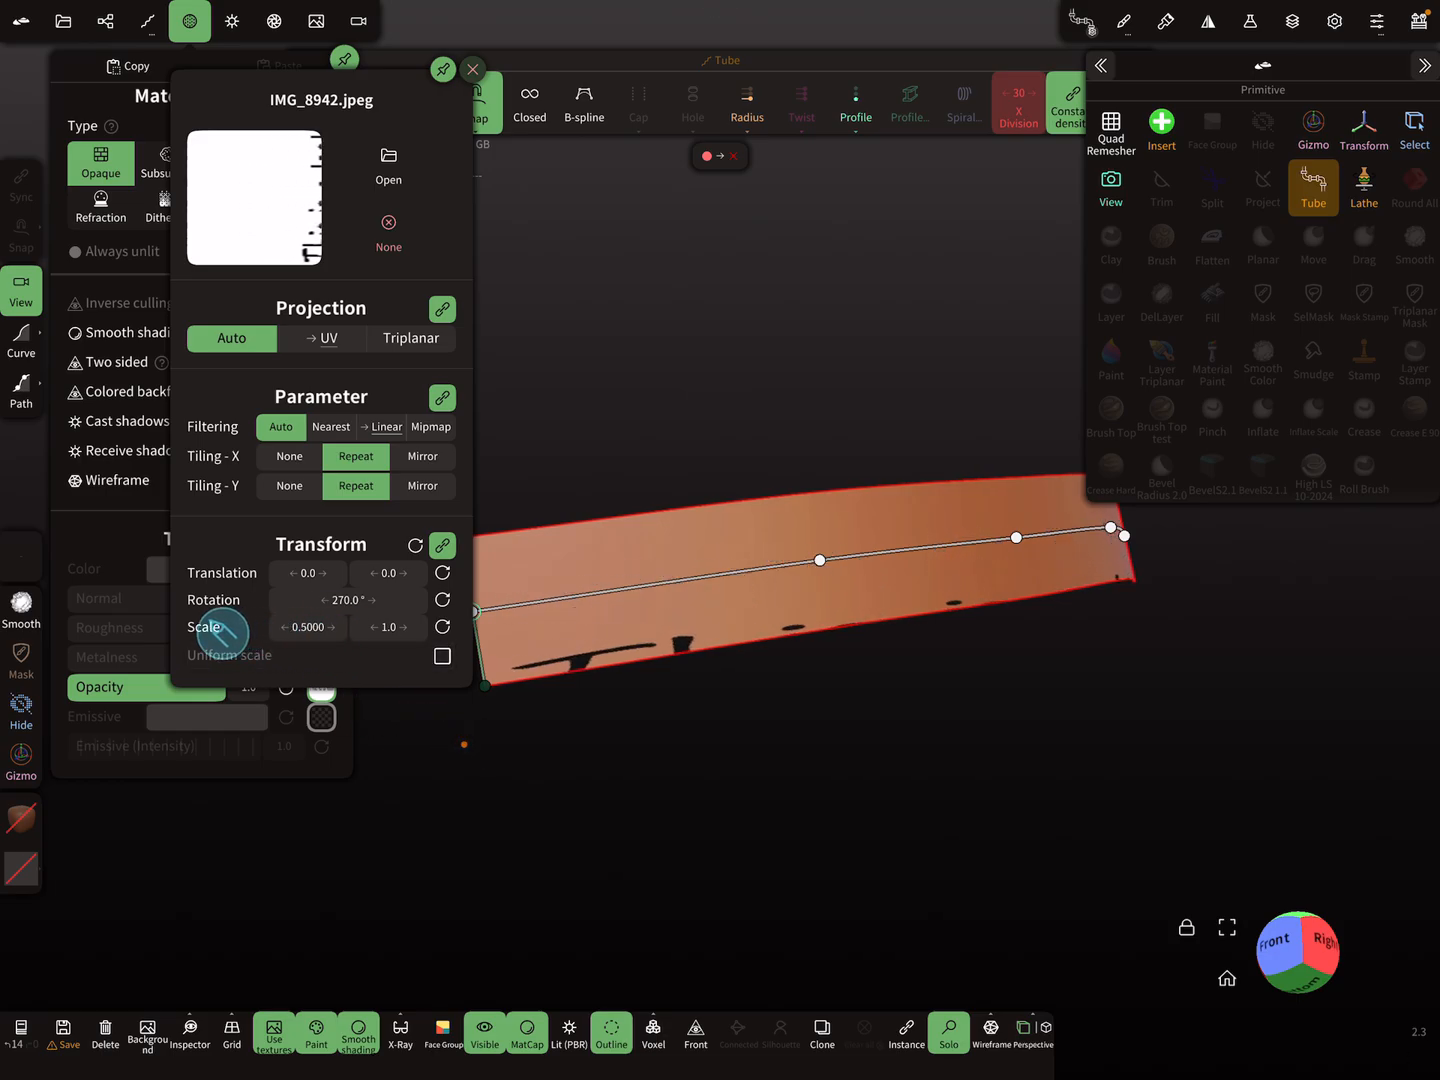
pyautogui.moveTo(308, 628); pyautogui.dragTo(220, 632)
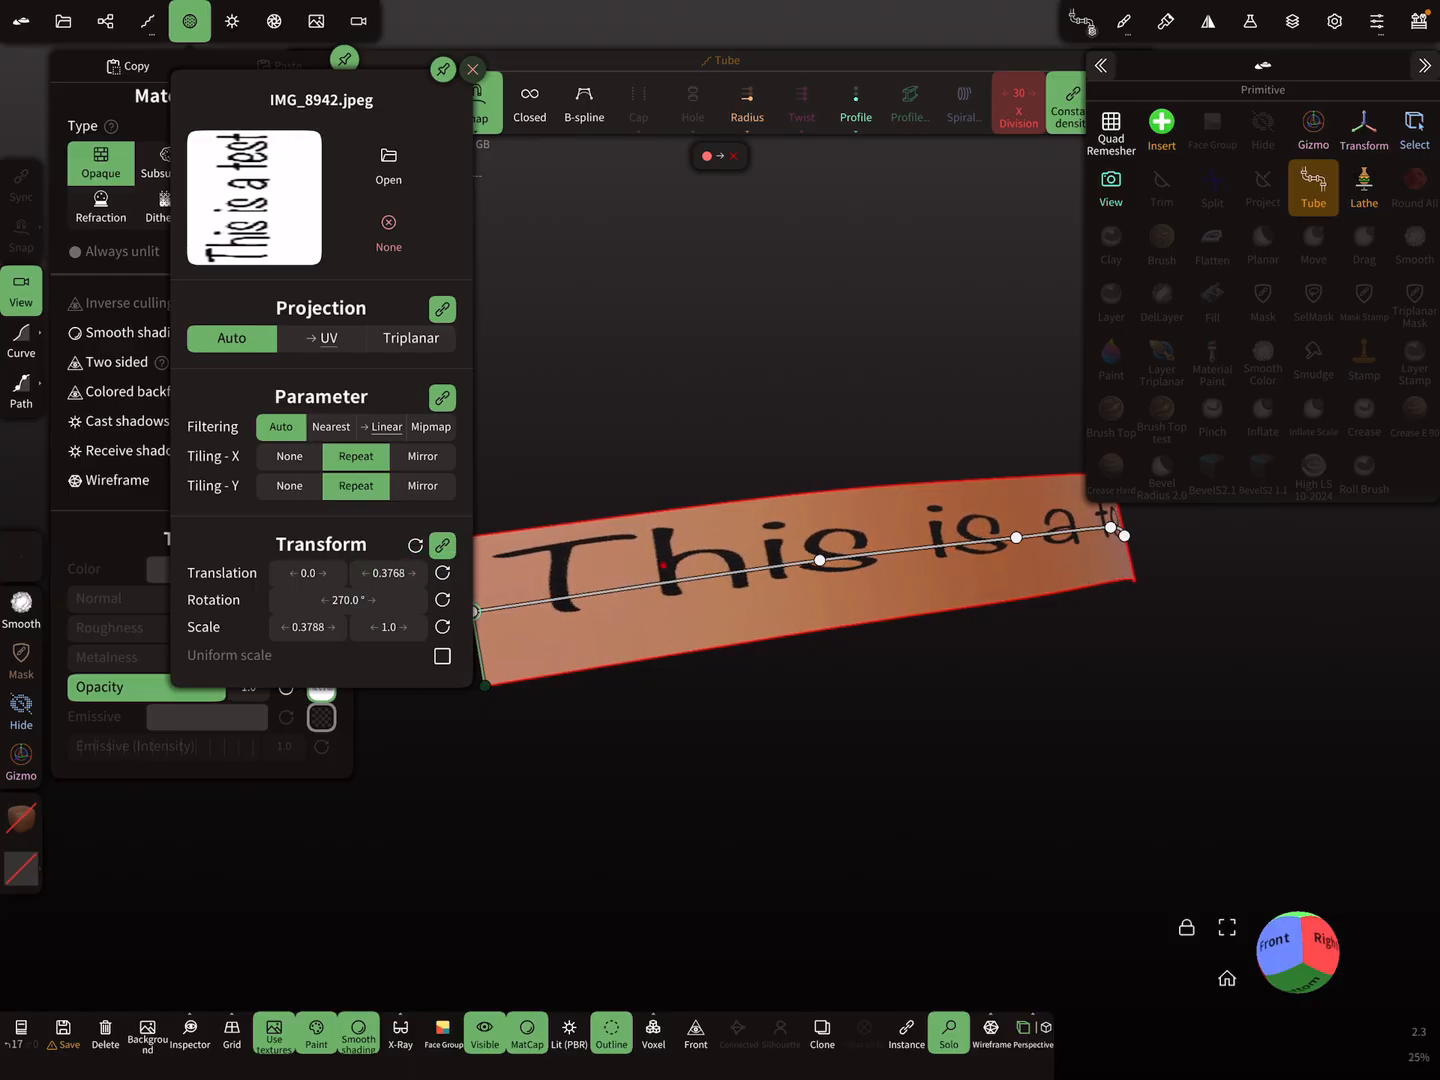
pyautogui.moveTo(308, 628); pyautogui.dragTo(304, 644)
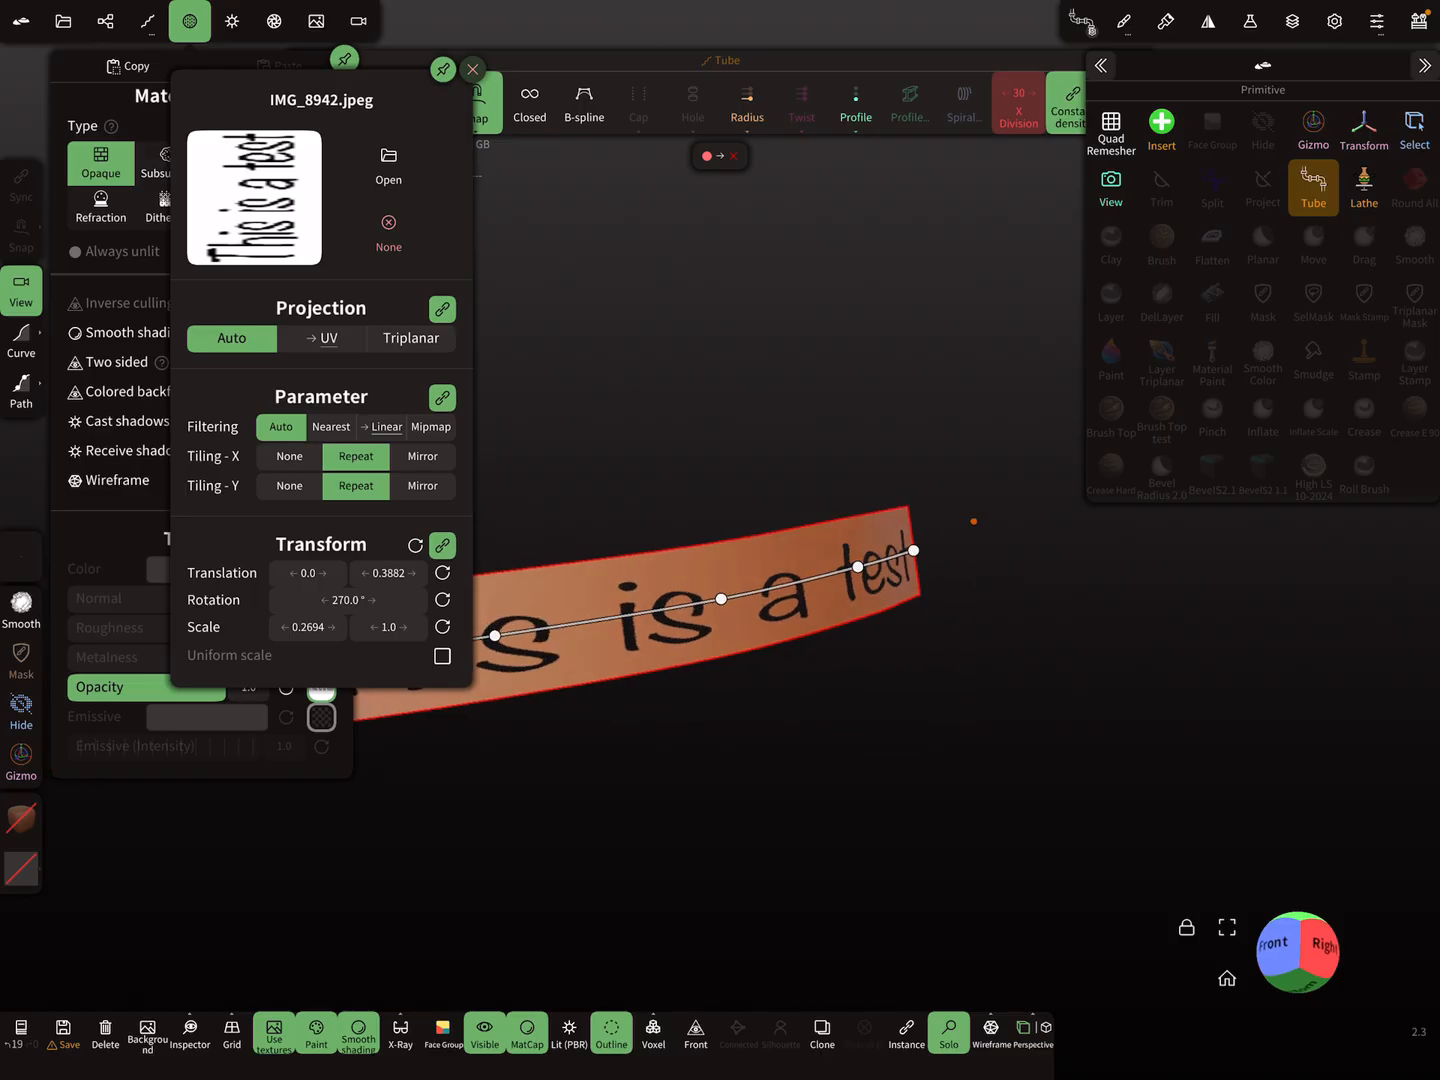
# Step: Leave the material panel and widen the tube's Radius curve at both ends into a bow-tie strip
pyautogui.click(472, 70)
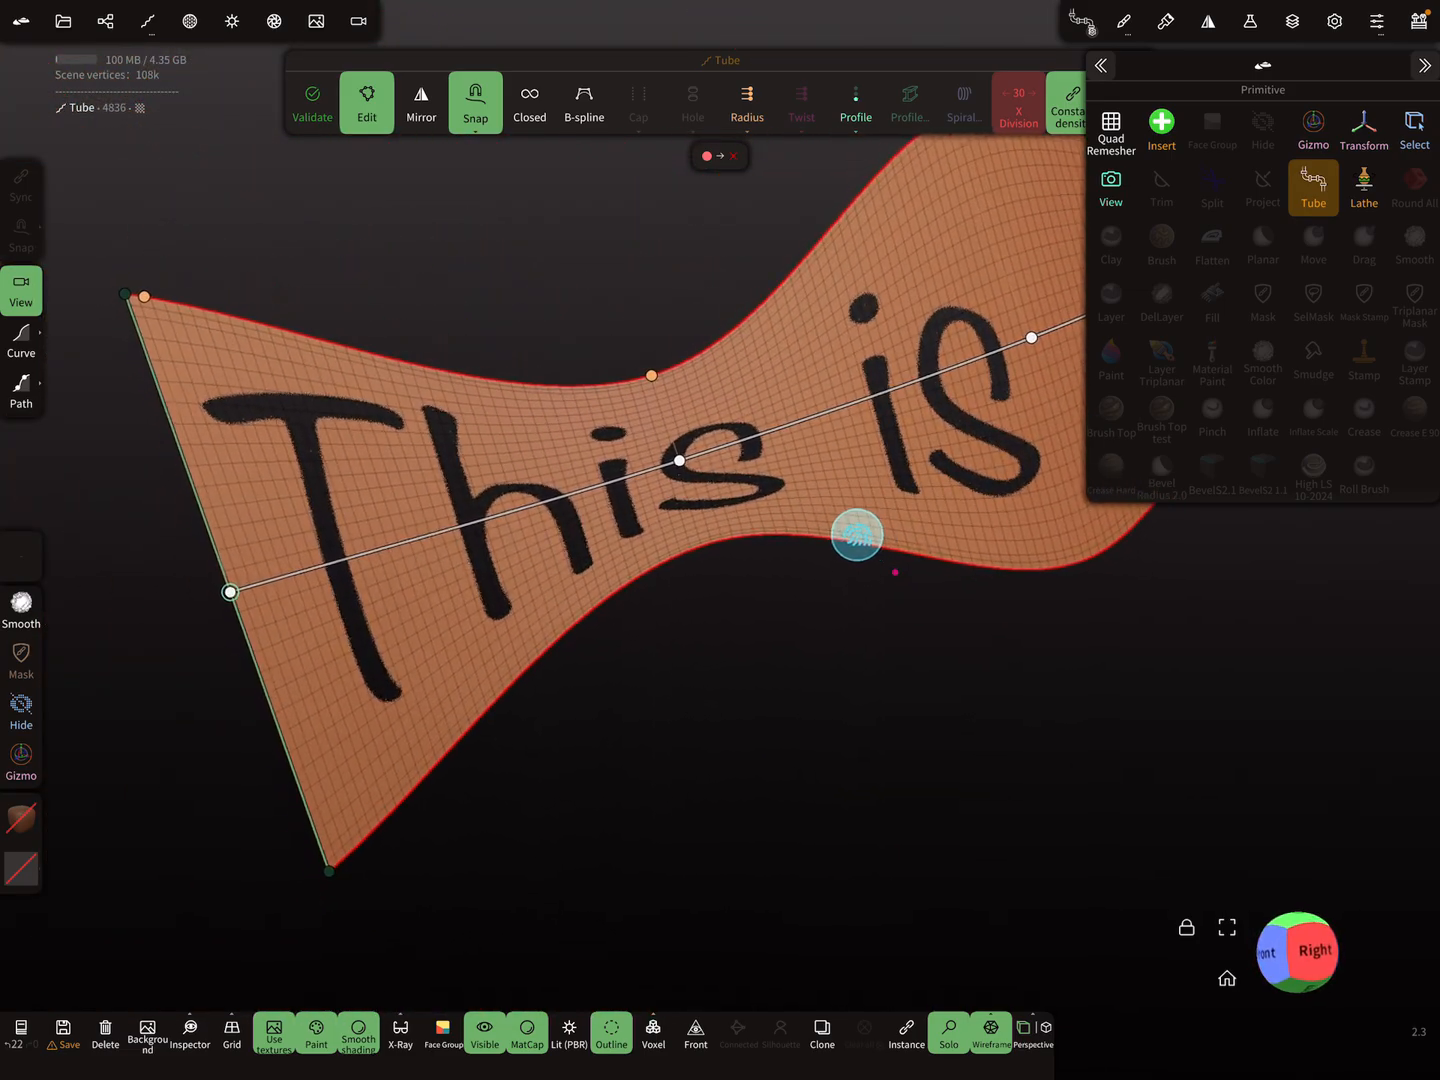
pyautogui.moveTo(856, 536); pyautogui.dragTo(786, 744)
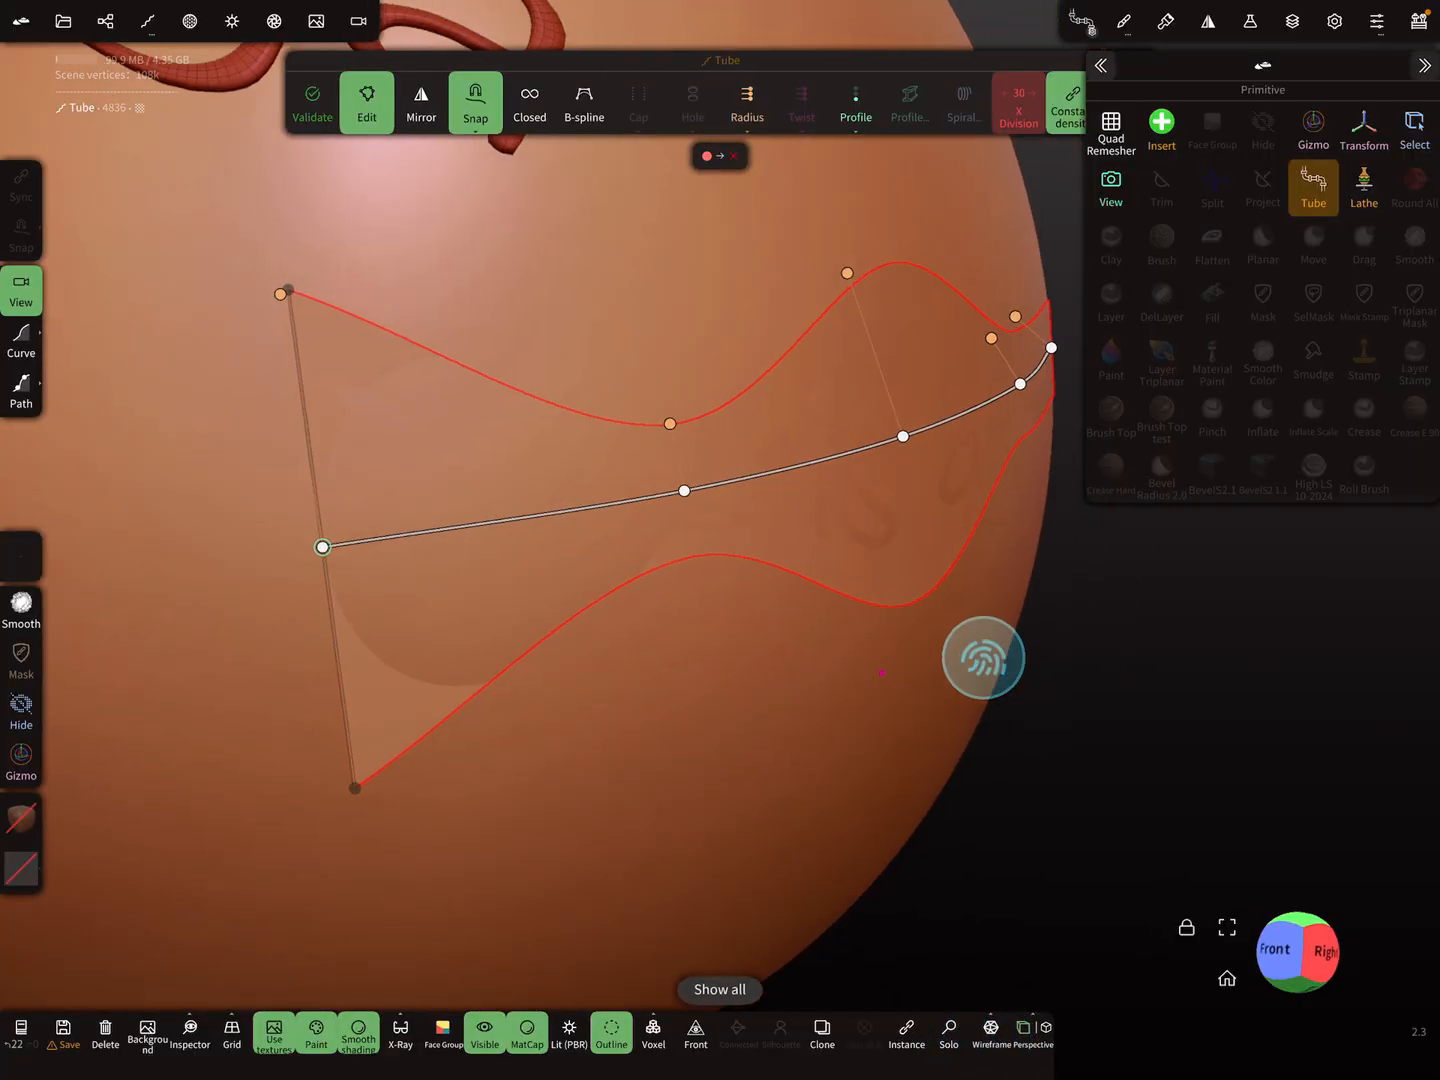
# Step: Turn off Solo and zoom out so the ribbon sits against the full Rolenciaga sphere
pyautogui.click(312, 102)
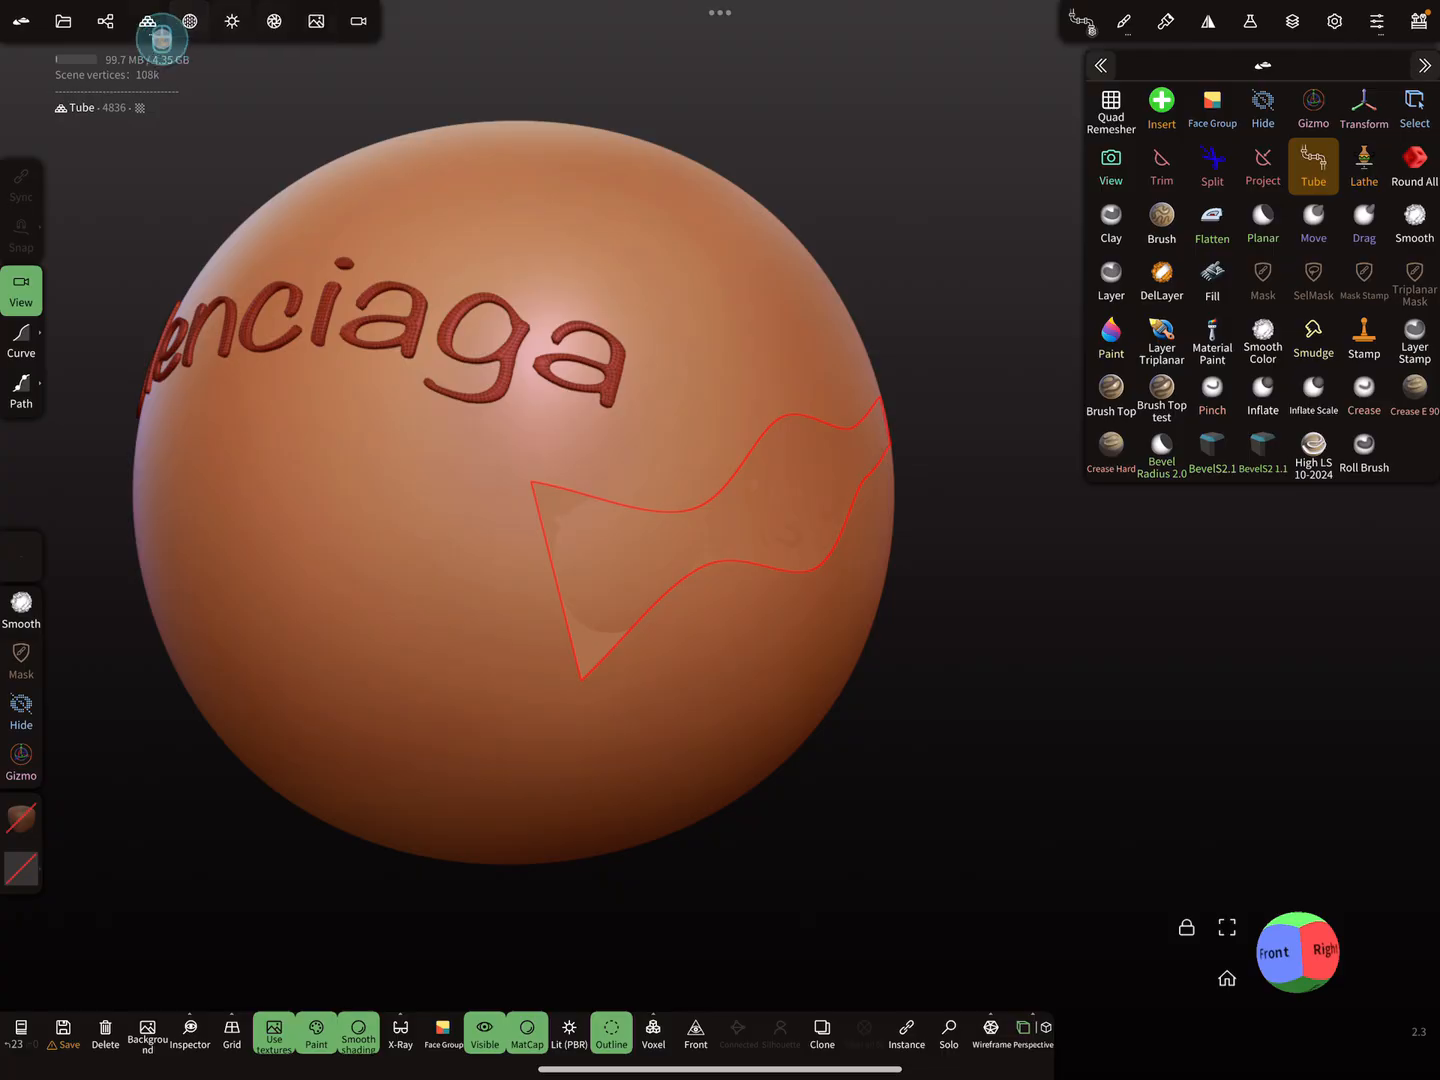
# Step: In Topology > Misc, set Reproject → Vertex to transfer Vertices only with Ray bias off
pyautogui.click(148, 20)
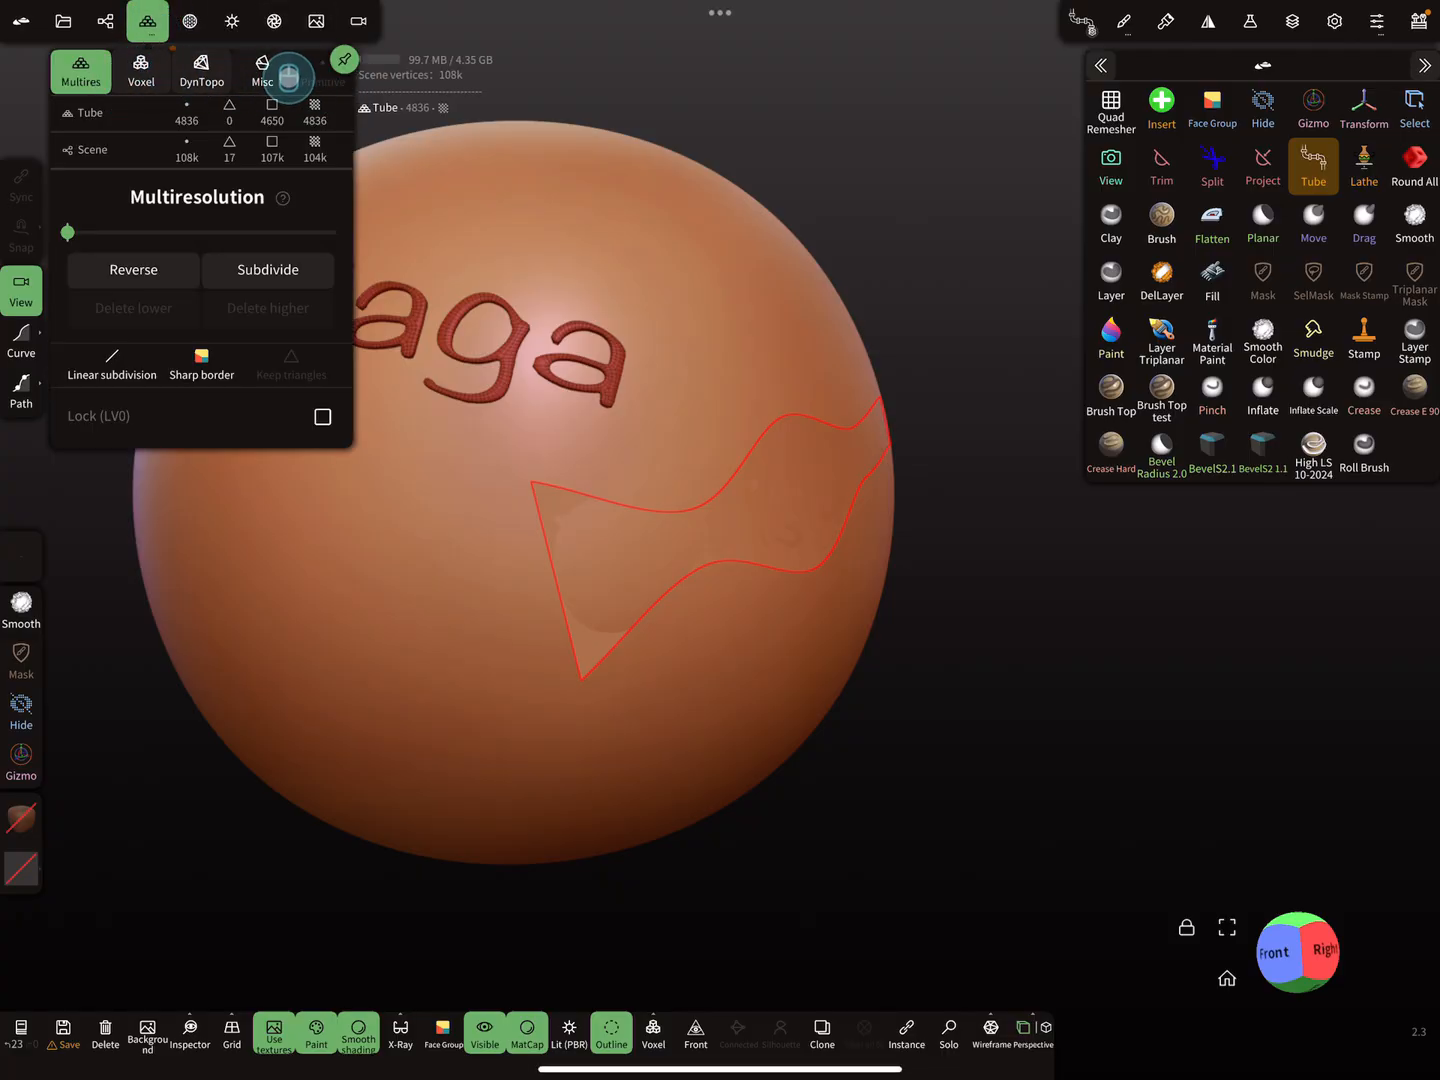
pyautogui.click(262, 72)
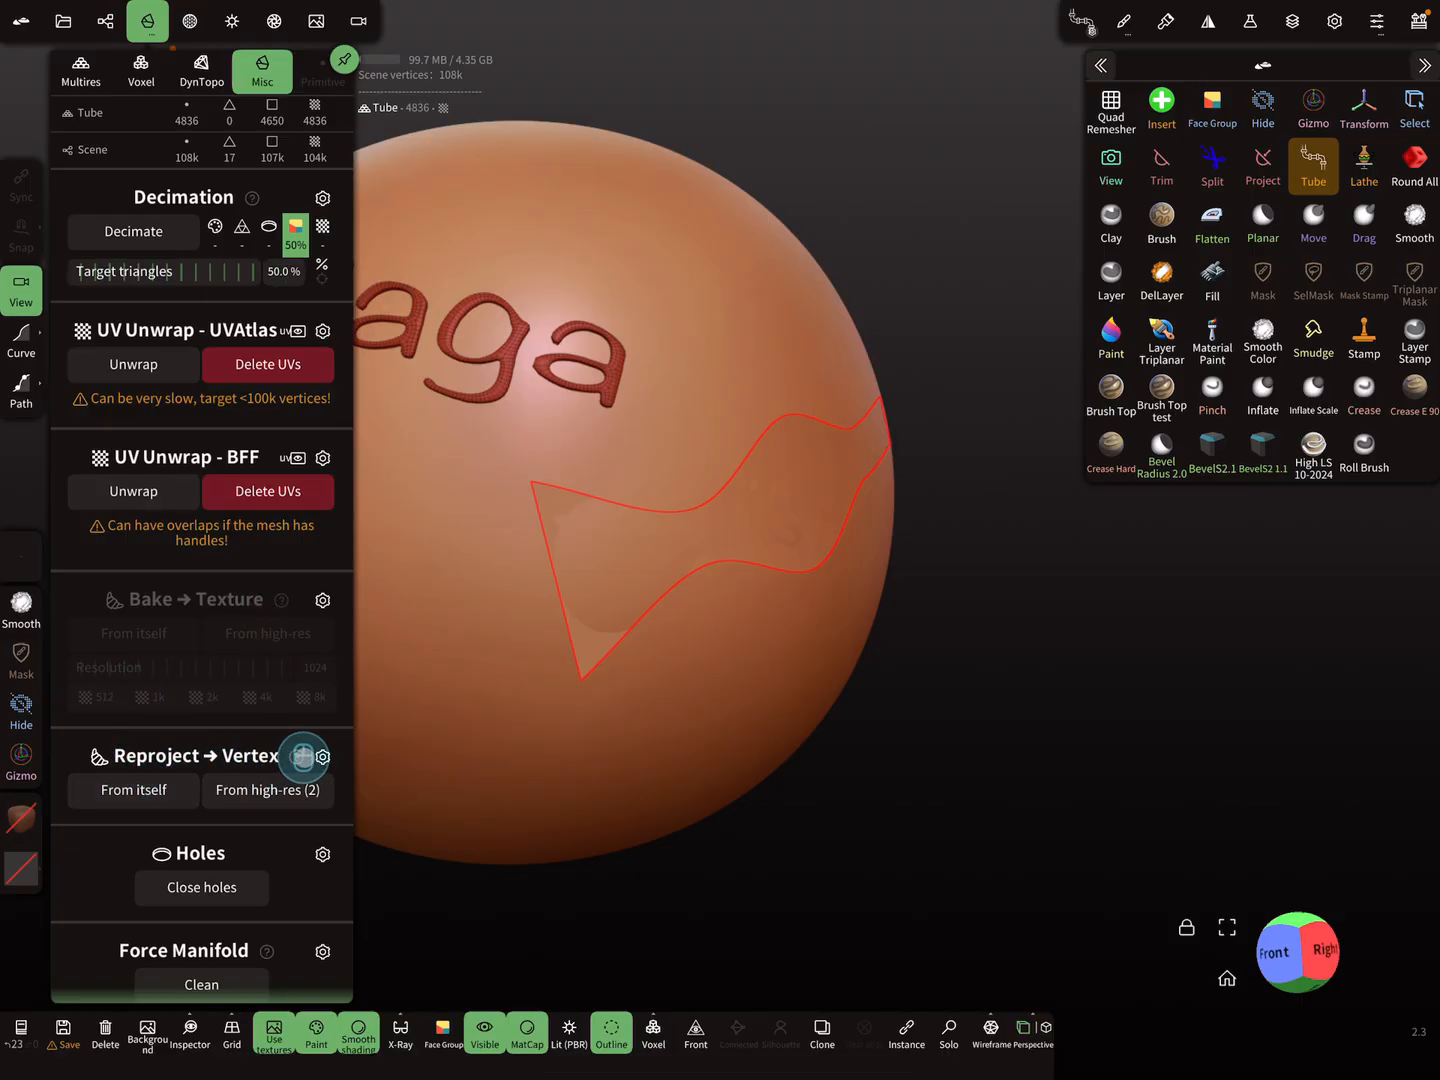
pyautogui.click(322, 756)
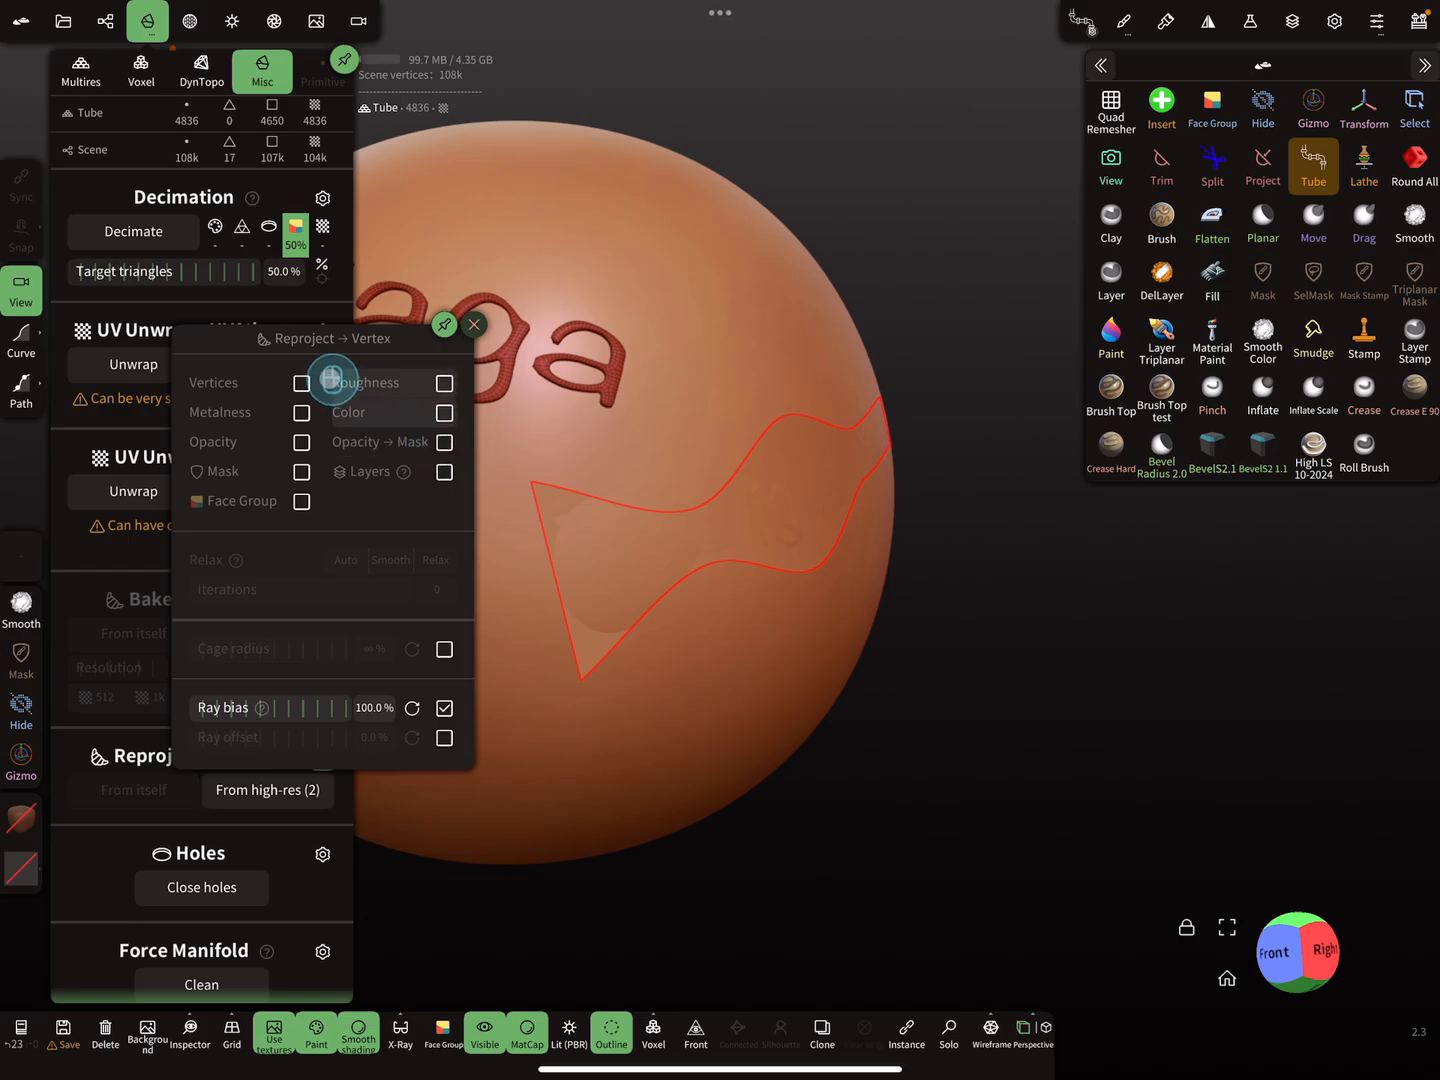
pyautogui.click(302, 384)
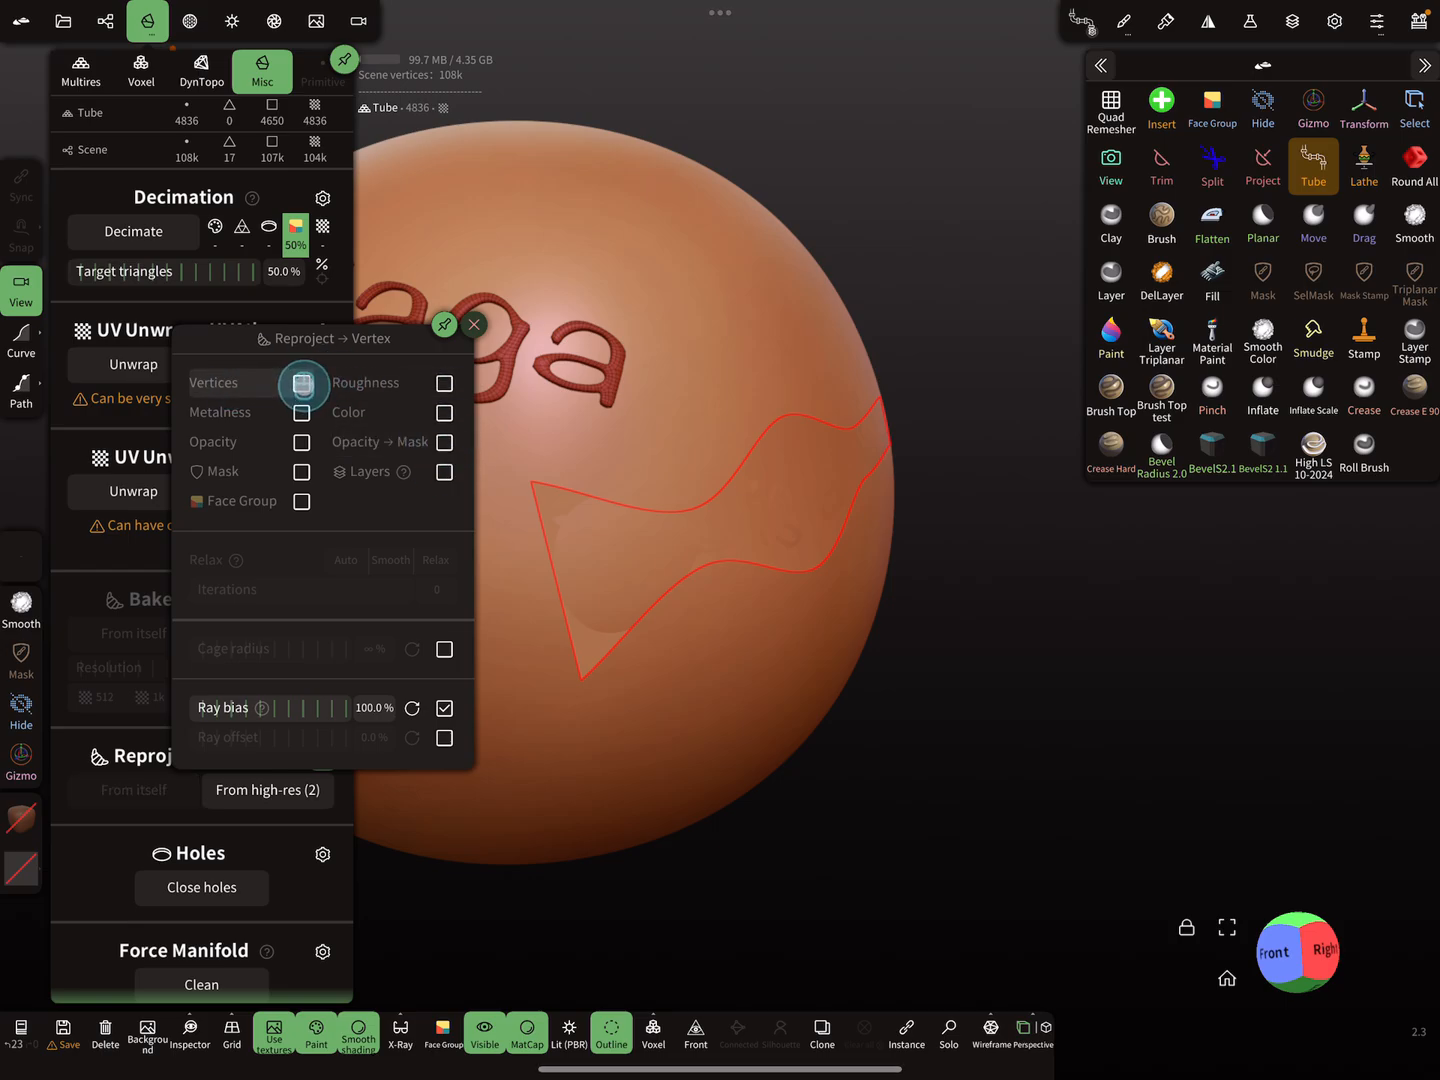
pyautogui.click(302, 384)
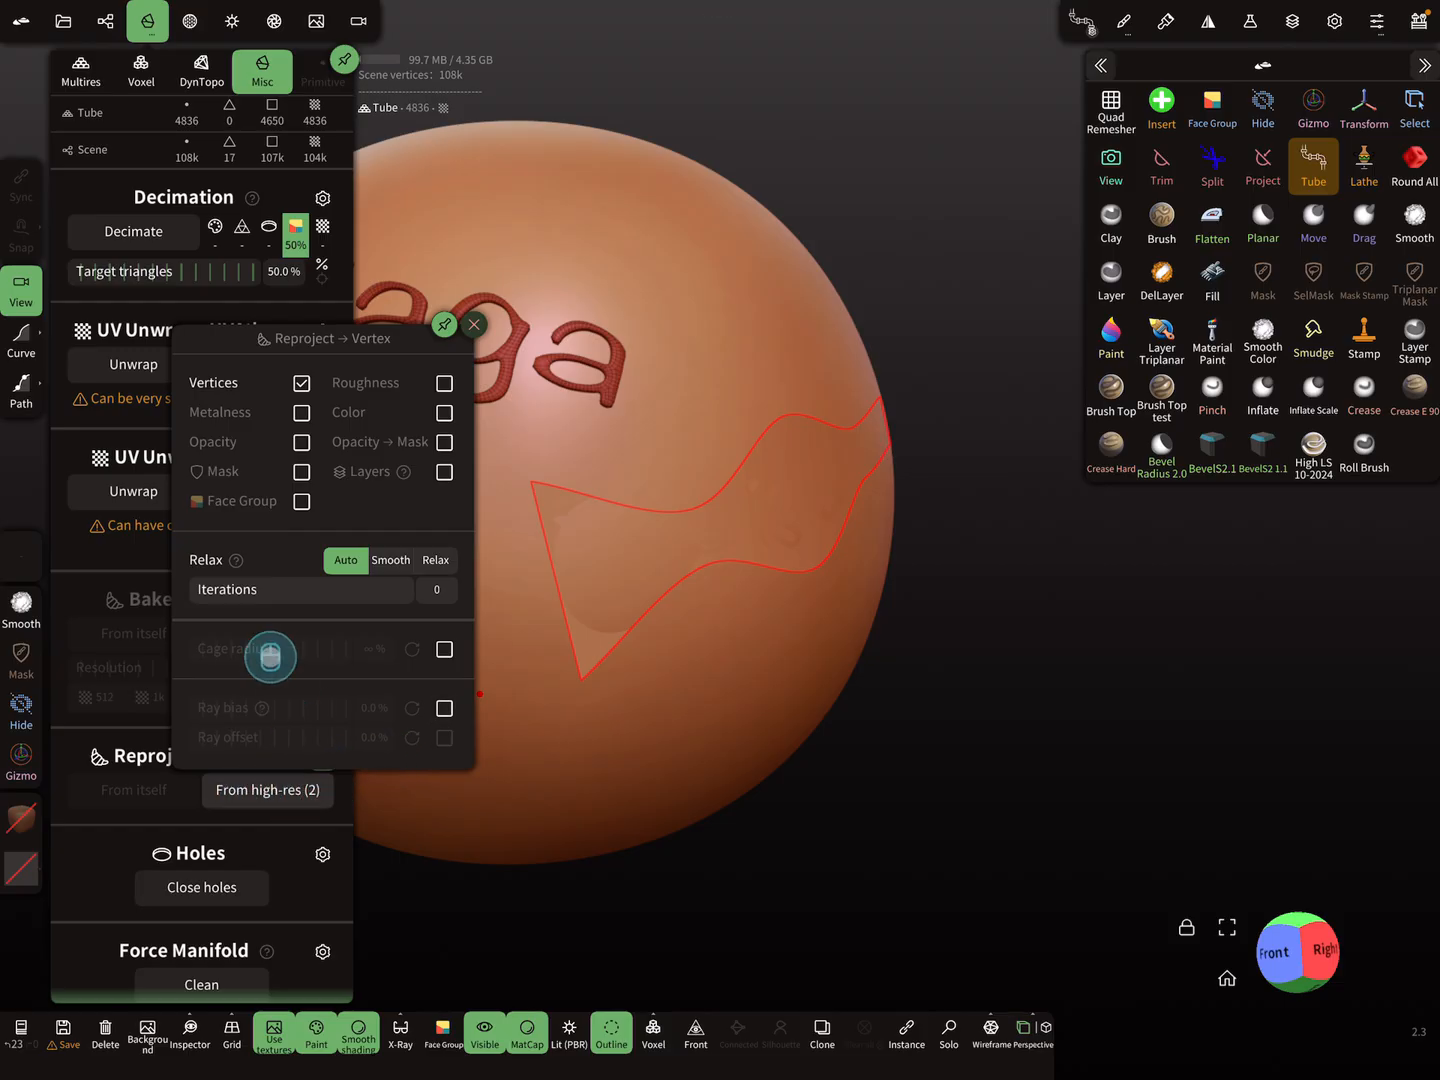
pyautogui.click(108, 20)
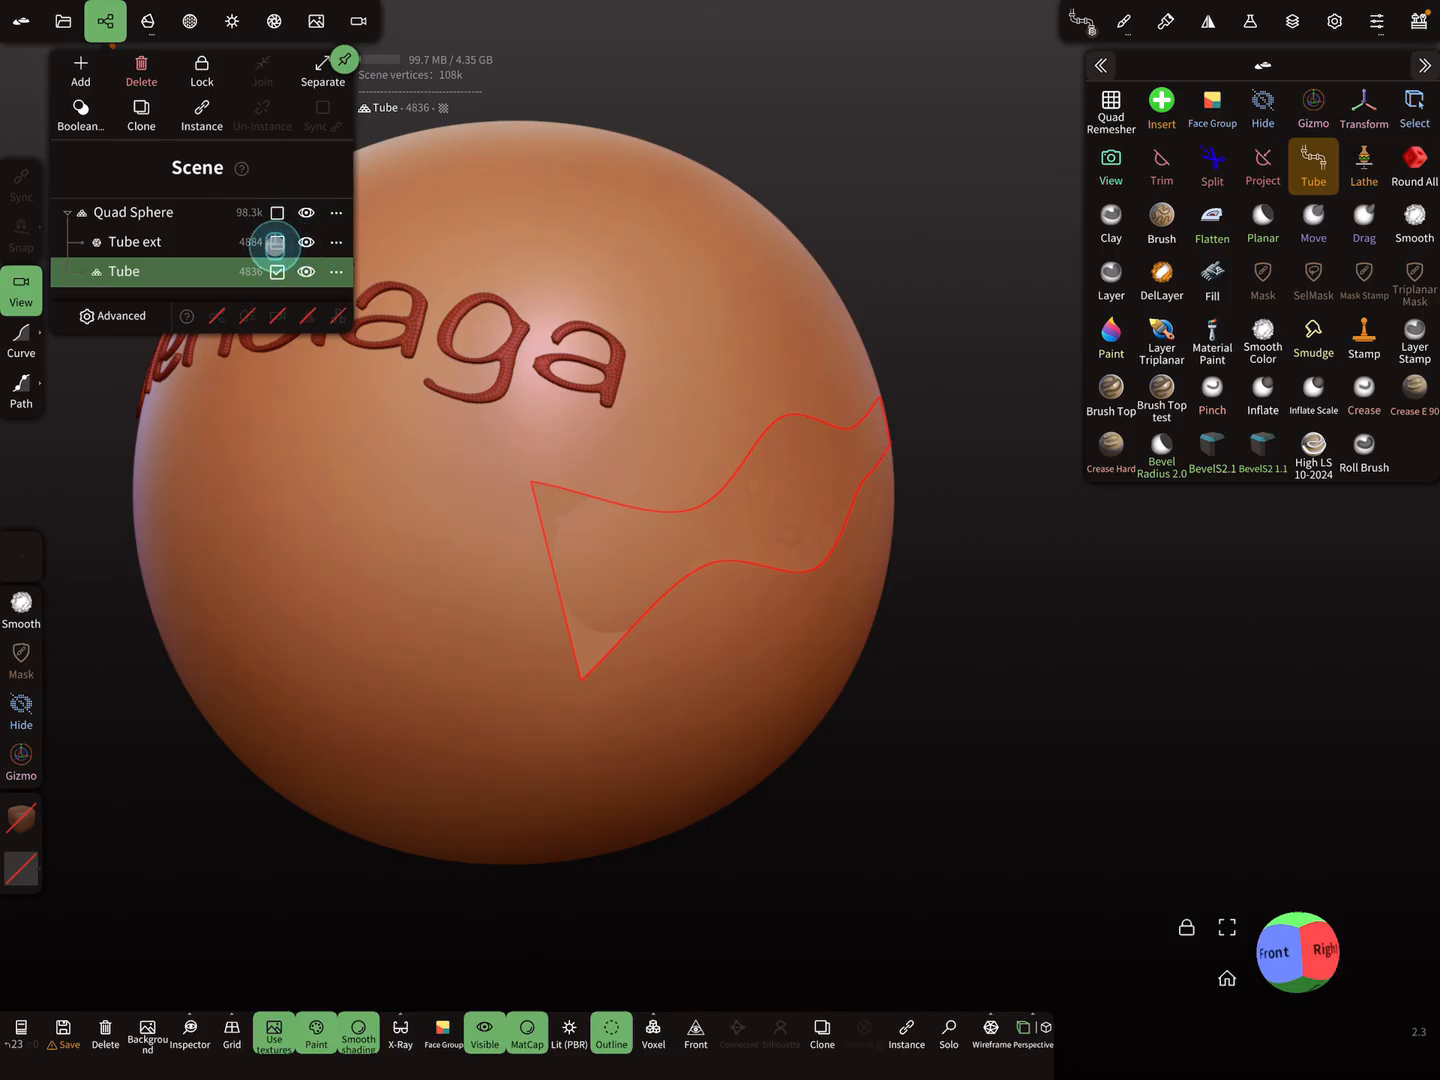
# Step: Hide the Tube ext lettering object, leaving only the ribbon outline on the sphere
pyautogui.click(306, 242)
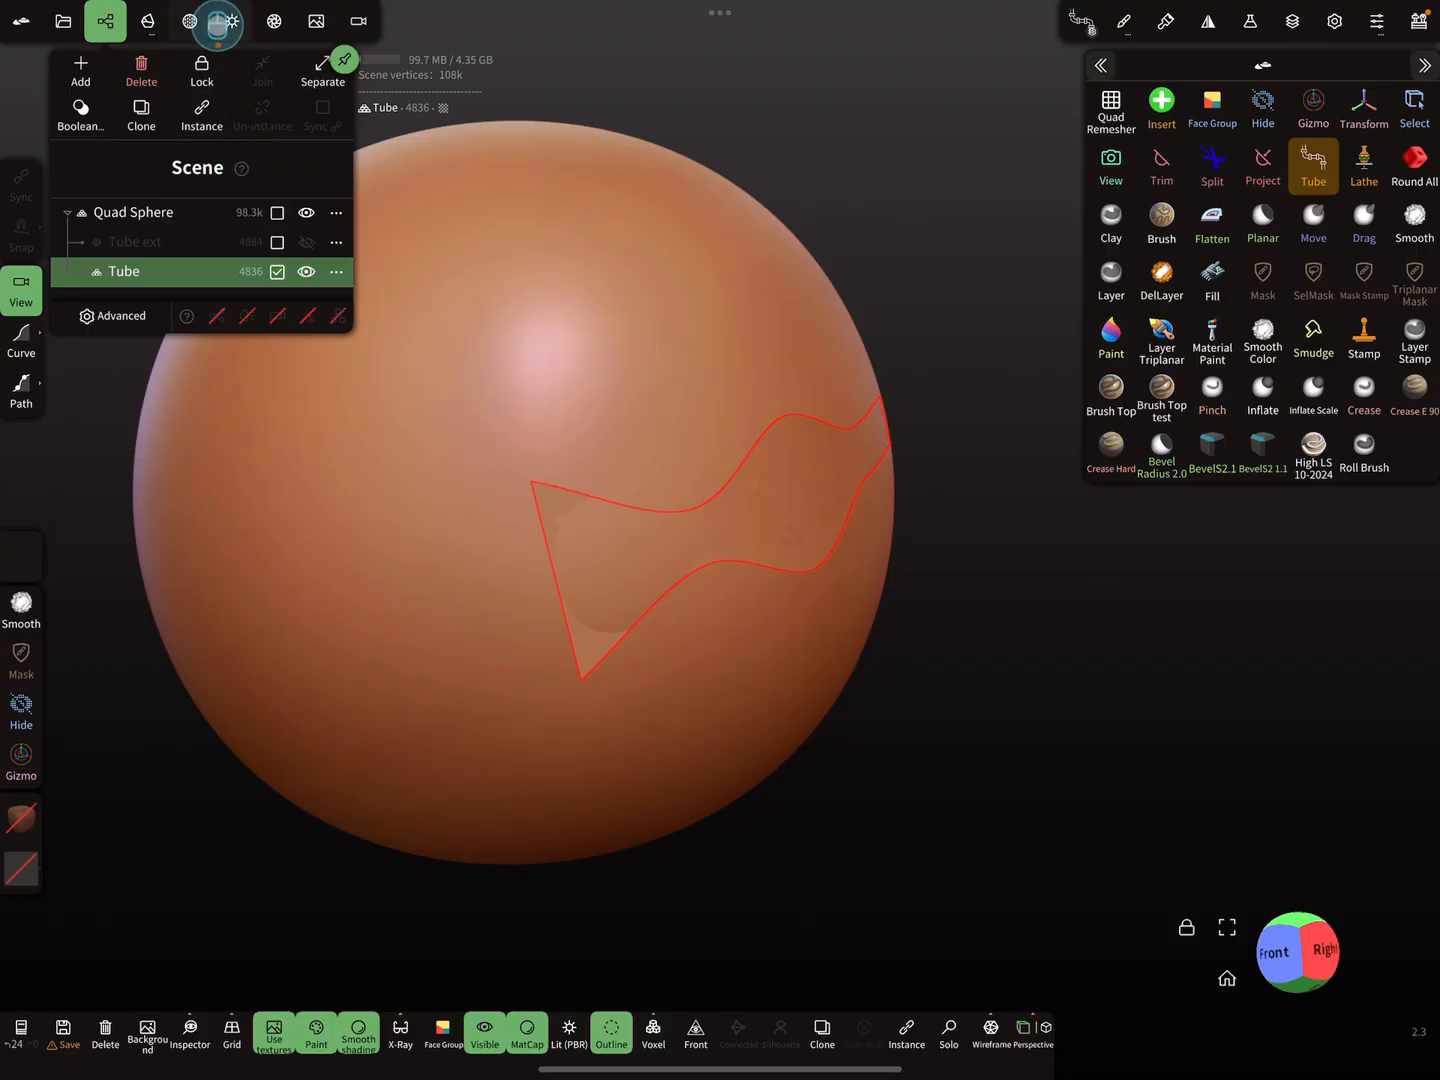
pyautogui.click(148, 20)
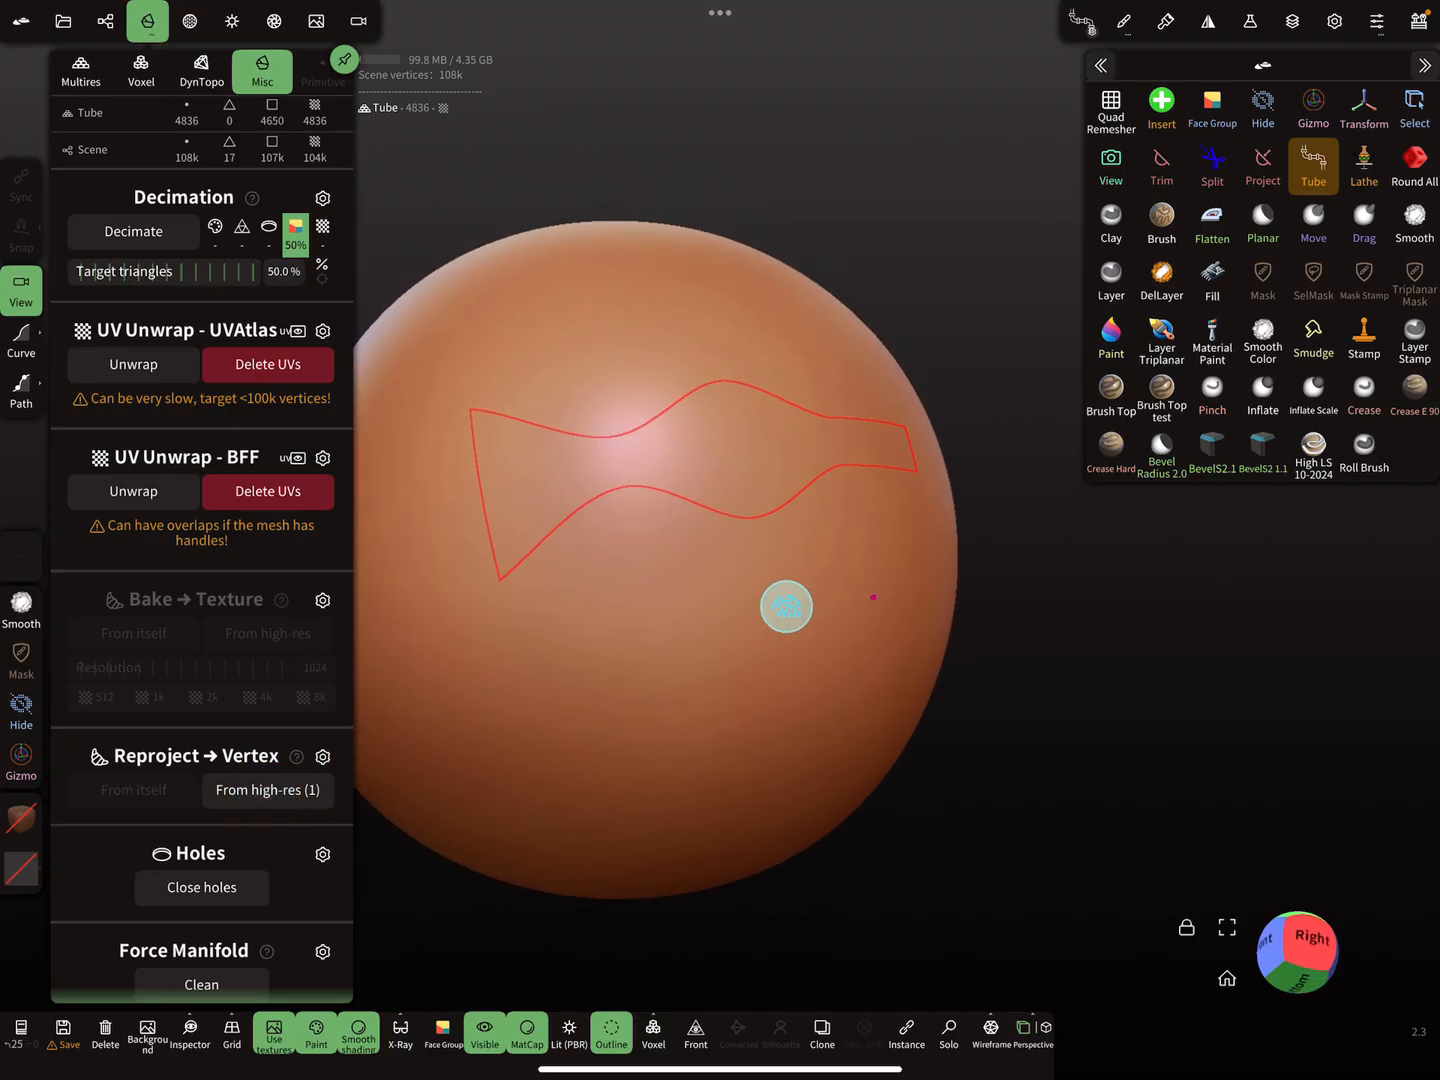
# Step: Reproject the ribbon's vertices onto the sphere, then solo the Tube text card on its own
pyautogui.moveTo(786, 608); pyautogui.dragTo(1056, 700)
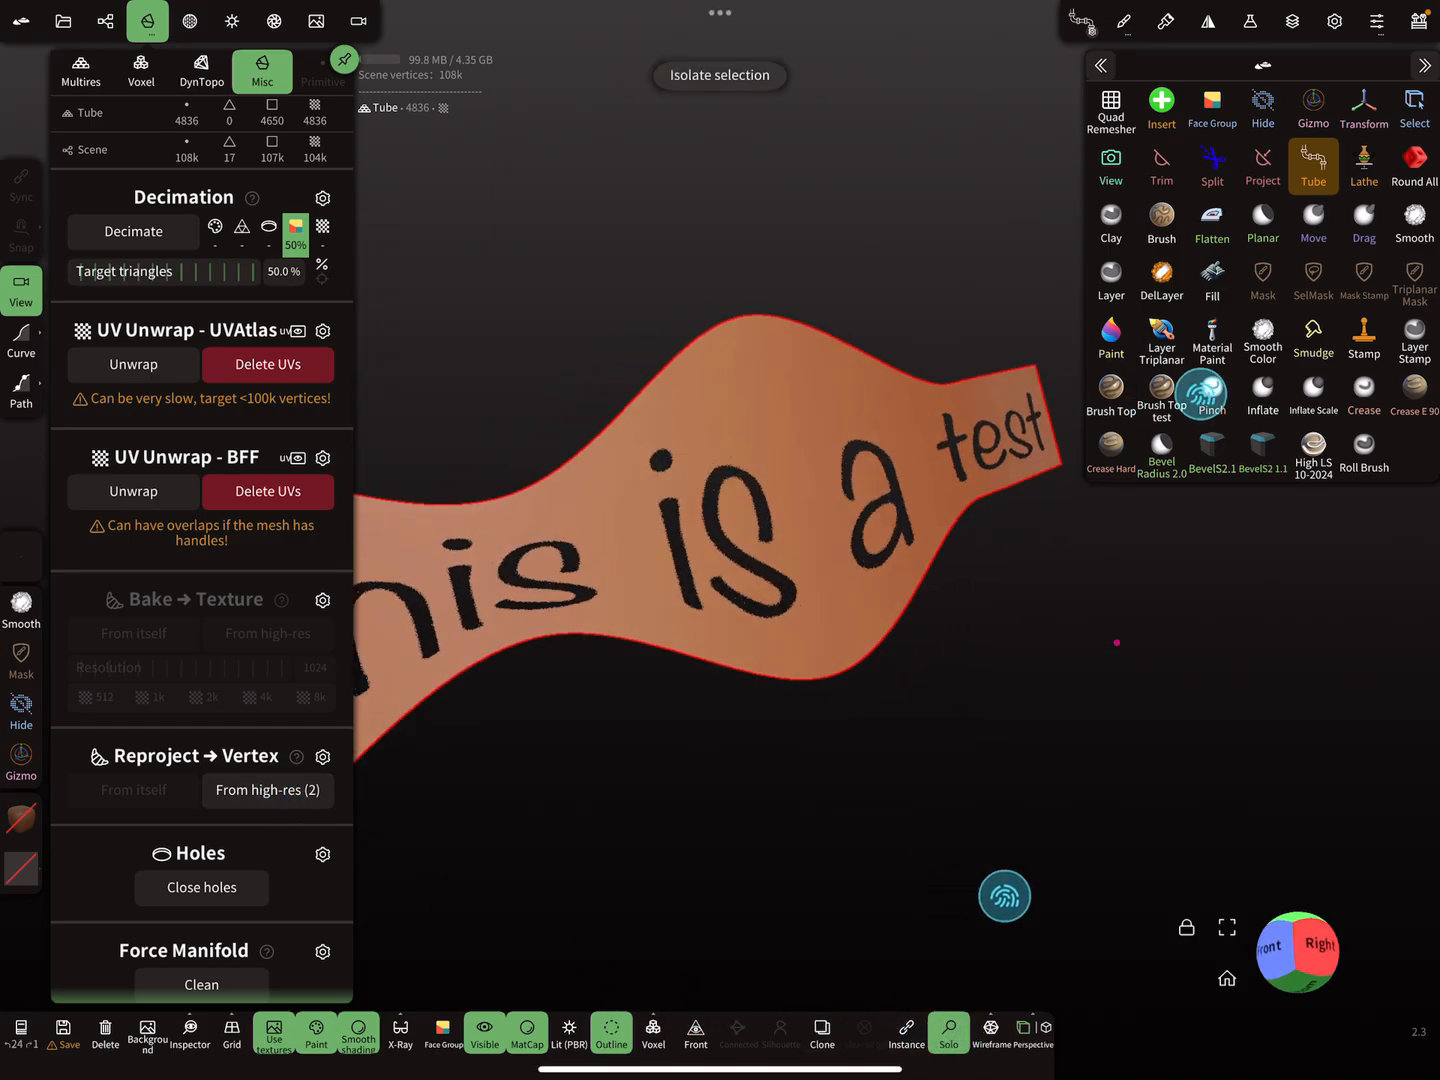
pyautogui.click(268, 790)
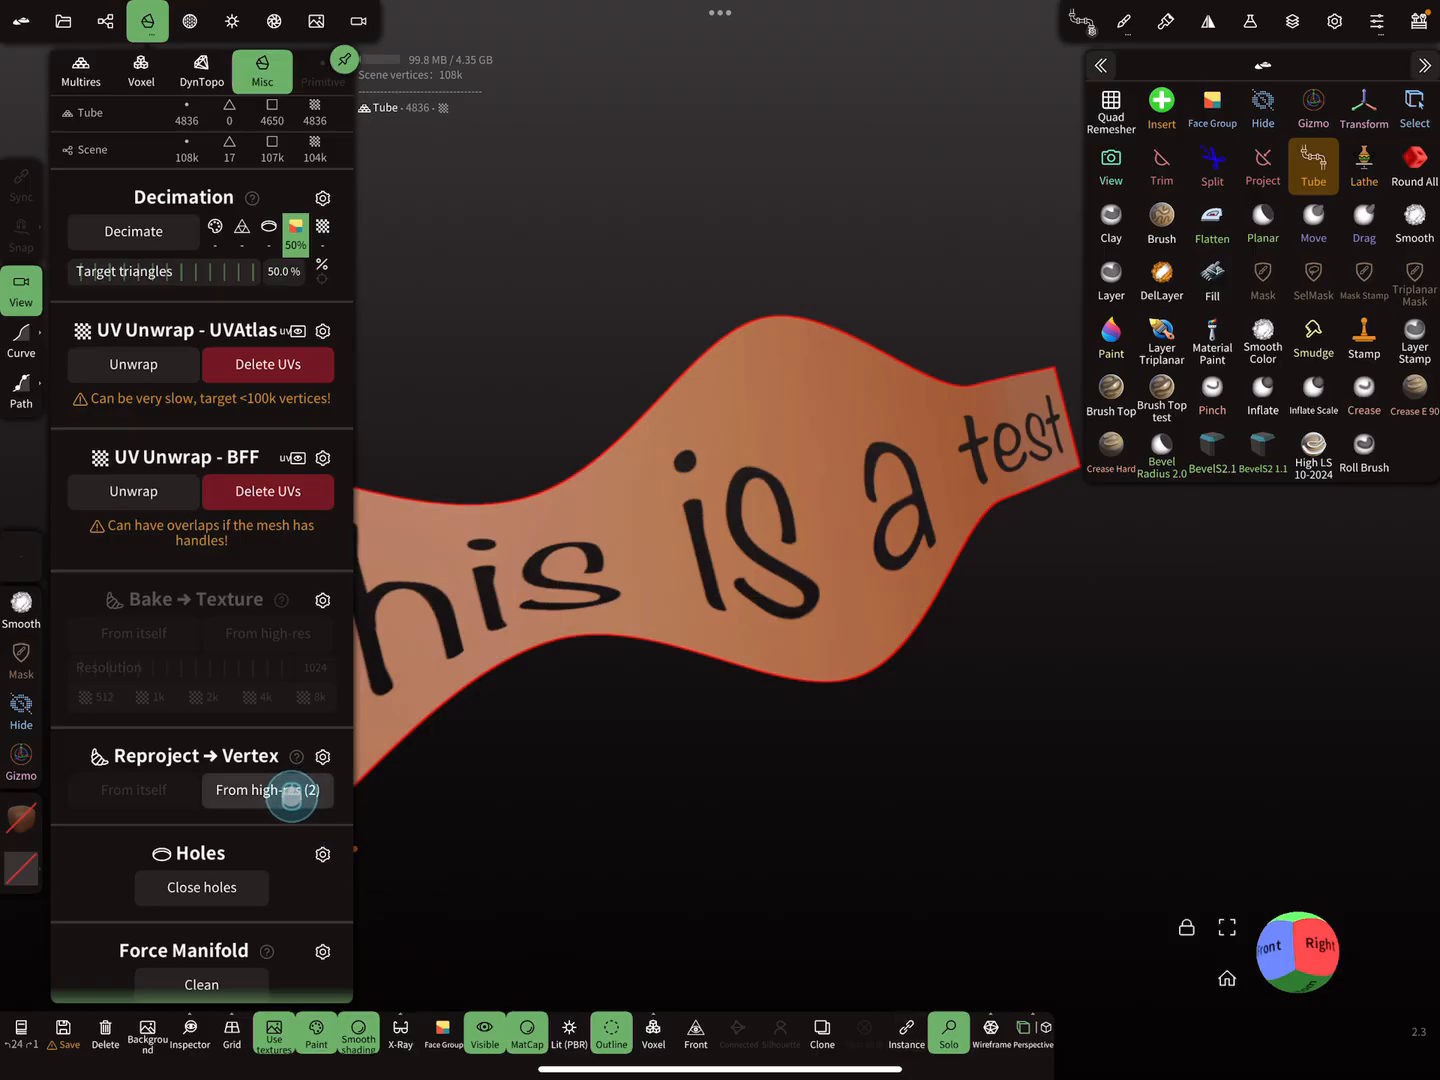
pyautogui.click(268, 790)
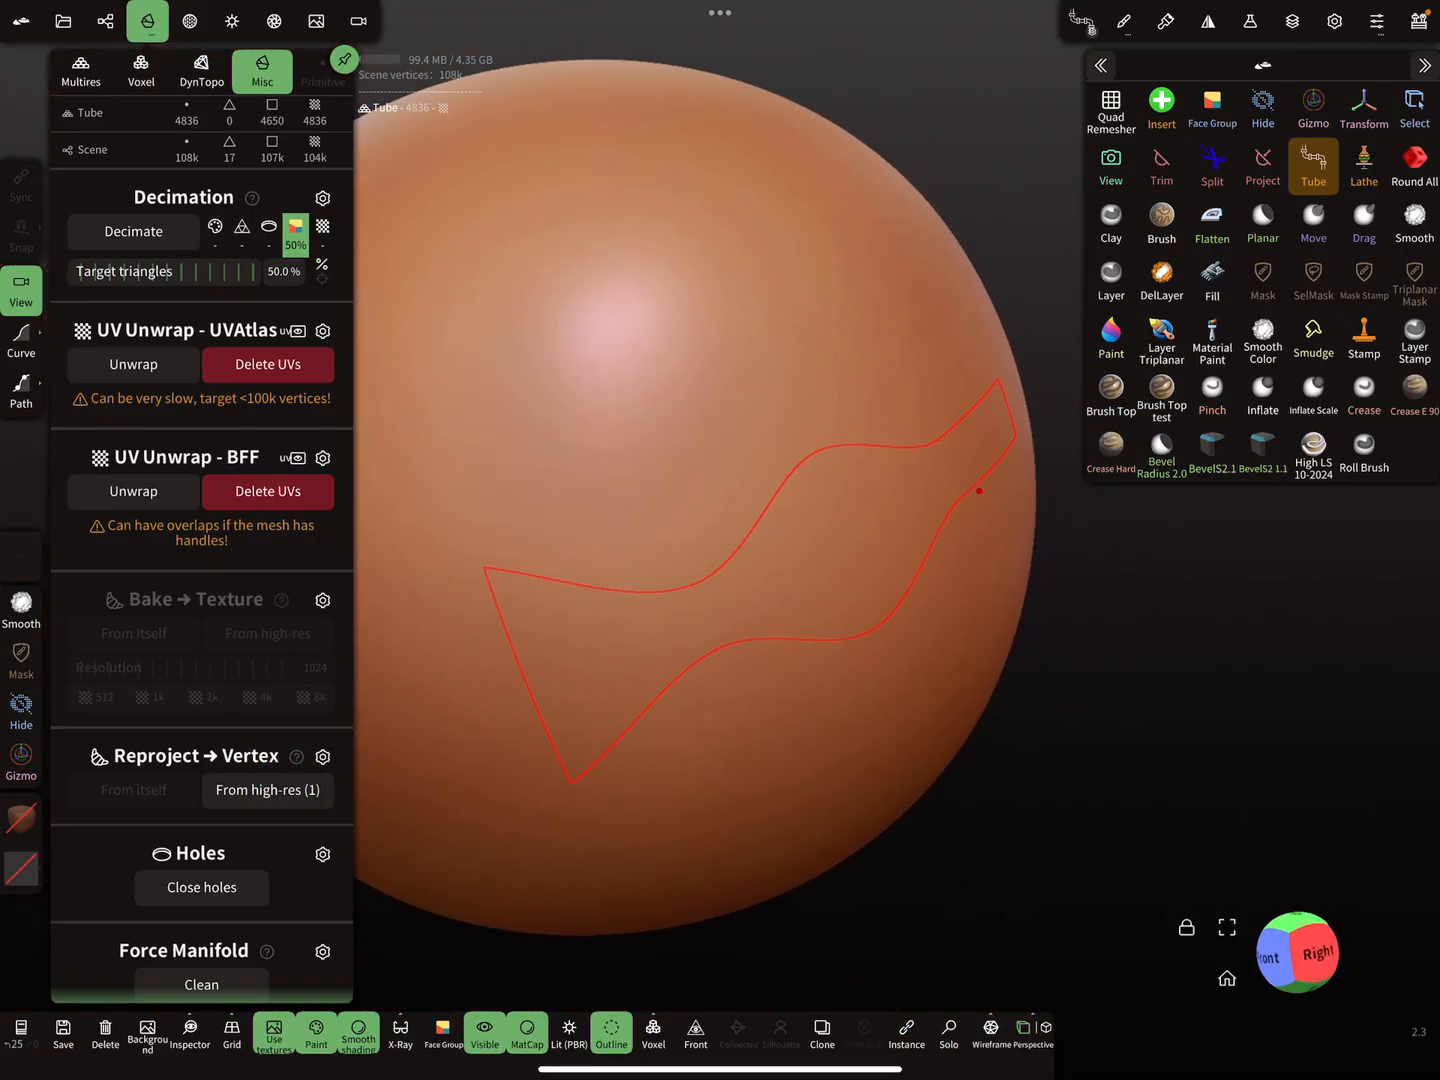
pyautogui.click(948, 1032)
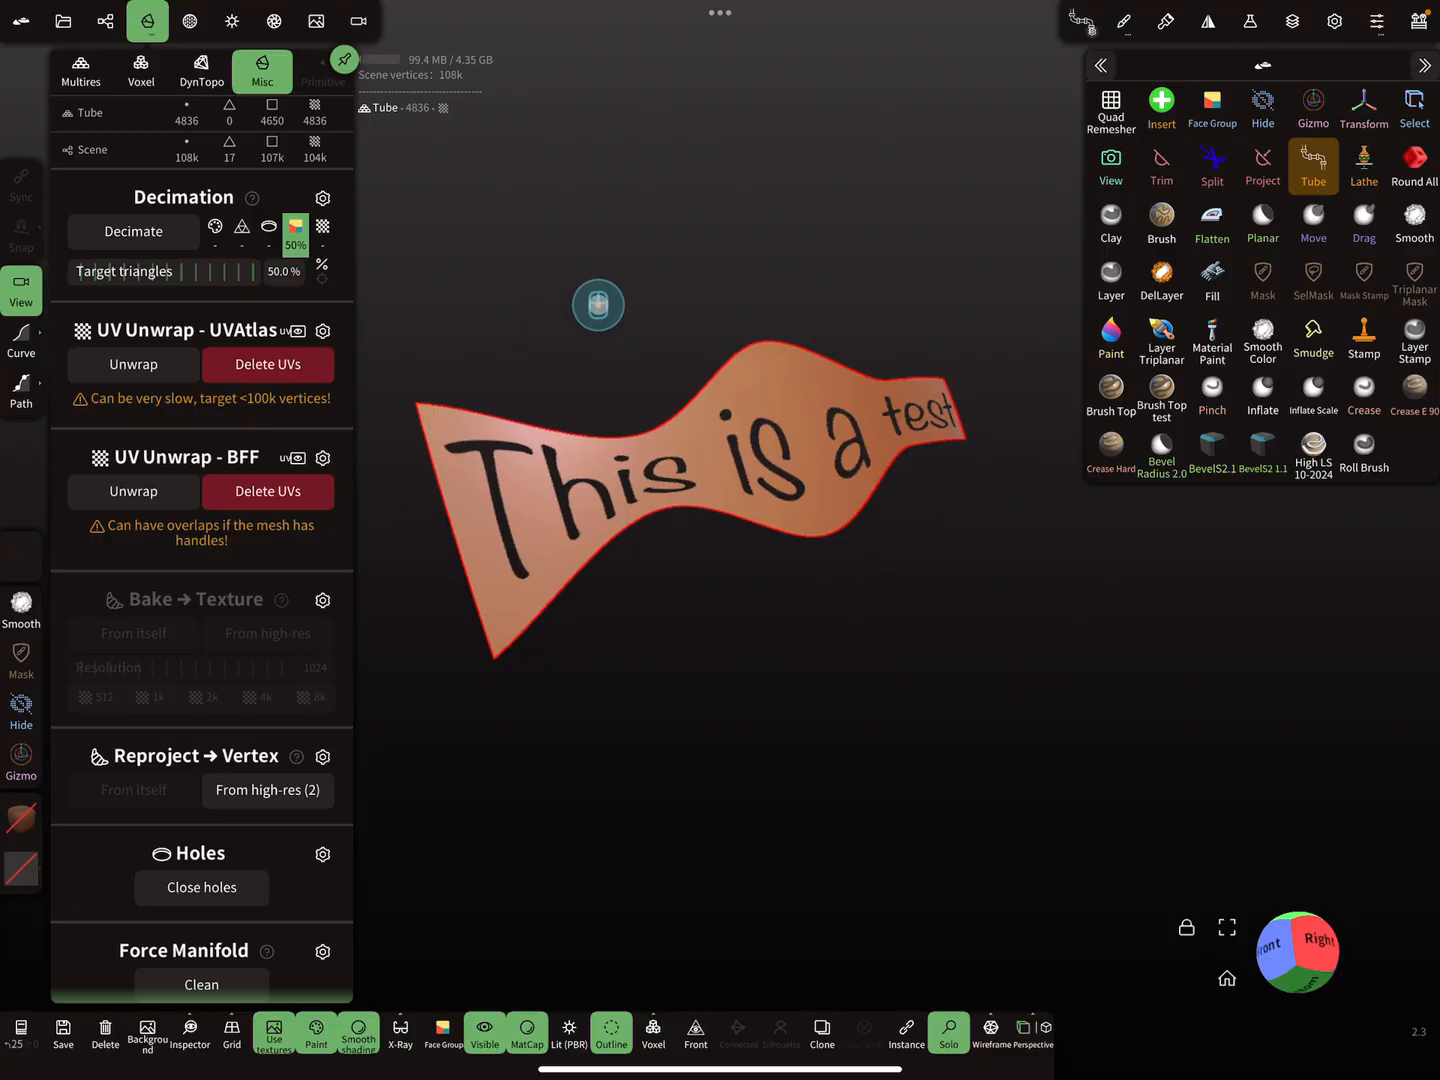
pyautogui.click(268, 790)
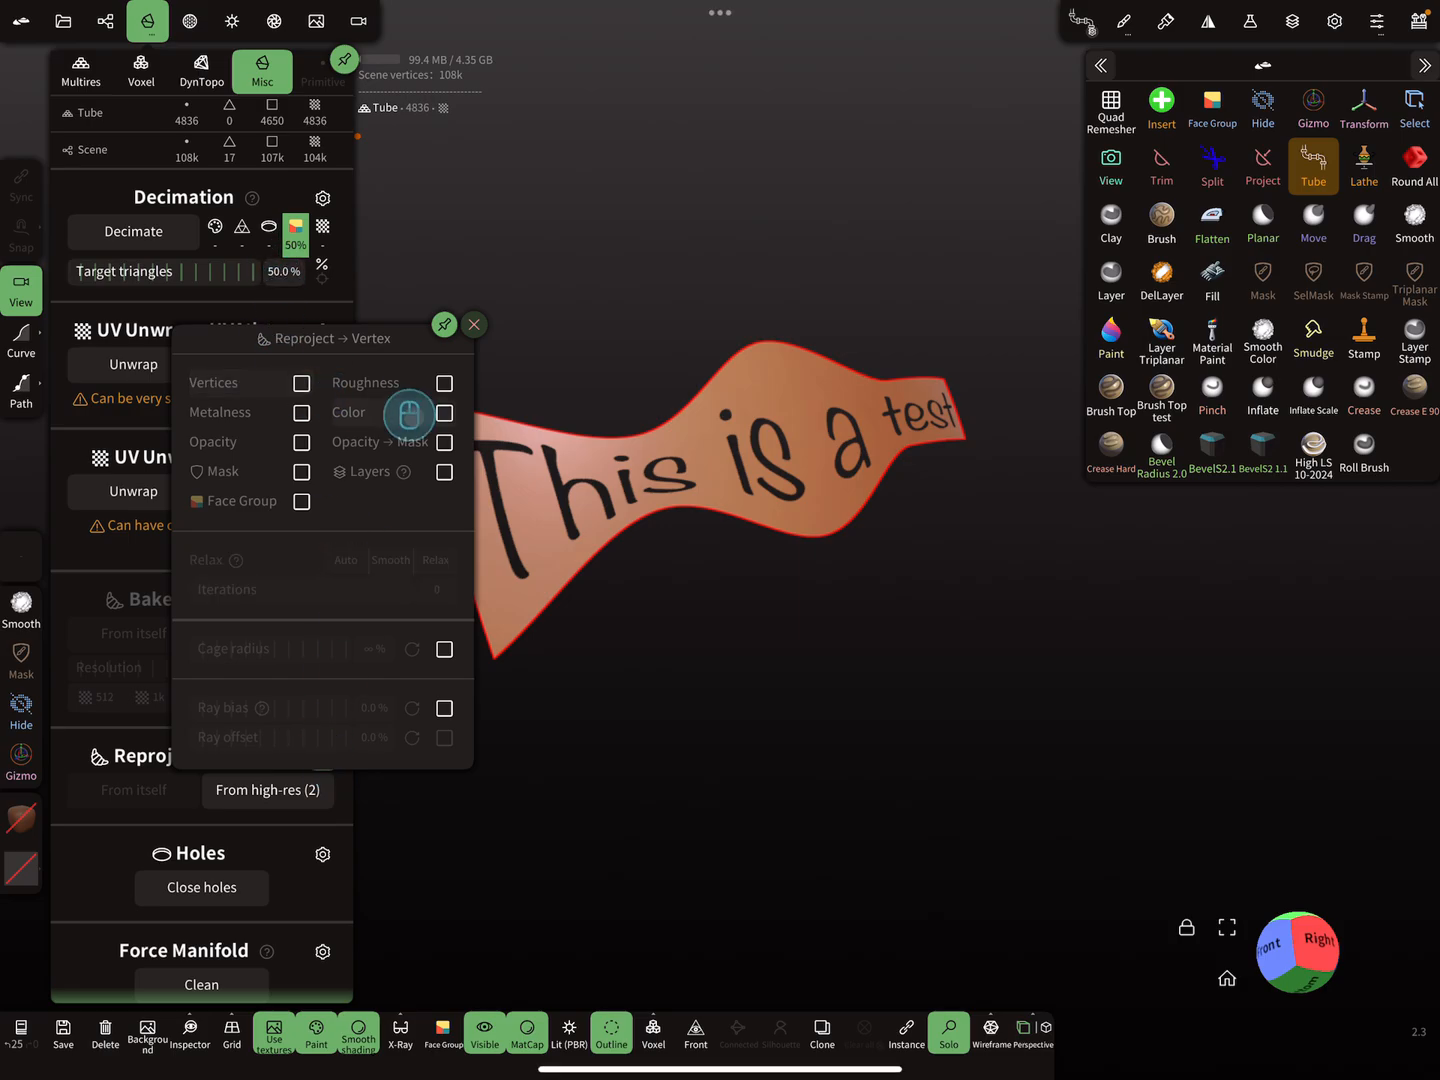
# Step: Enable Color reprojection, try From itself, and undo the pixelated result
pyautogui.click(444, 442)
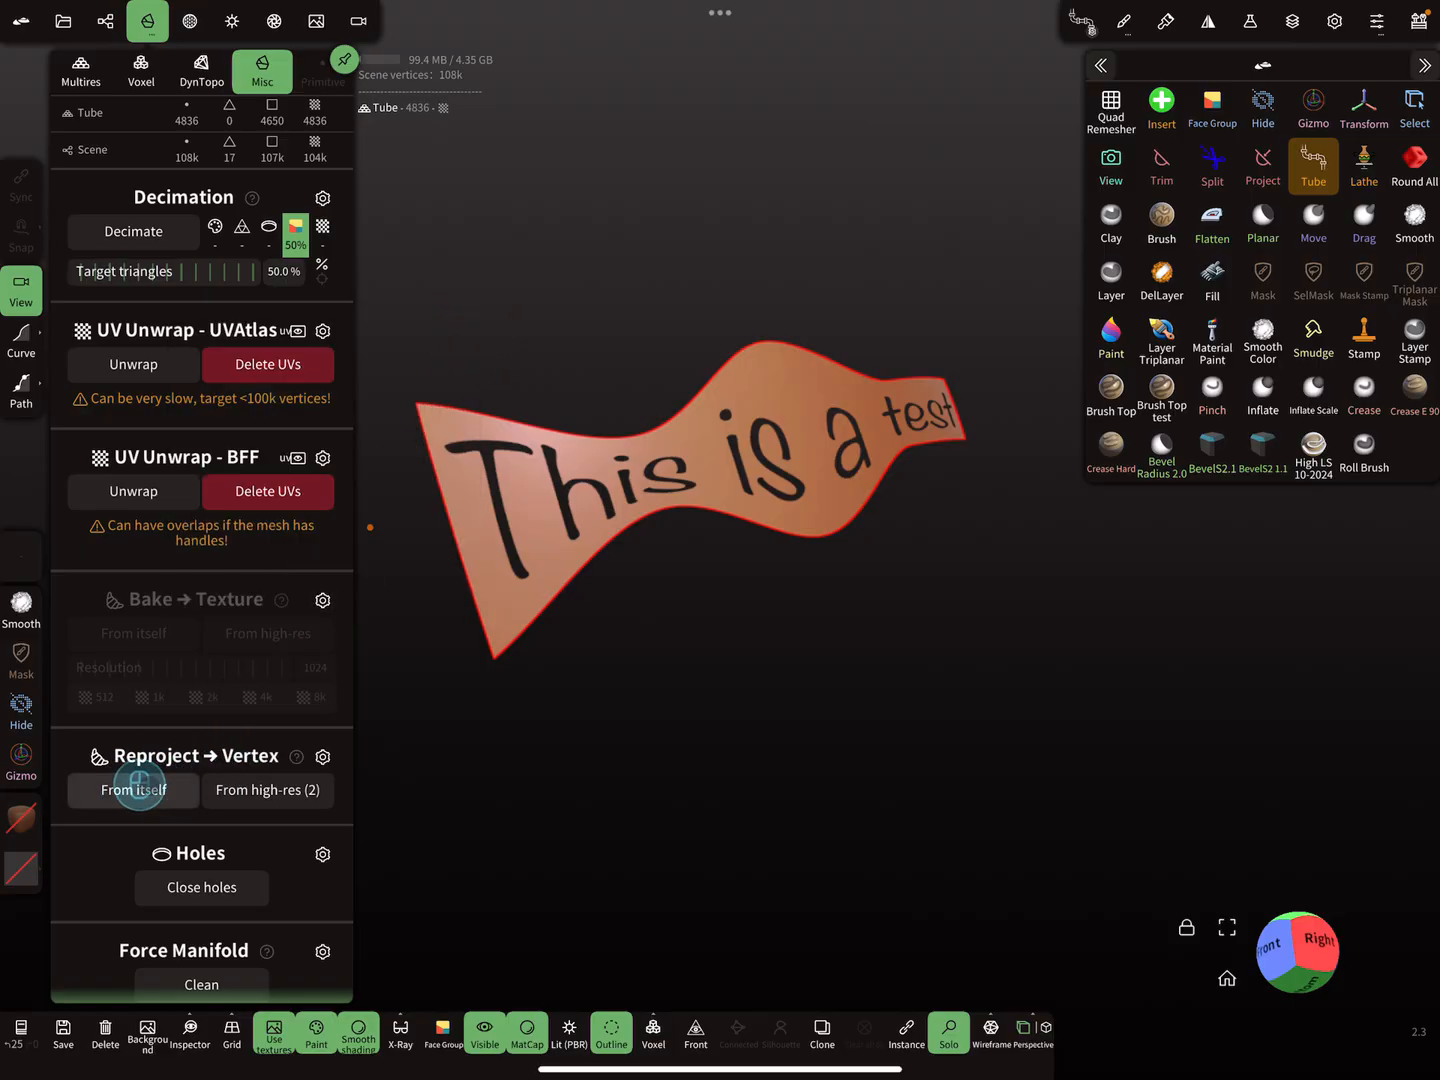
pyautogui.click(132, 790)
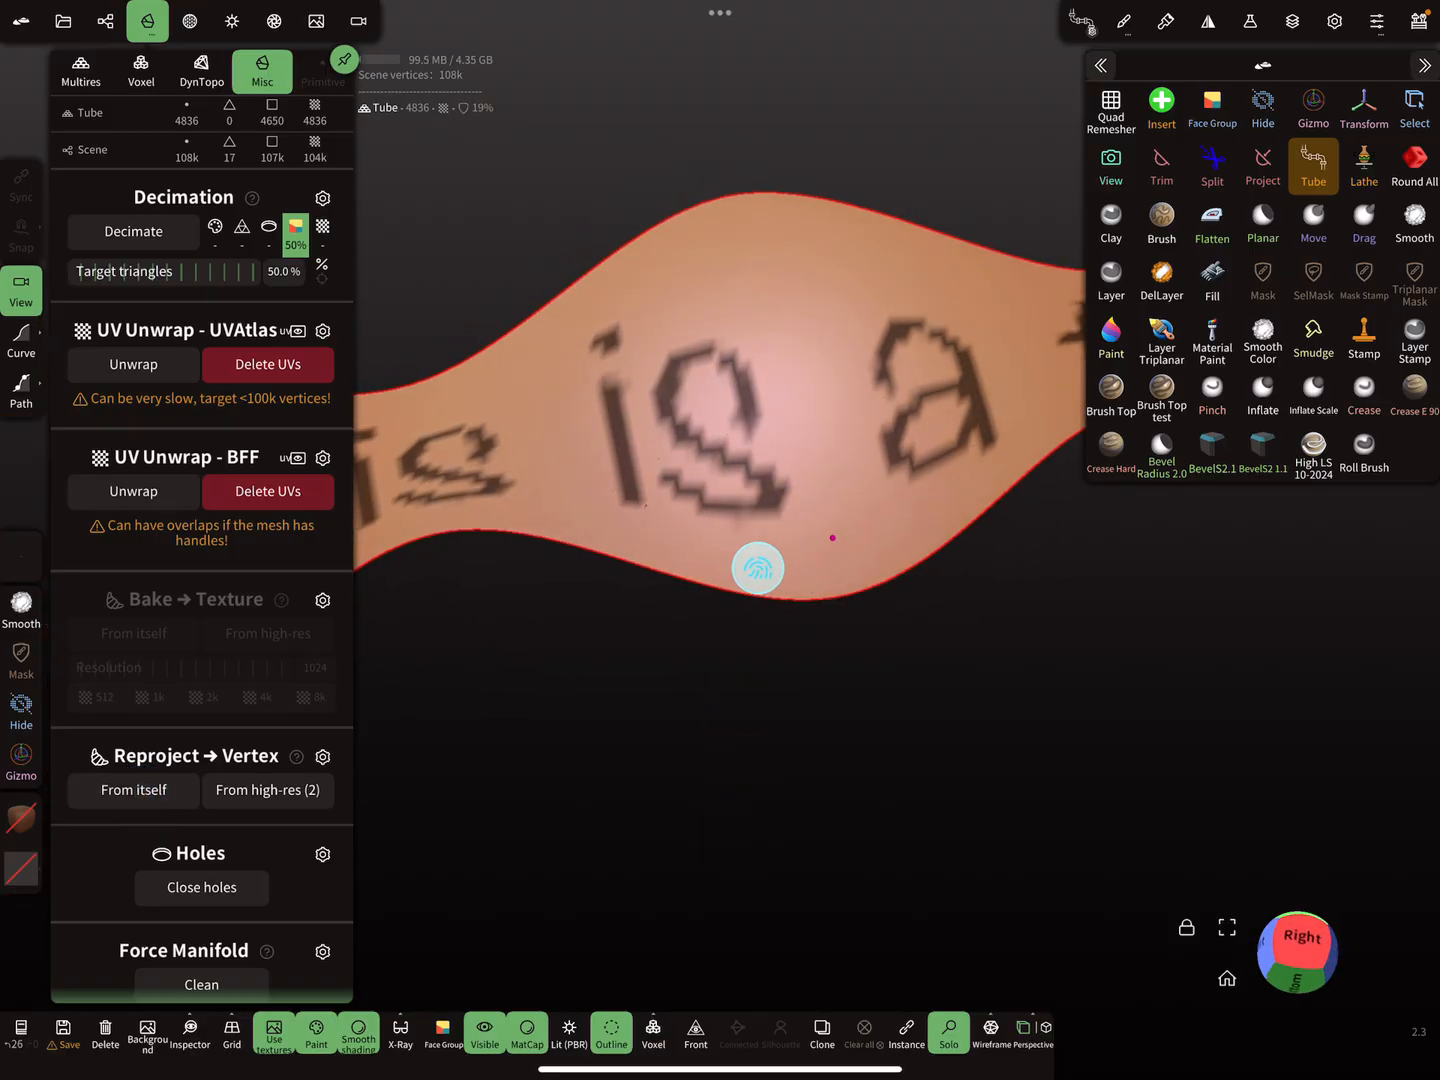
pyautogui.click(132, 790)
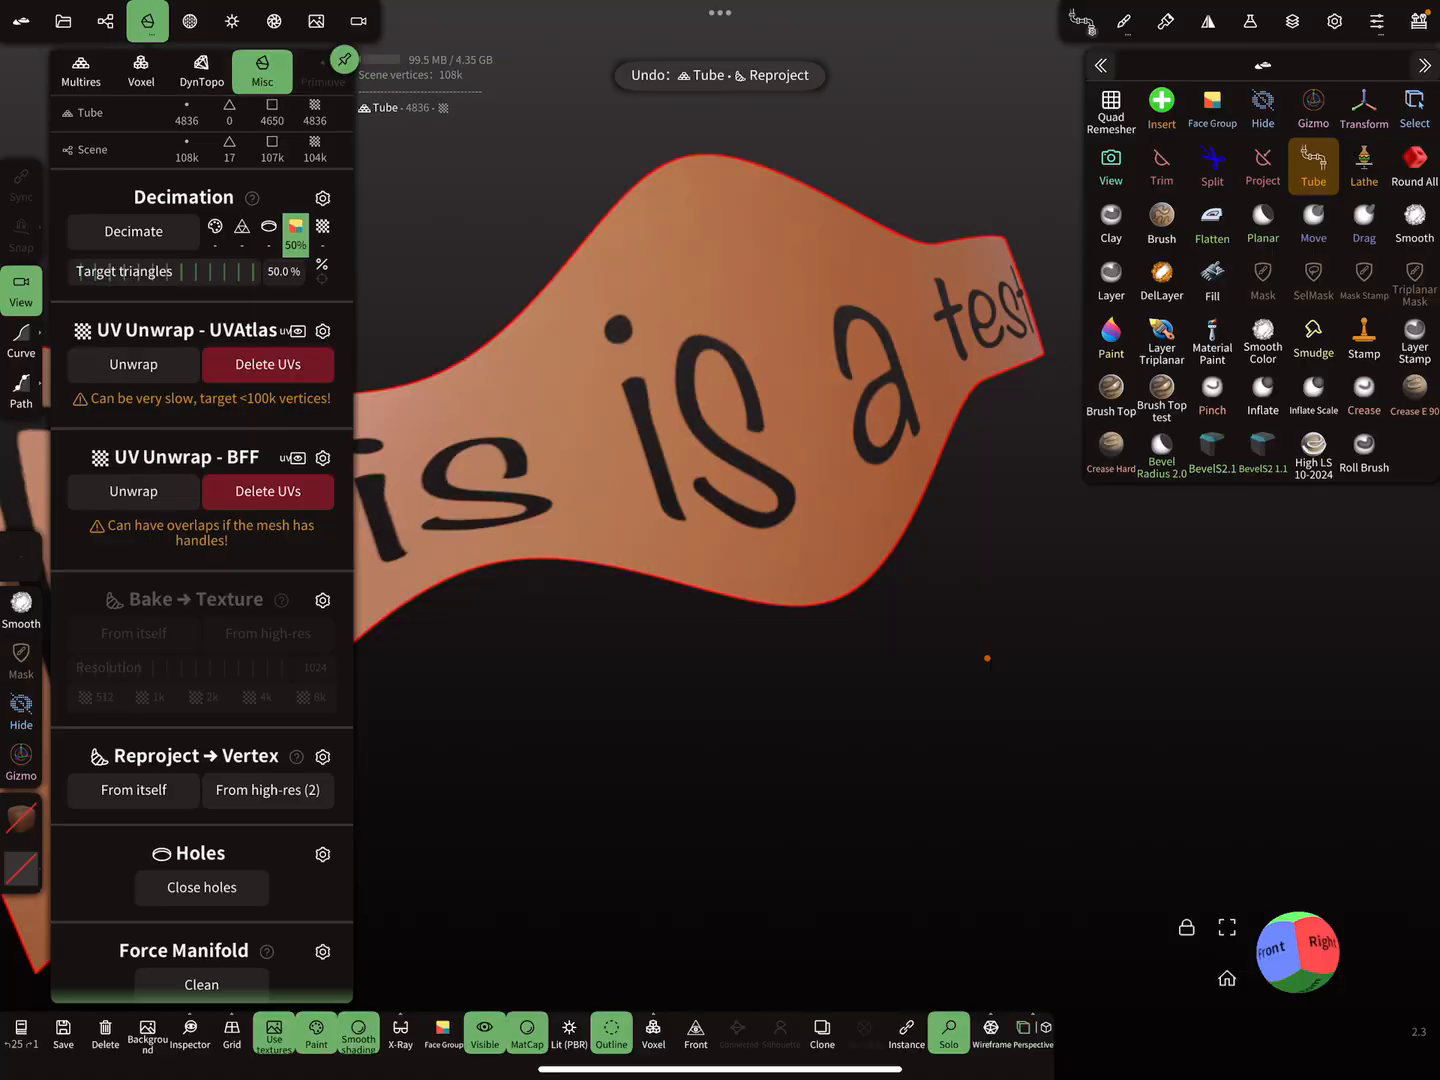
pyautogui.click(80, 64)
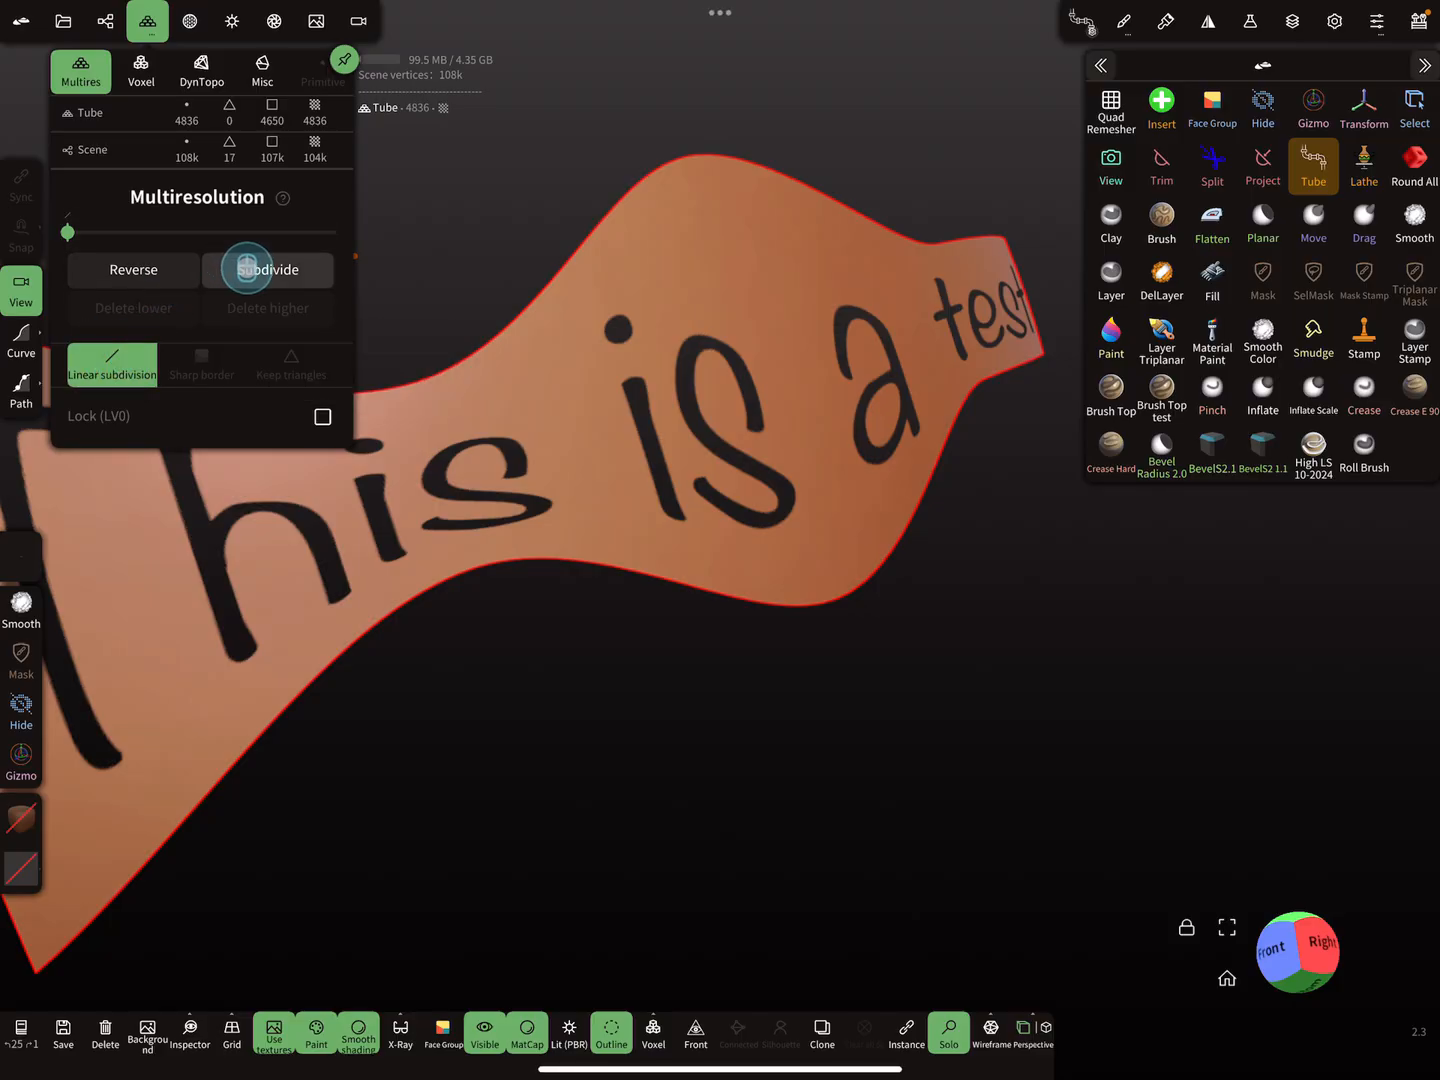
# Step: Show the wireframe and subdivide the text card three times to about 299k vertices
pyautogui.click(268, 270)
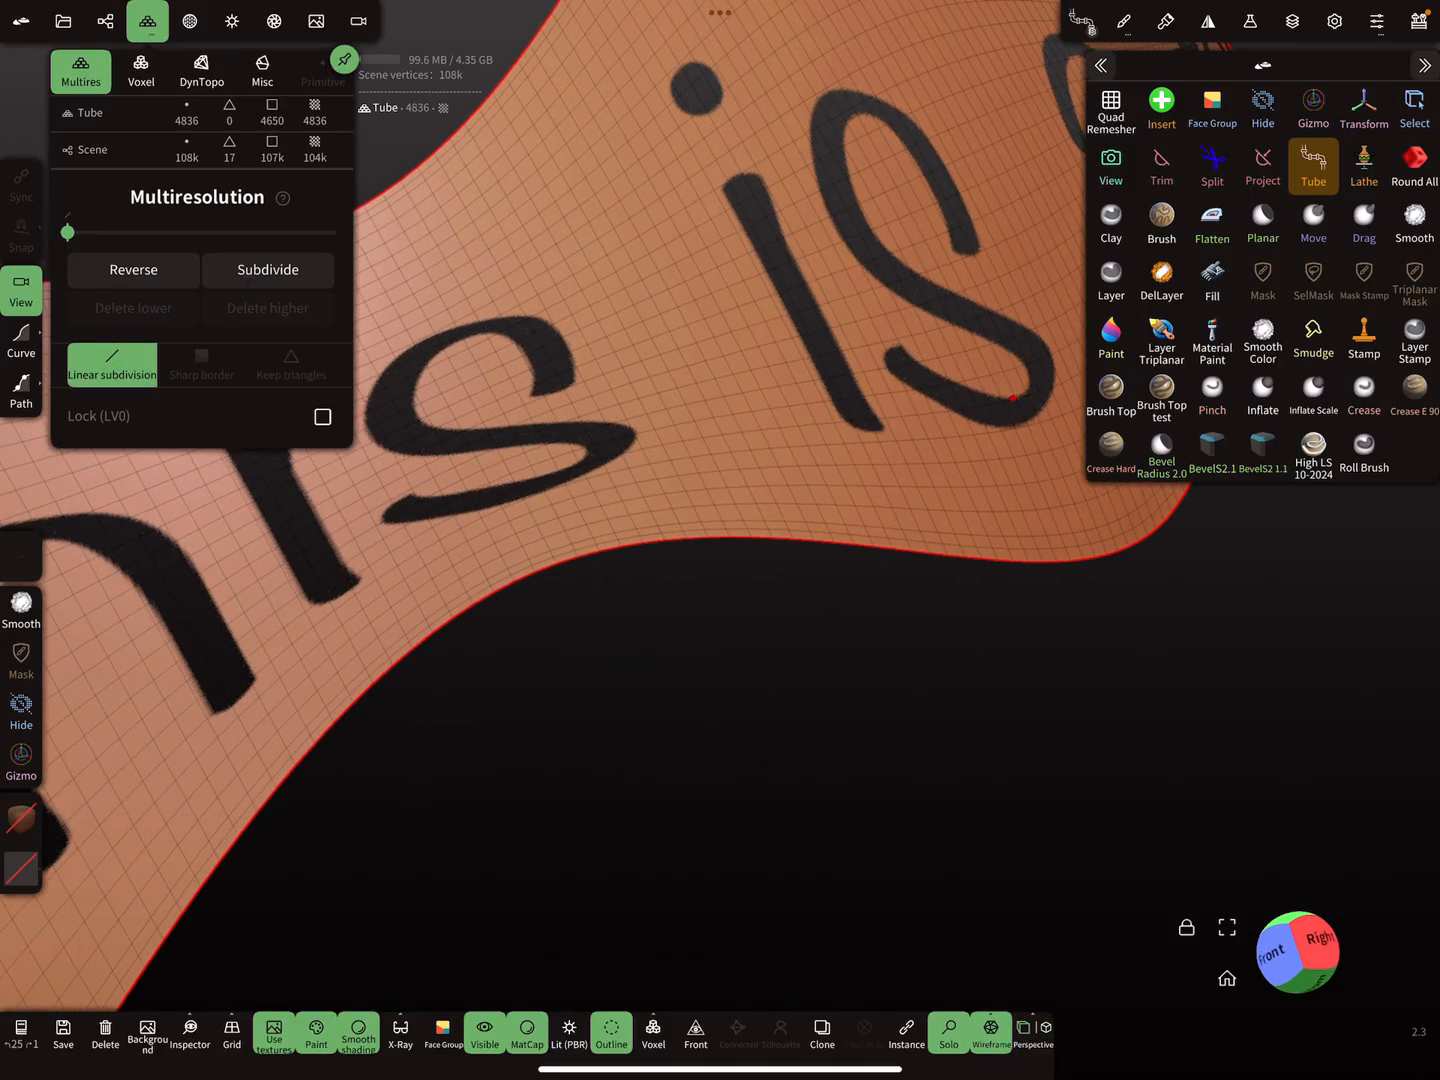
pyautogui.click(268, 268)
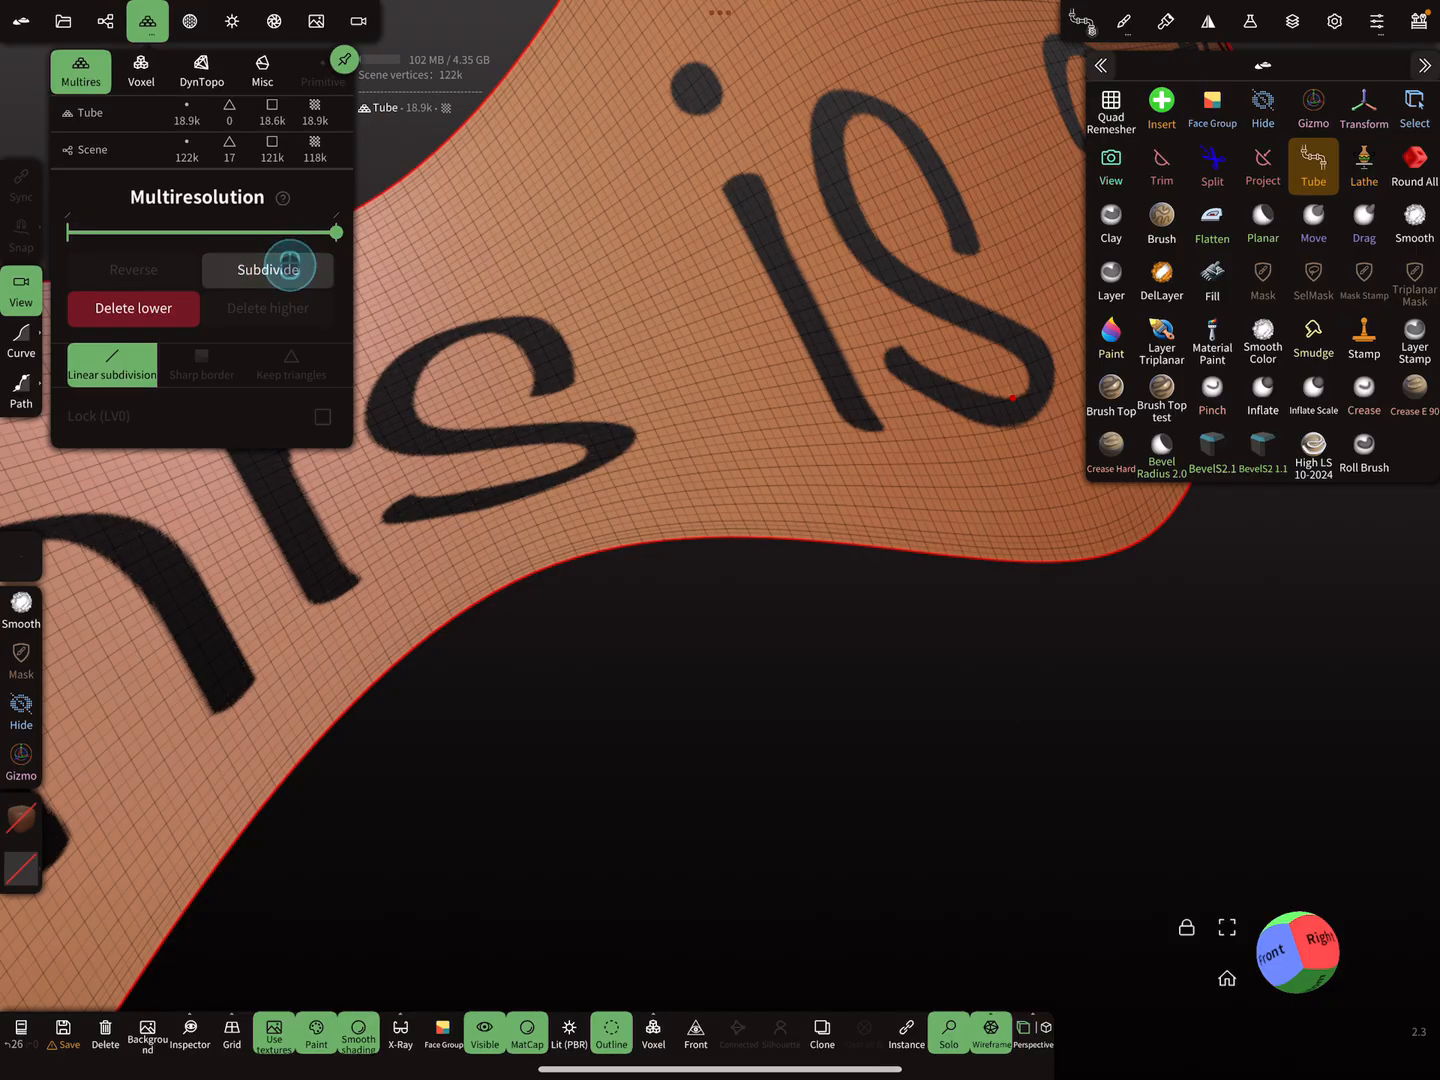
pyautogui.click(268, 268)
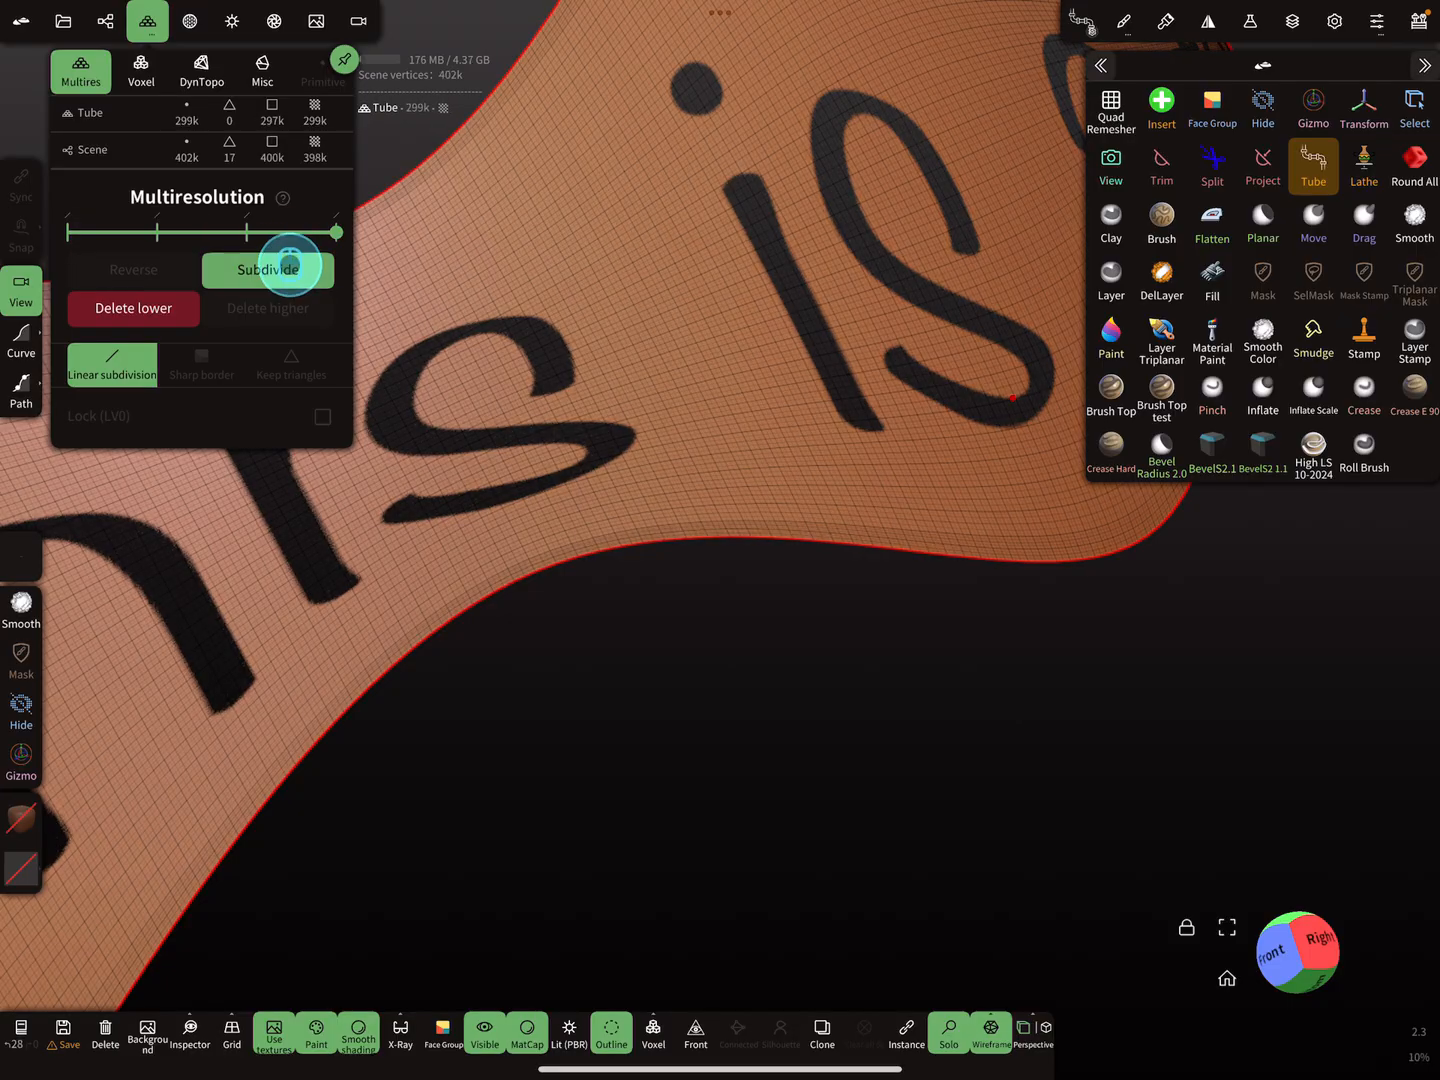
pyautogui.click(268, 268)
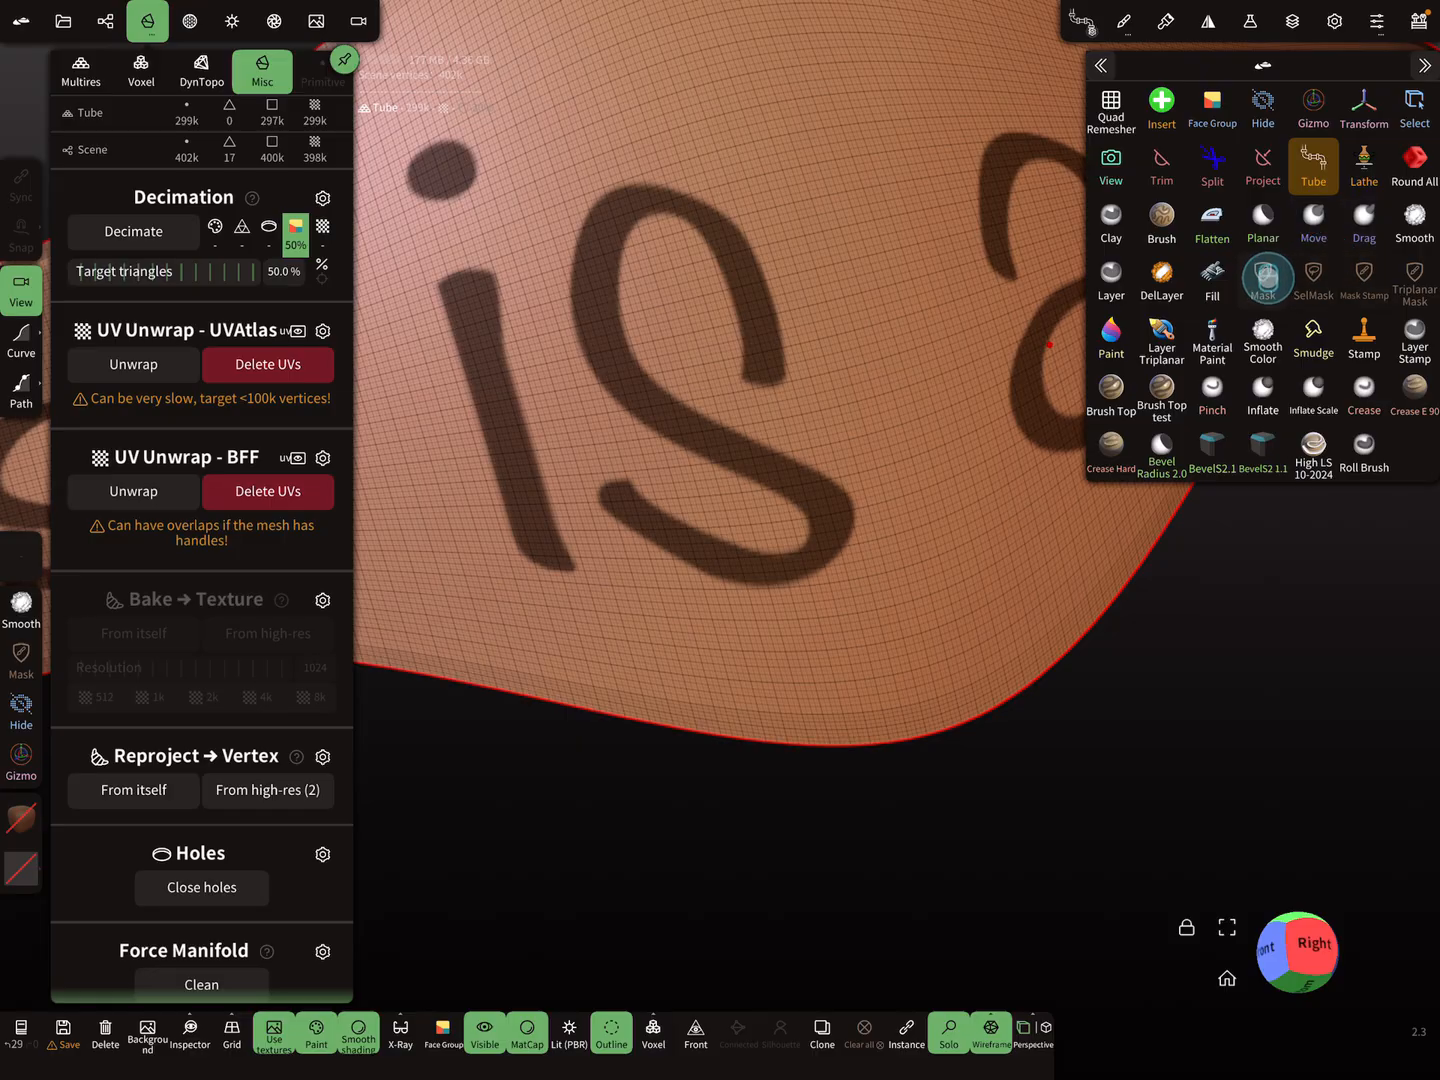
# Step: Switch to the Mask tool to mask the painted letters on the card
pyautogui.click(1268, 278)
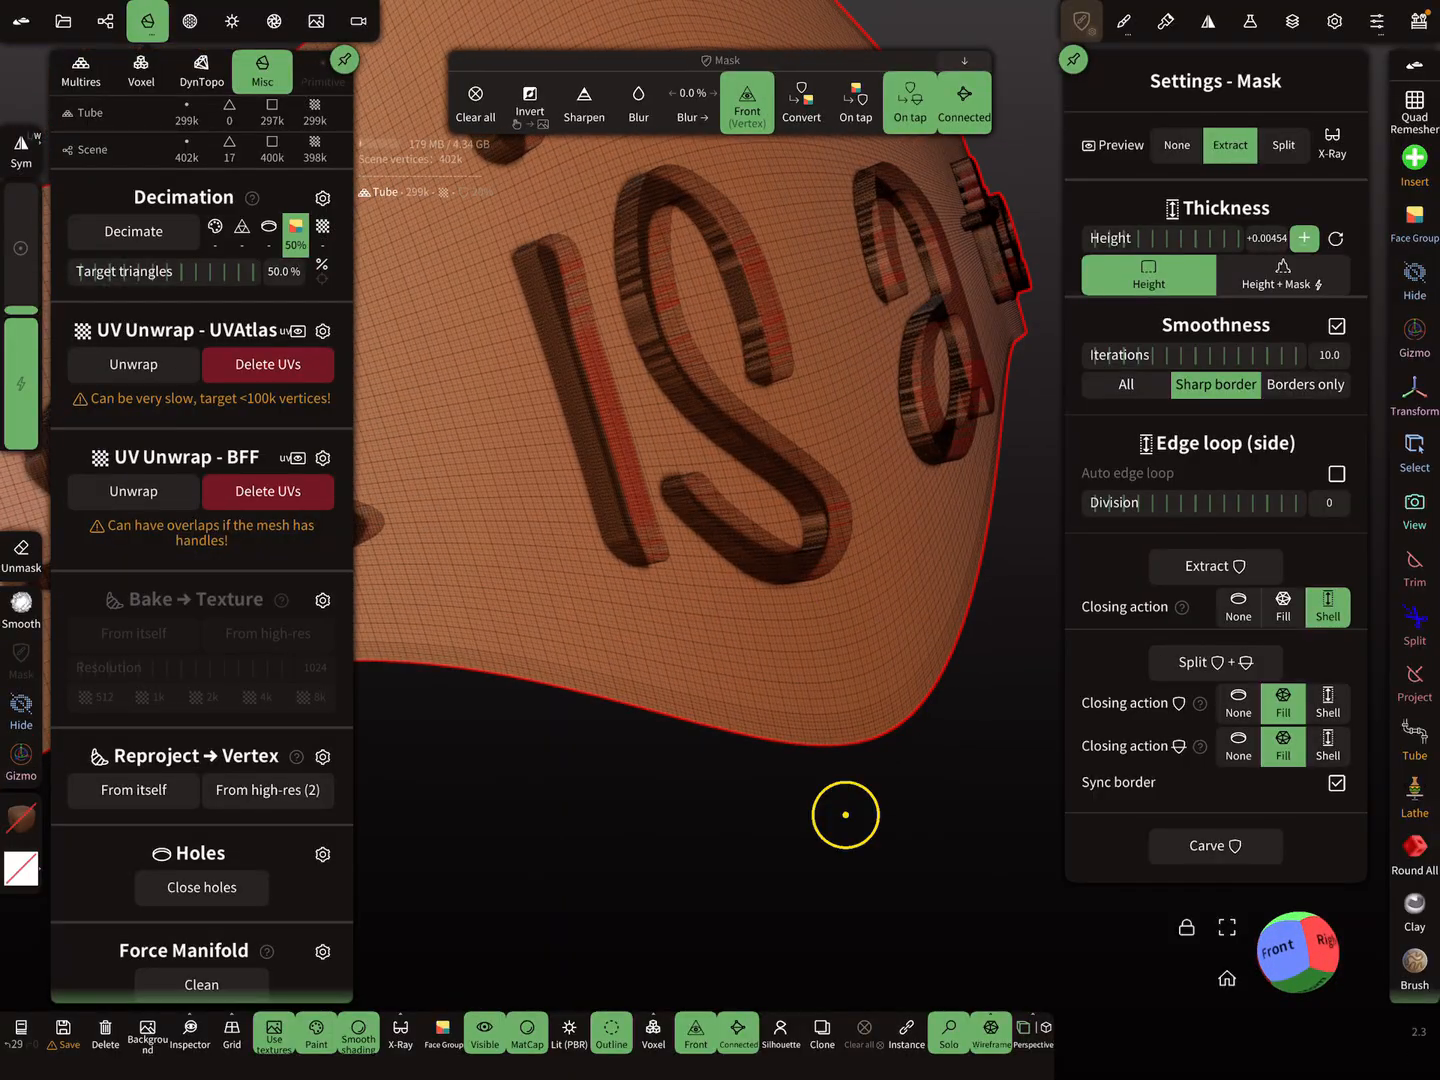
# Step: Disable the text texture display in the Tube's Material settings
pyautogui.click(190, 20)
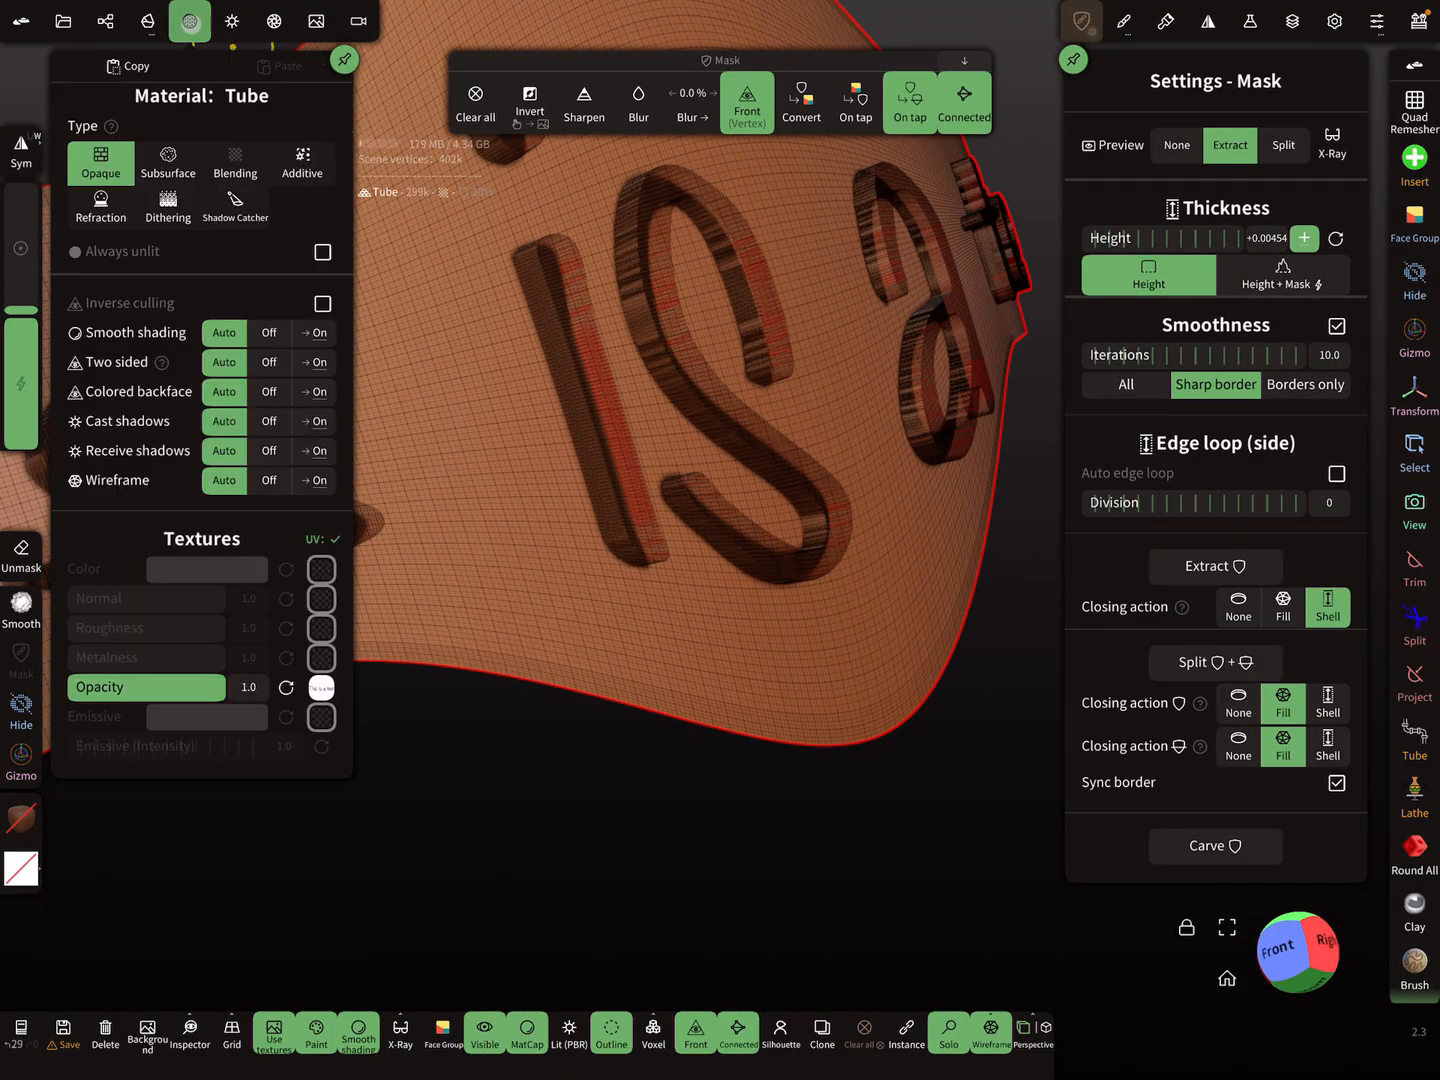
pyautogui.click(320, 688)
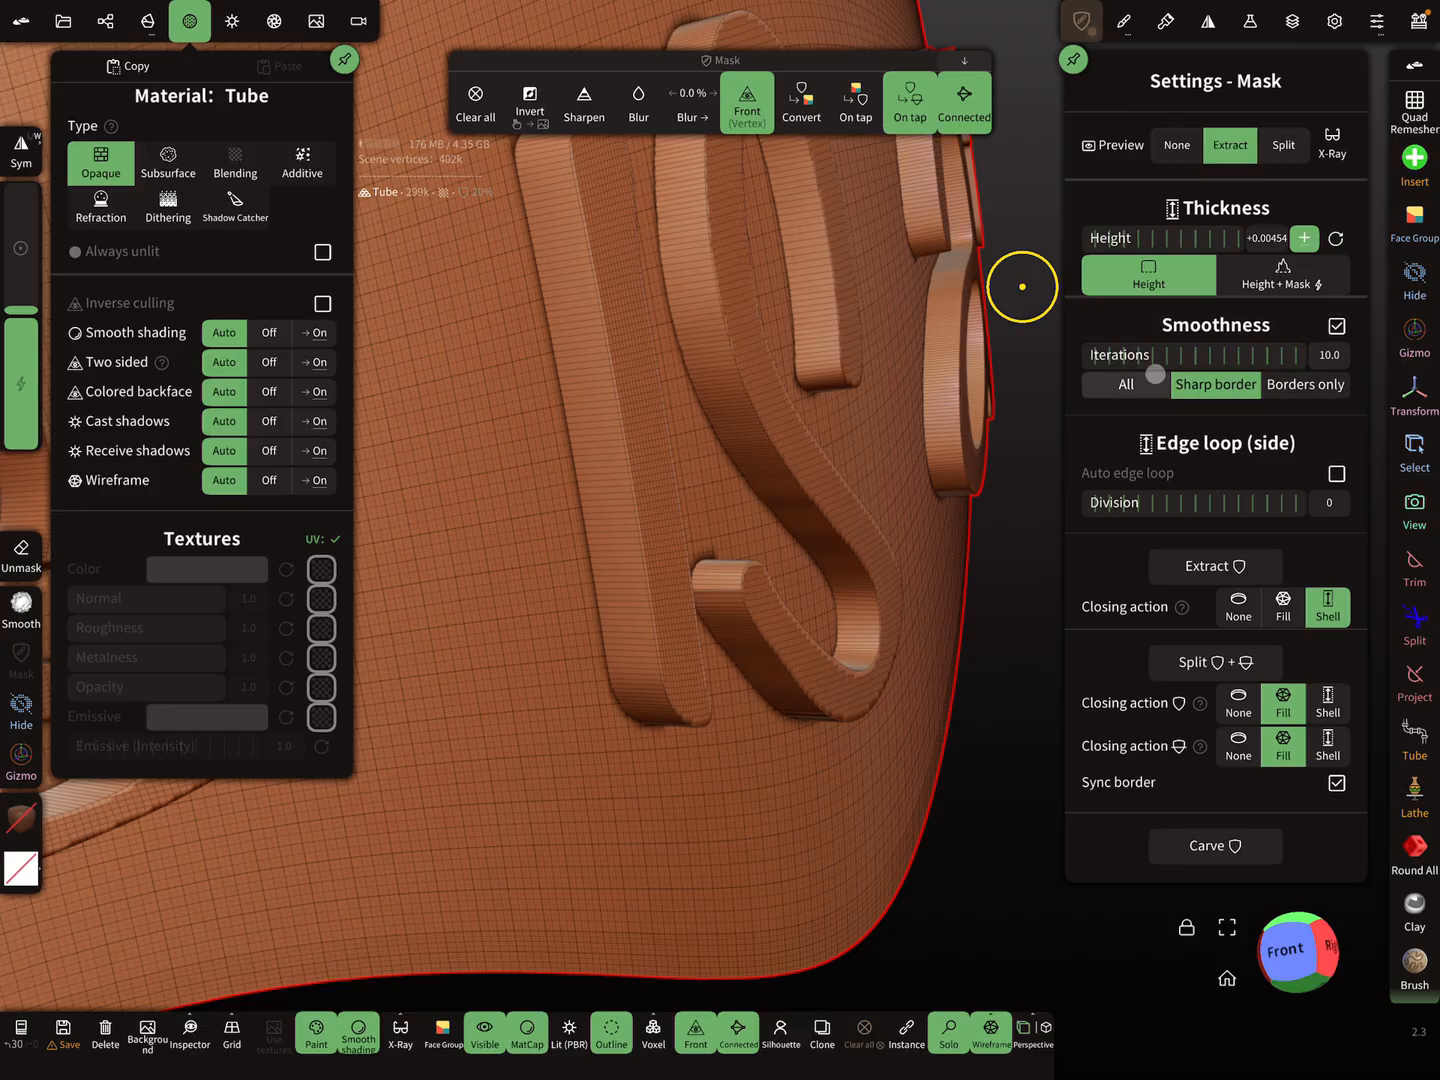
pyautogui.moveTo(1156, 372); pyautogui.dragTo(1272, 336)
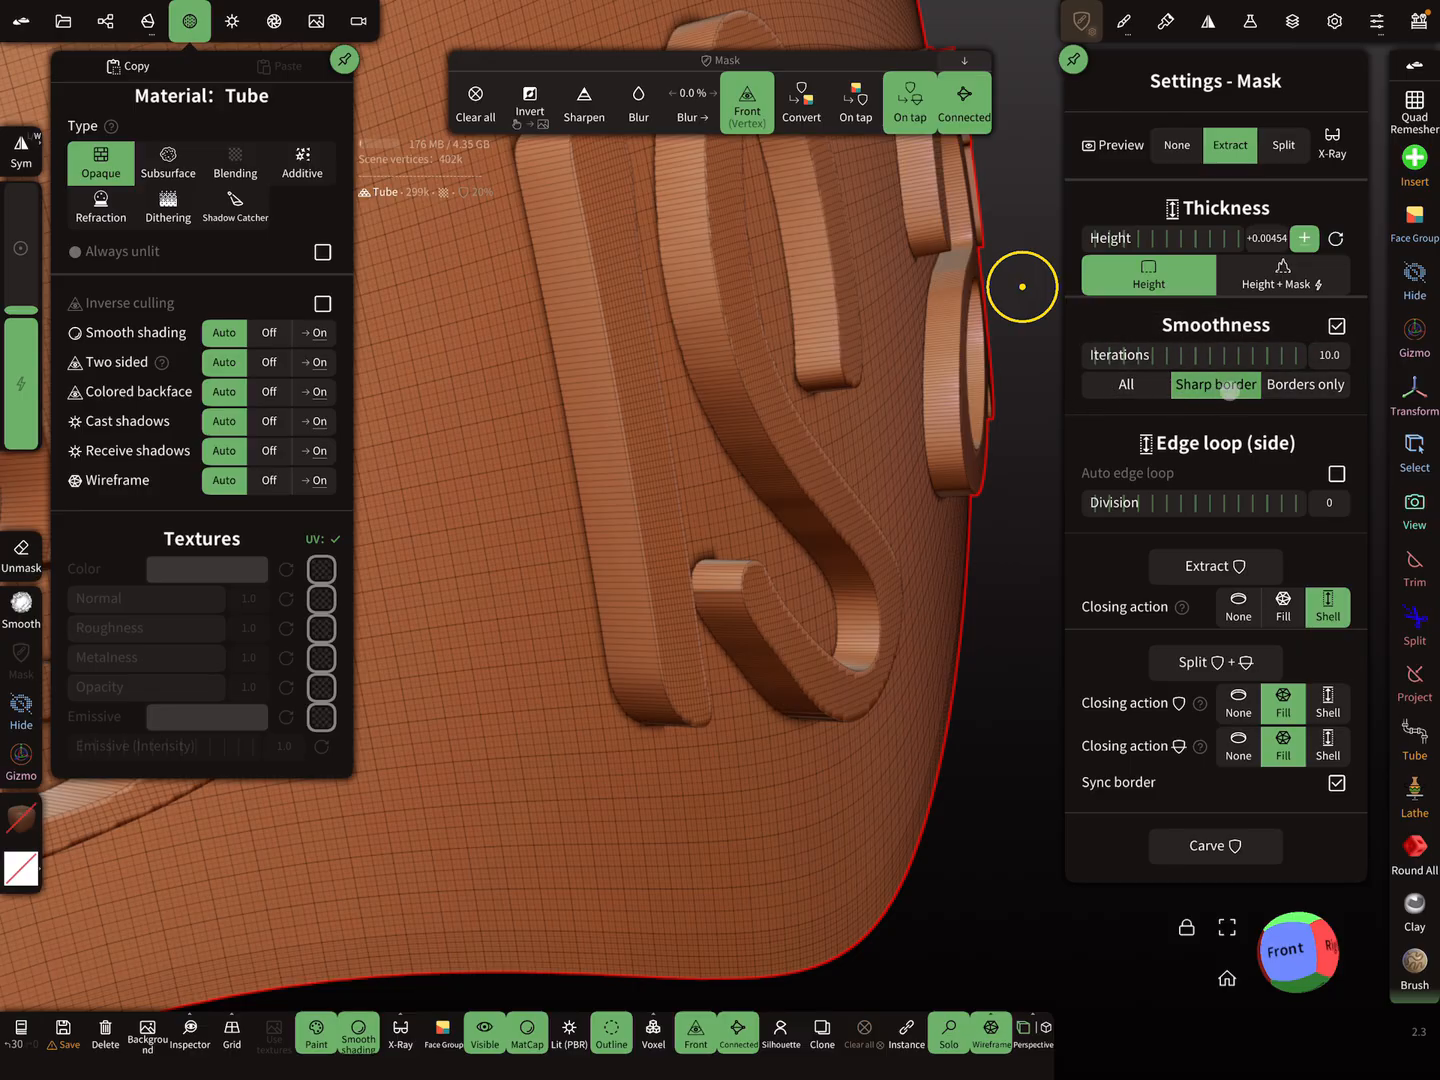
# Step: Choose the border smoothing mode and extract the masked letters as a separate Tube ext object
pyautogui.click(1304, 384)
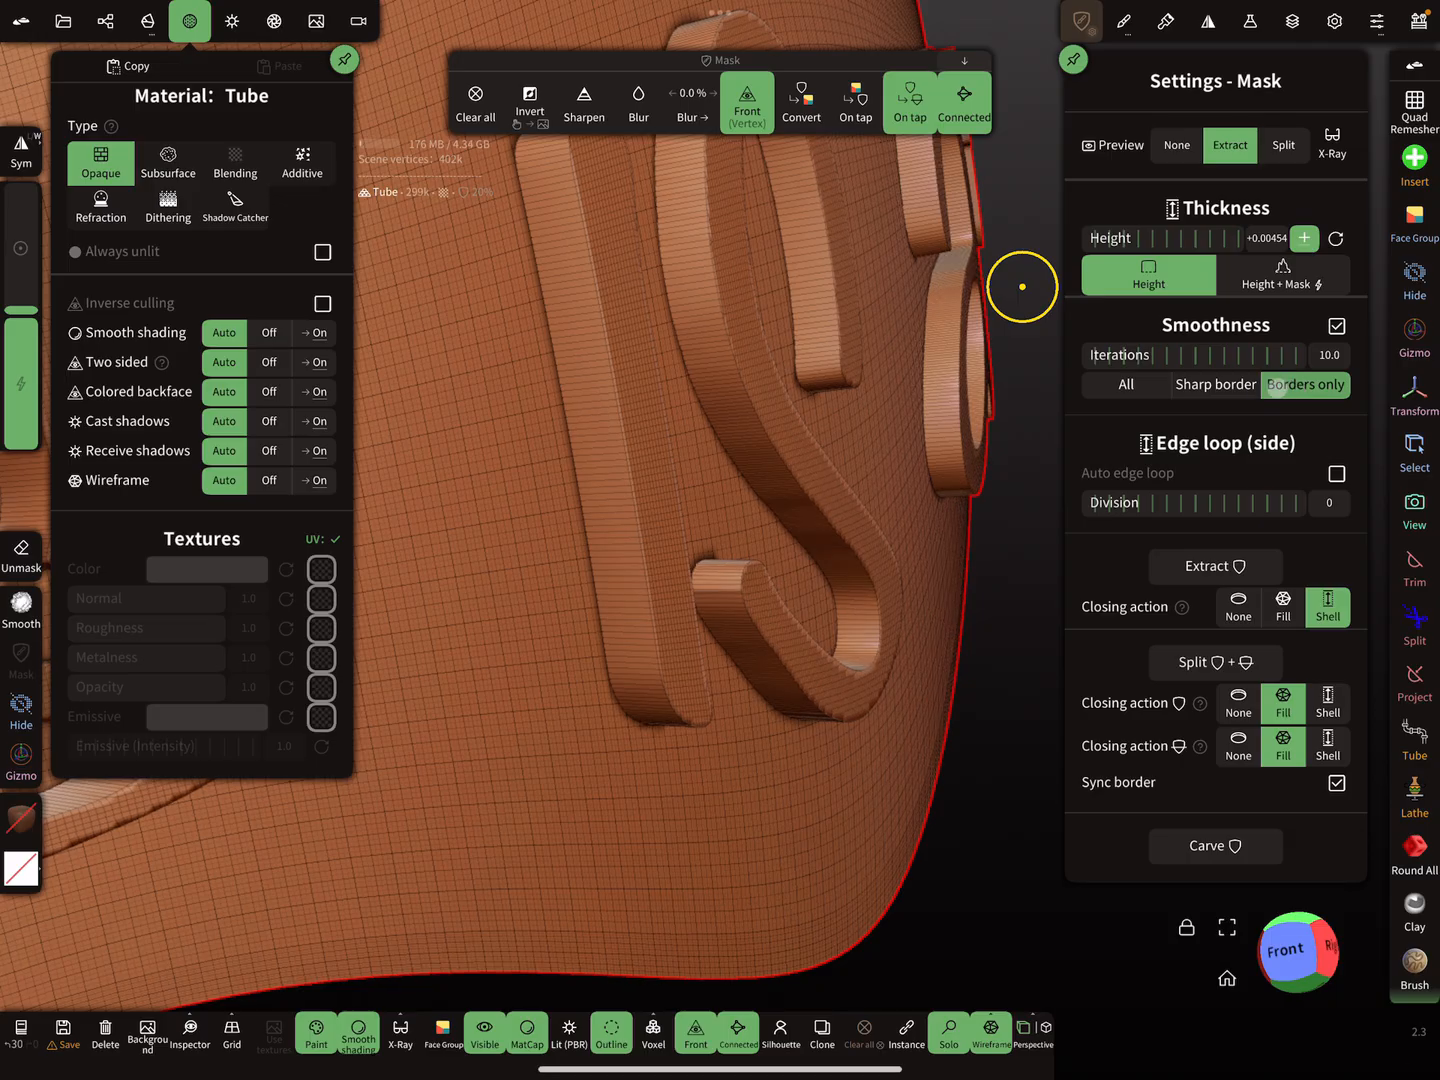
pyautogui.click(1216, 384)
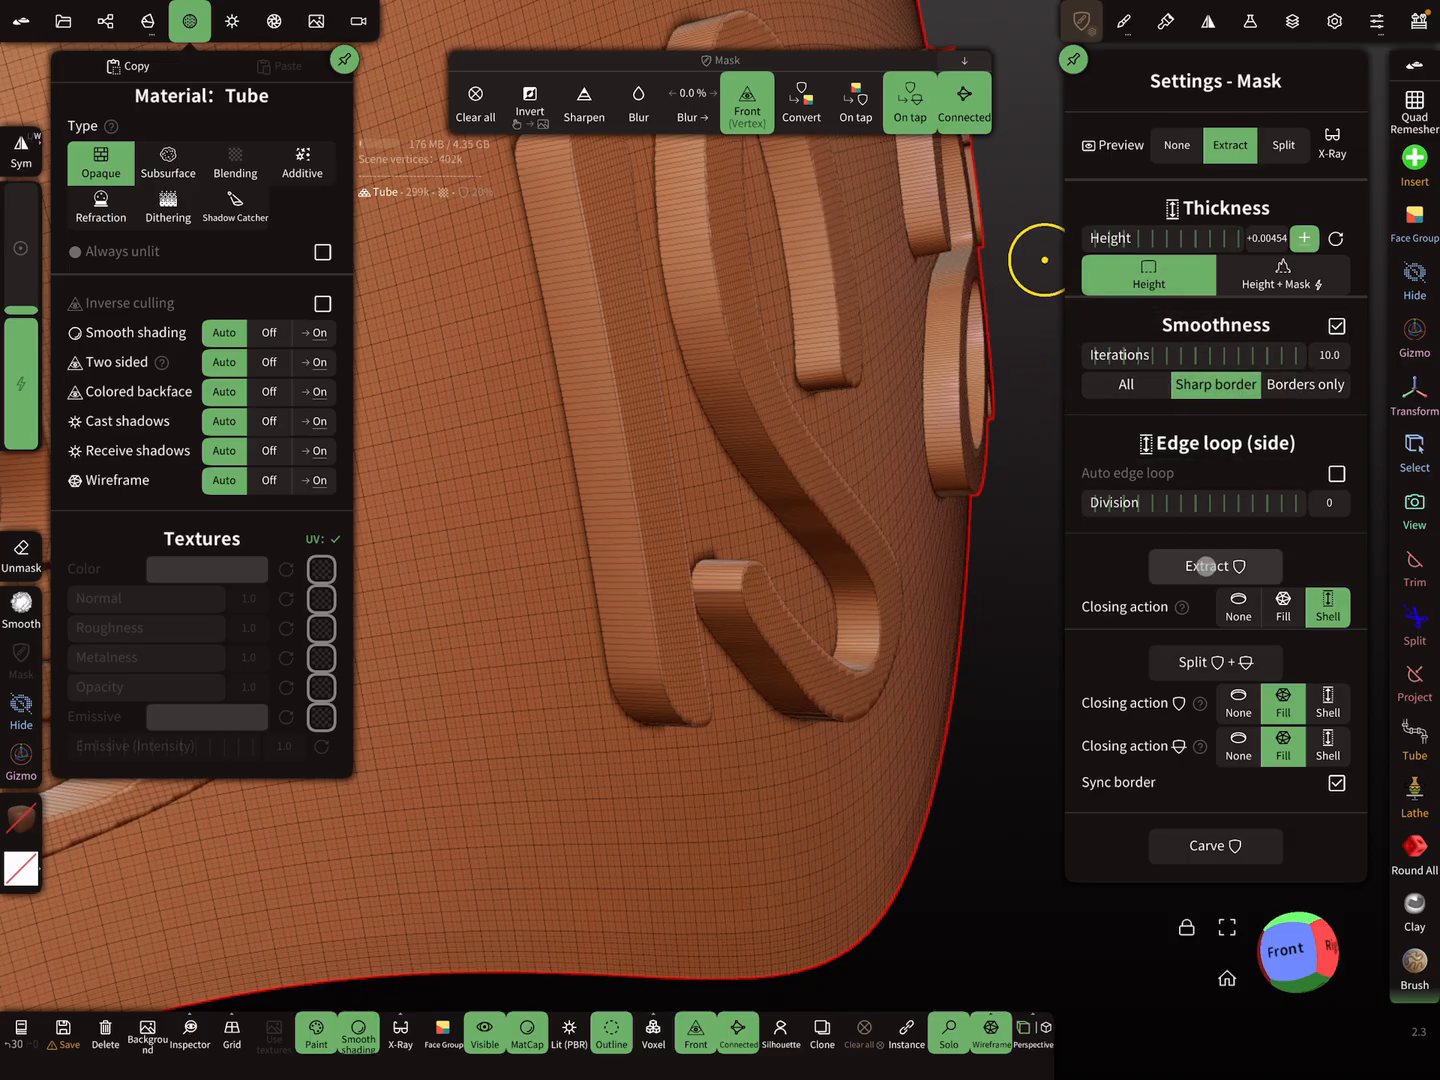
pyautogui.click(1216, 566)
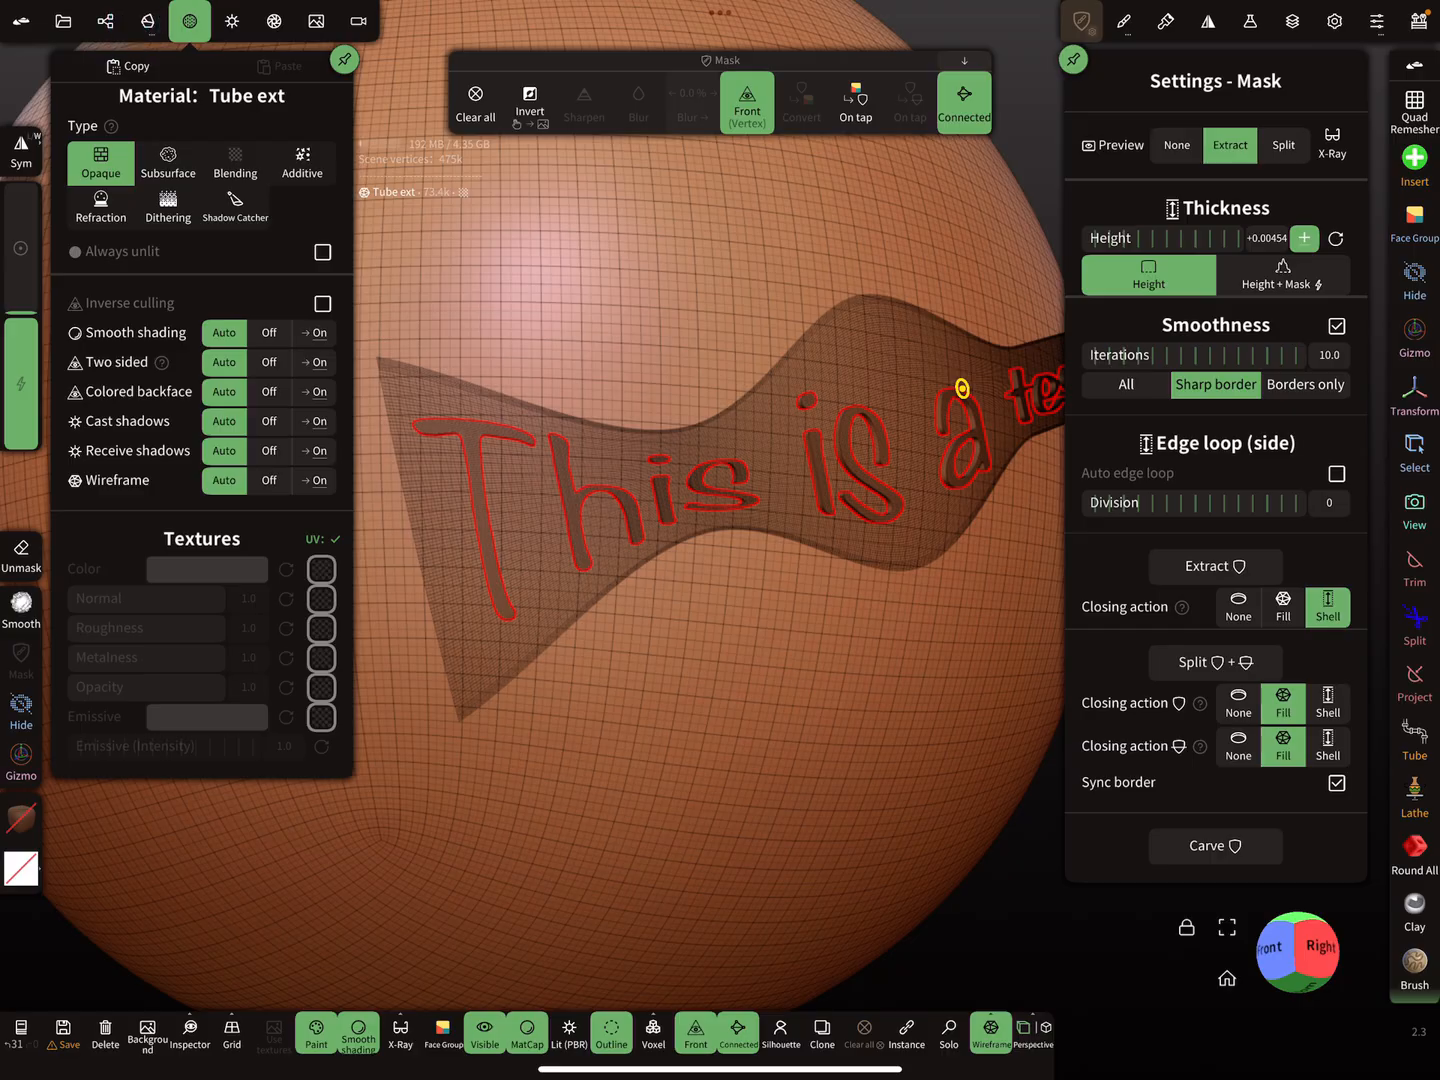
# Step: Hide the original Tube text card so only the extracted letters remain
pyautogui.click(104, 20)
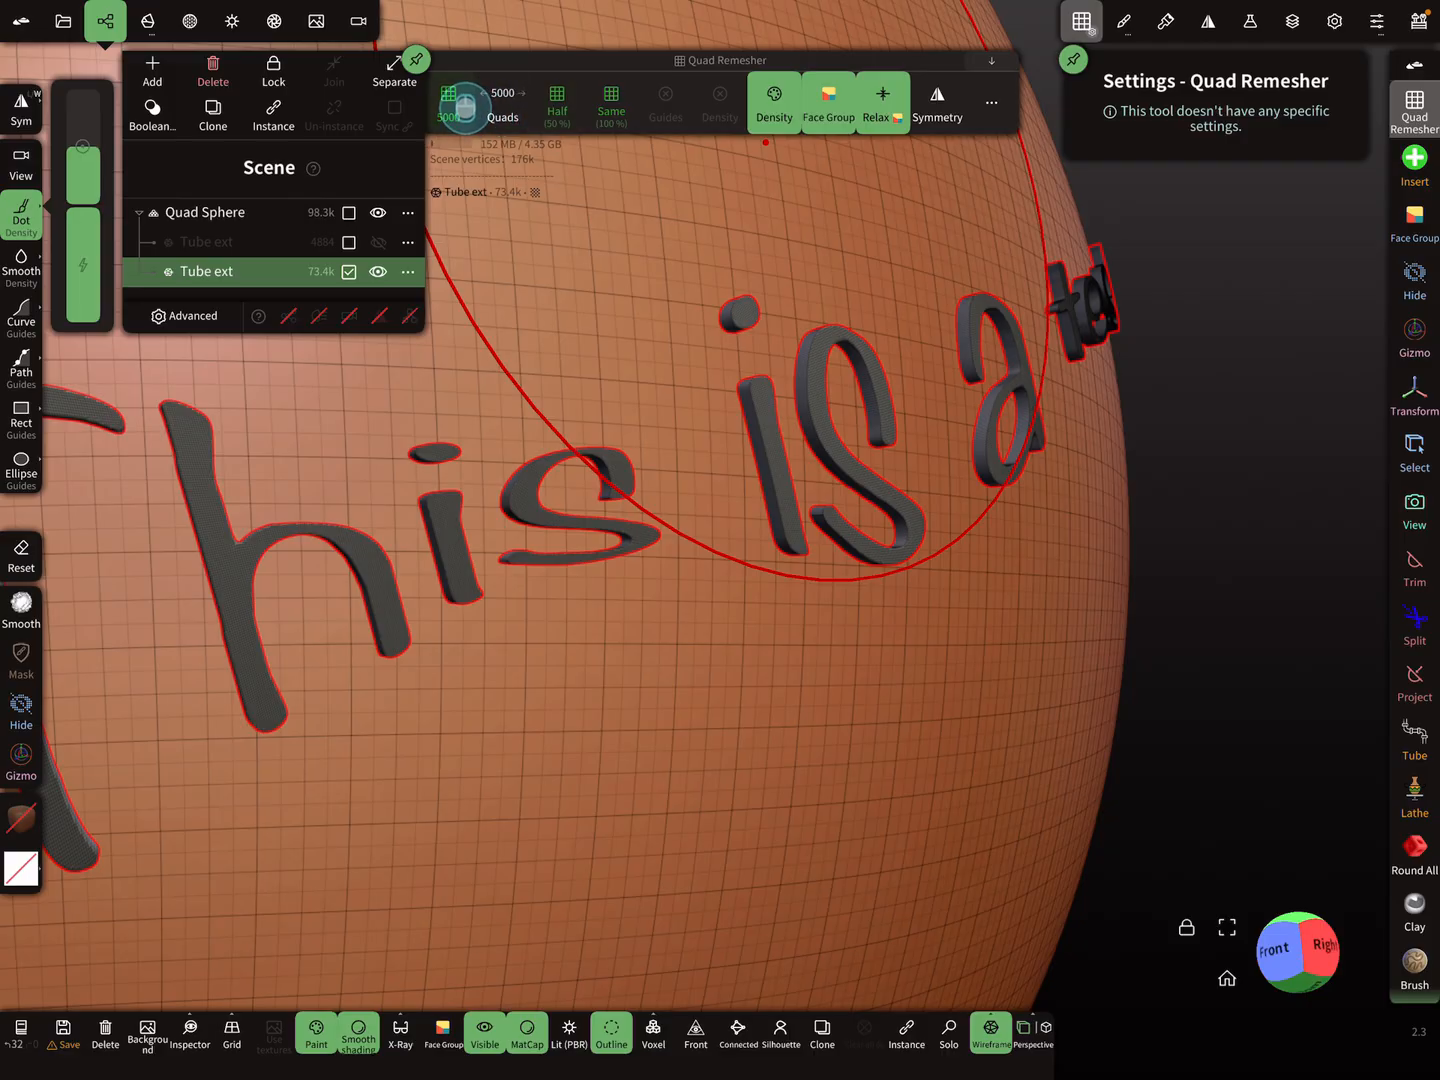
# Step: Quad-remesh Tube ext at 5000 quads, dropping it to about 3.5k vertices
pyautogui.click(462, 104)
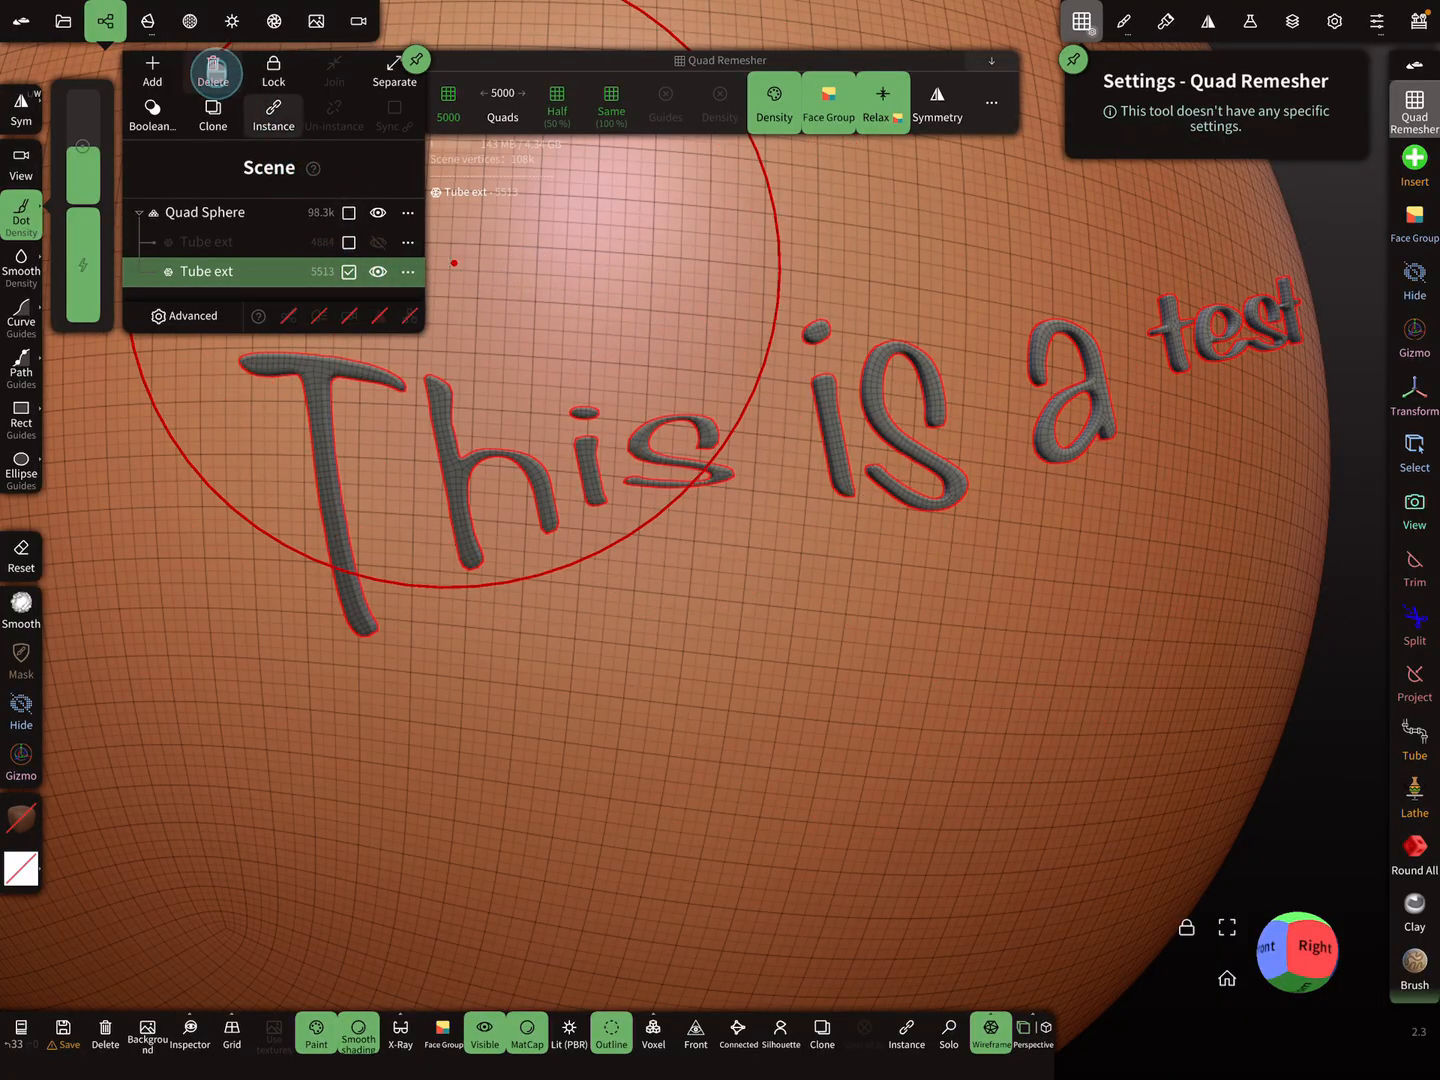
pyautogui.click(188, 20)
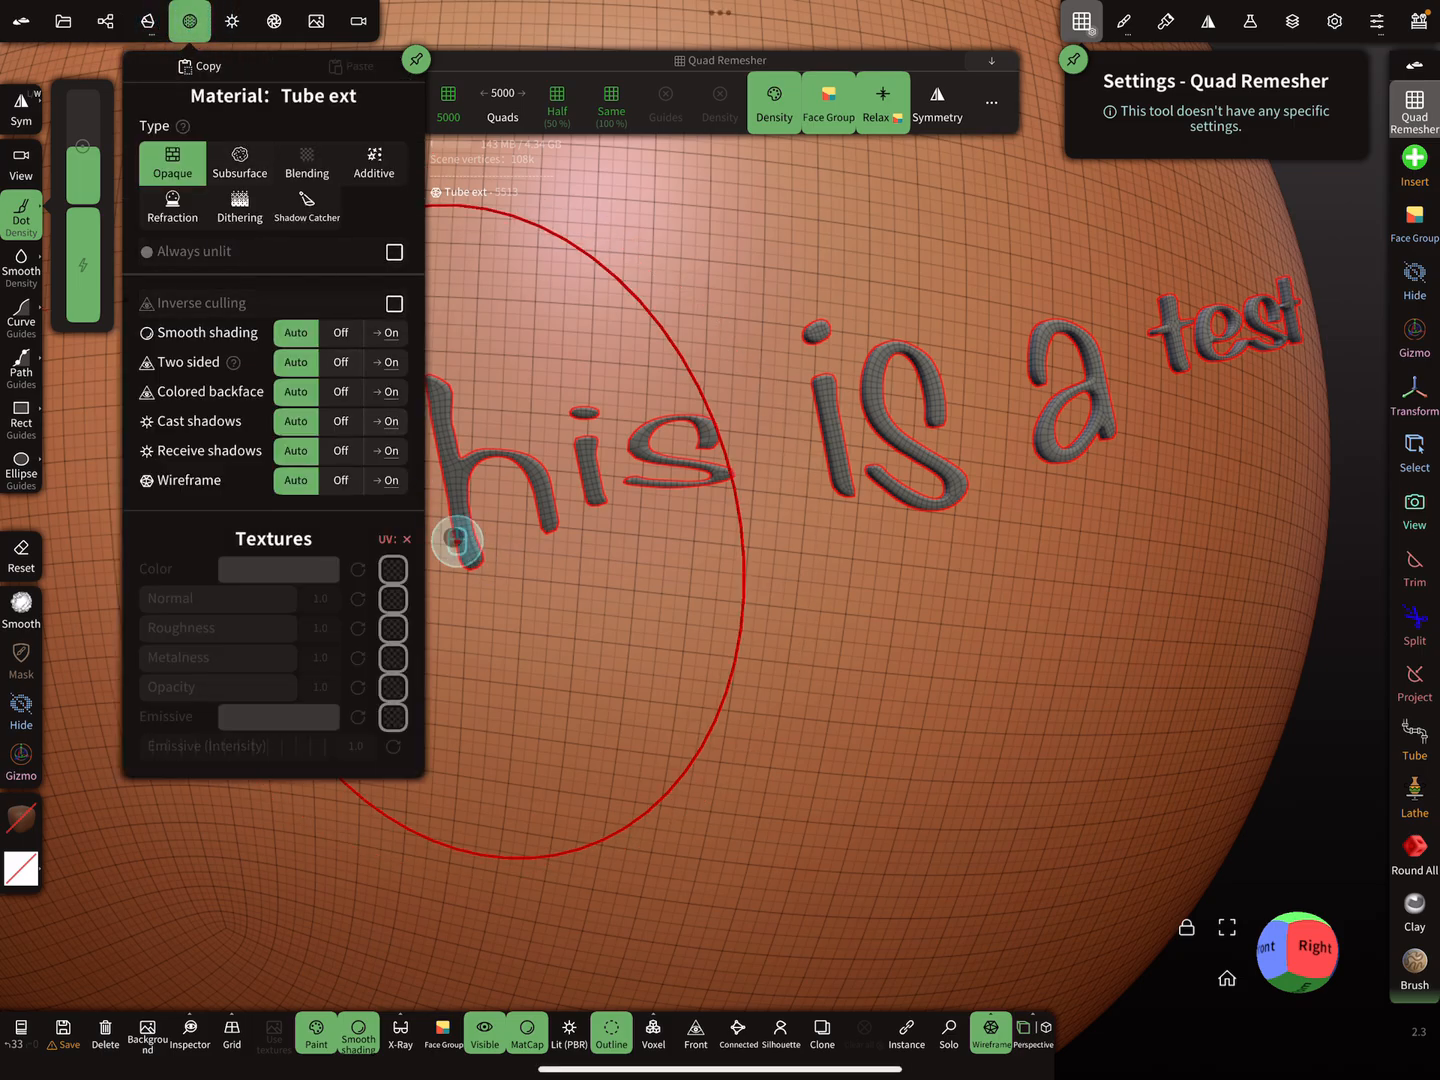